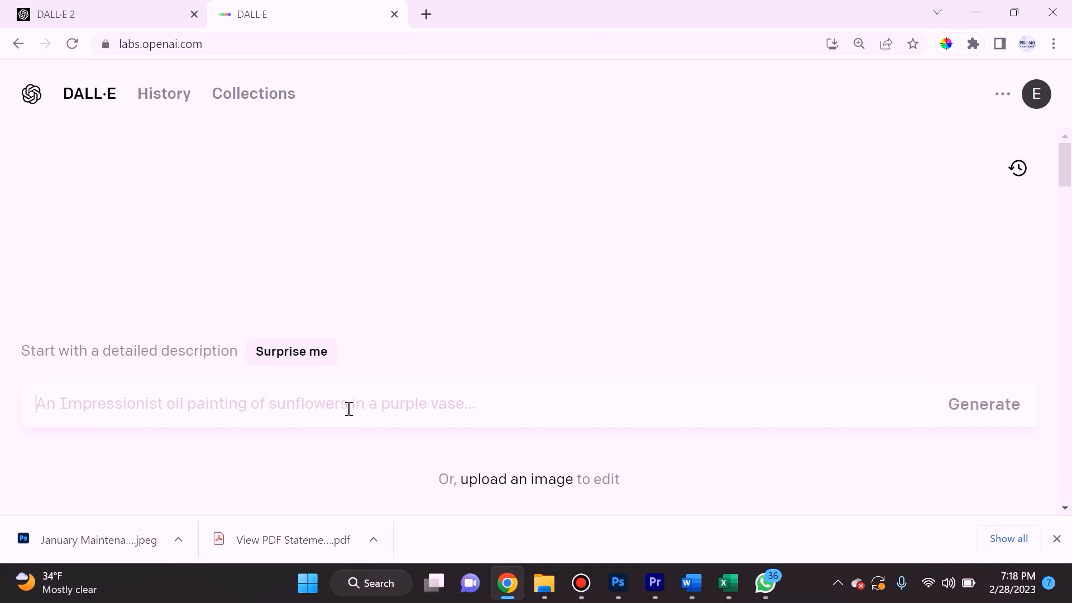
Step: Describe a real picture of an angry gorilla eating planet mars while a money watches in the distance
{"action": "scroll", "scroll_direction": "down", "scroll_amount": 3}
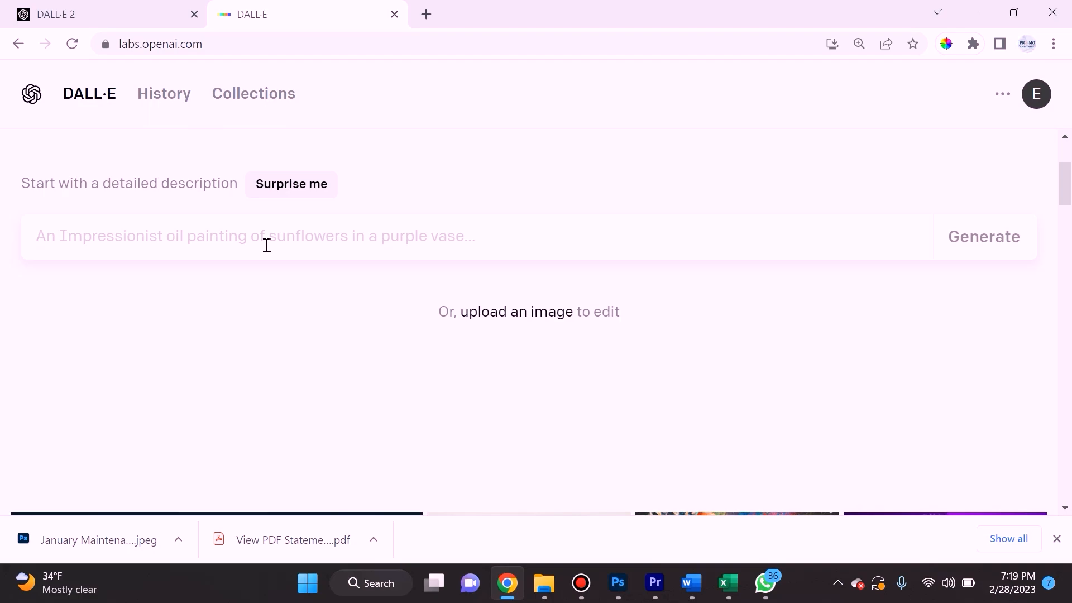
{"action": "type", "text": "A real p"}
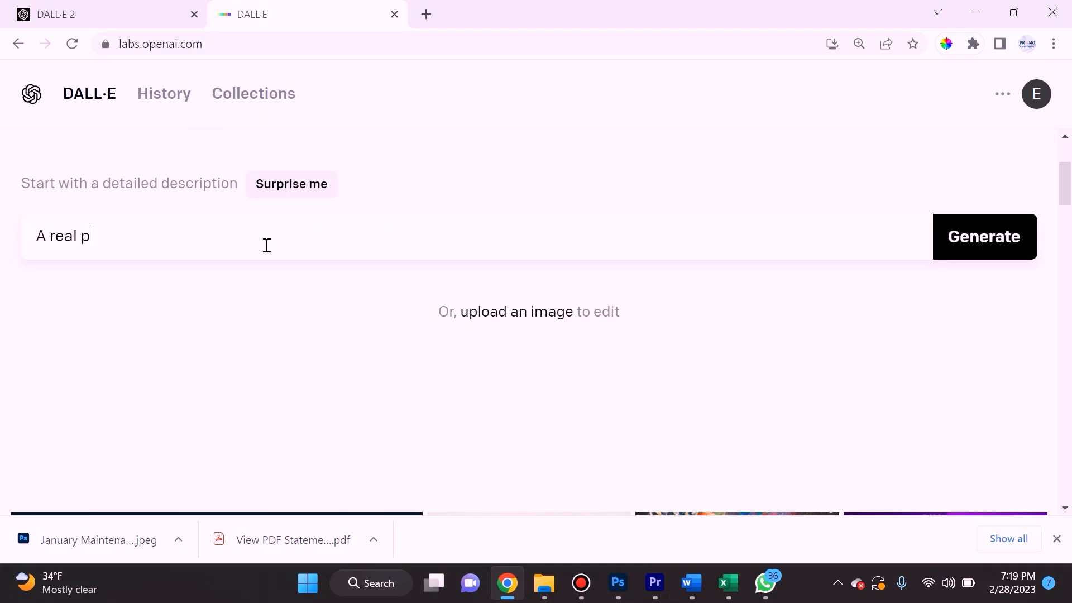
{"action": "type", "text": "icture of a"}
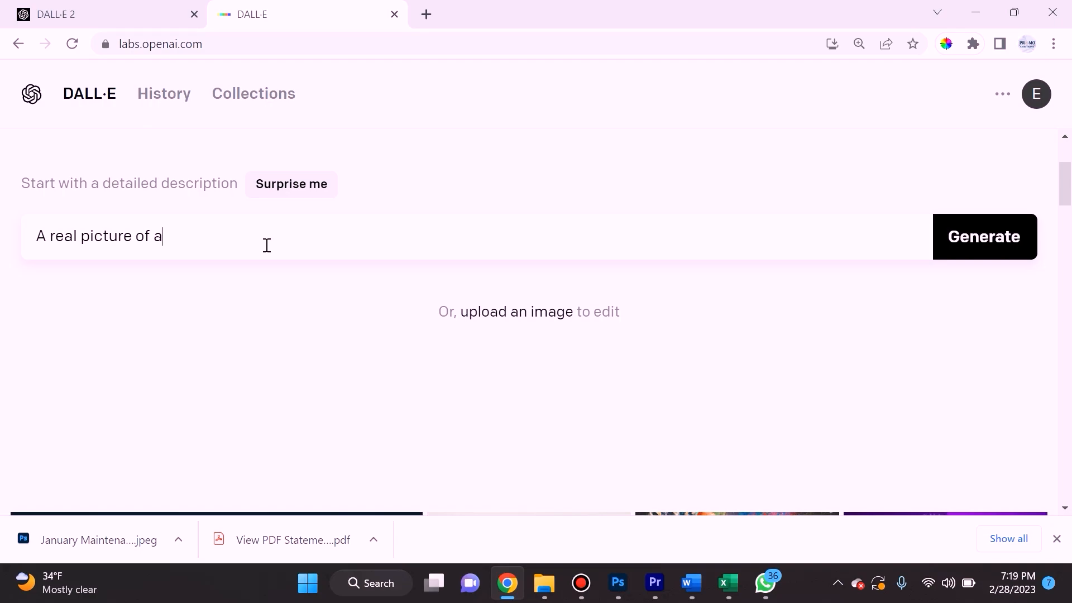
{"action": "type", "text": "n angry gorilla eating the"}
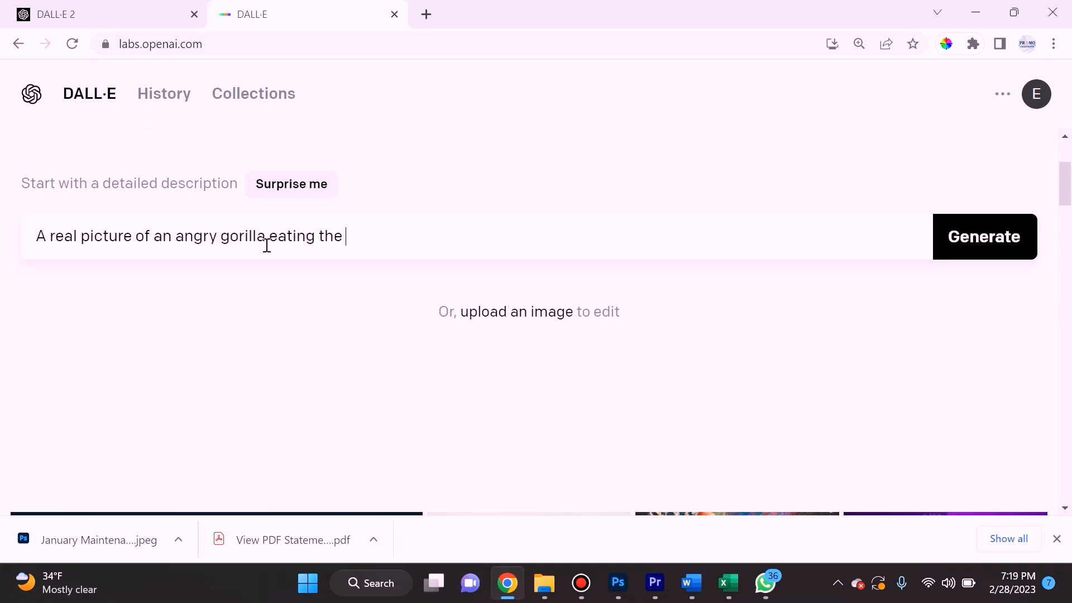
{"action": "type", "text": "planet mars"}
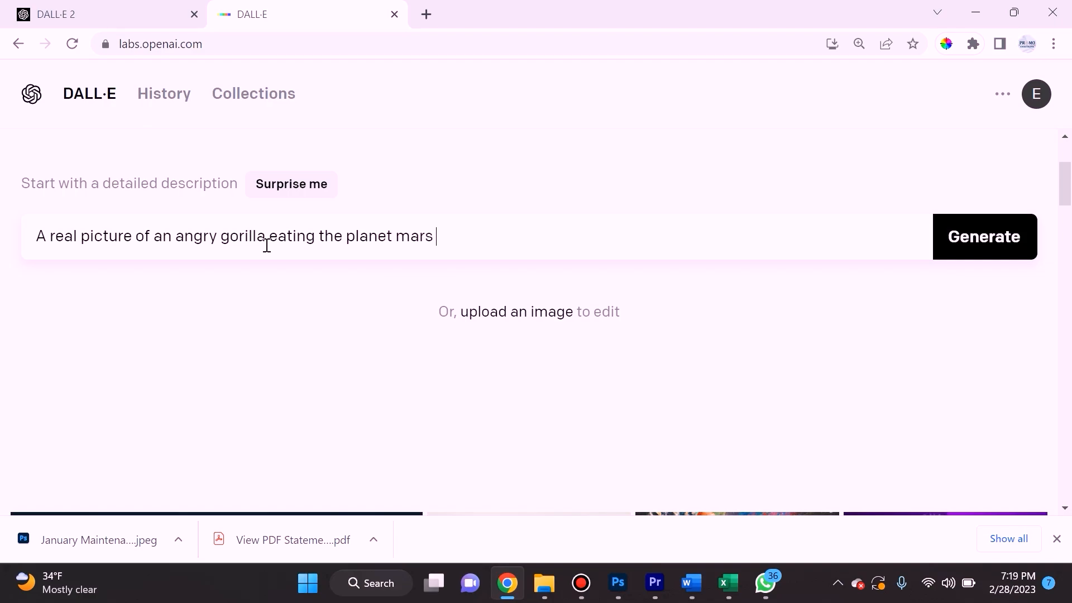
{"action": "type", "text": "while a mone"}
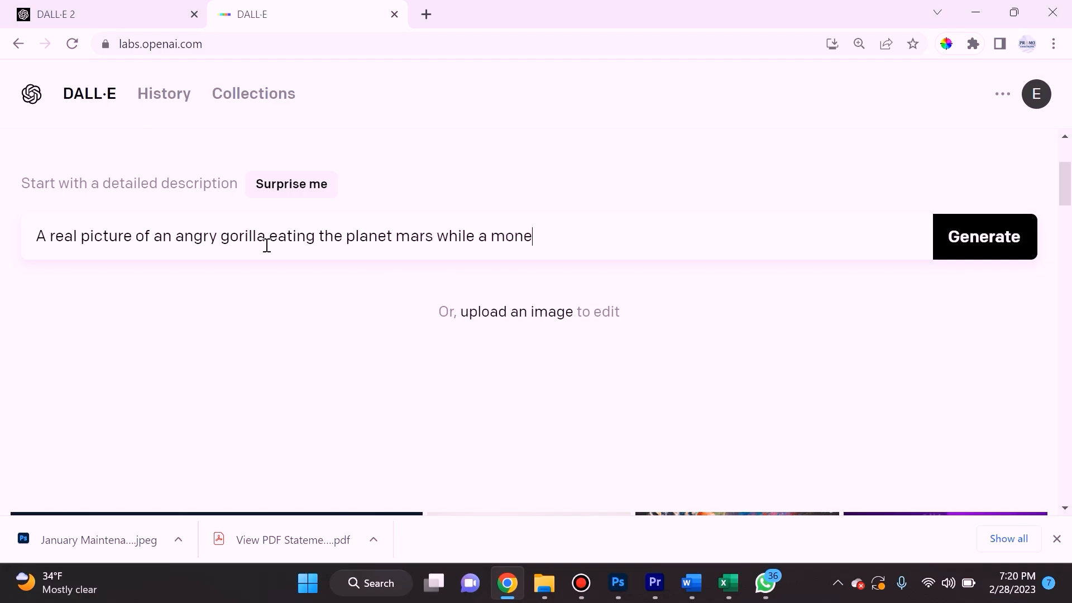
{"action": "type", "text": "y watches in"}
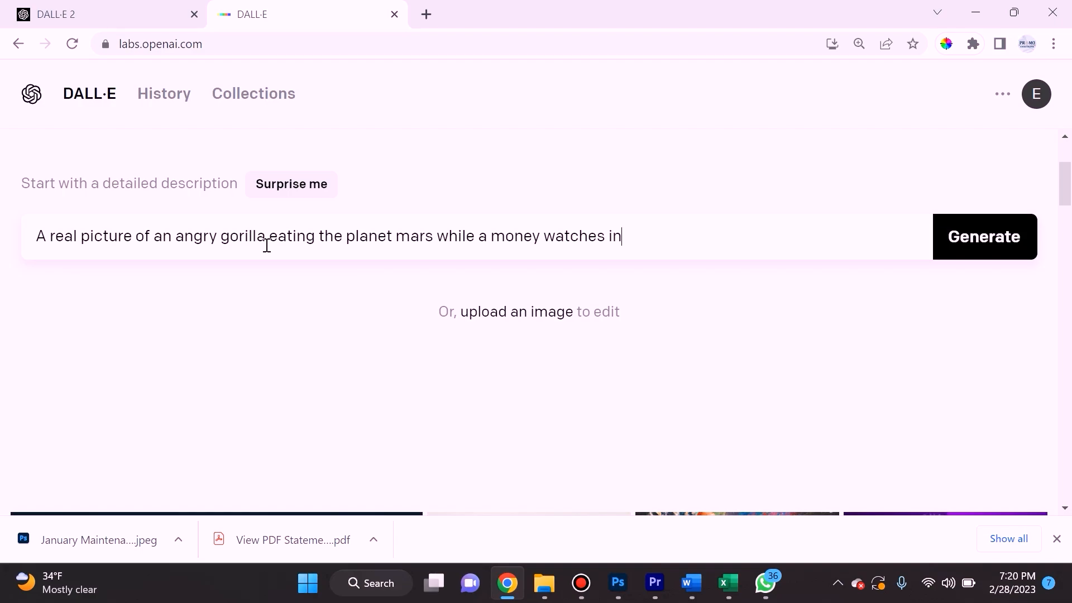
{"action": "type", "text": "the distance."}
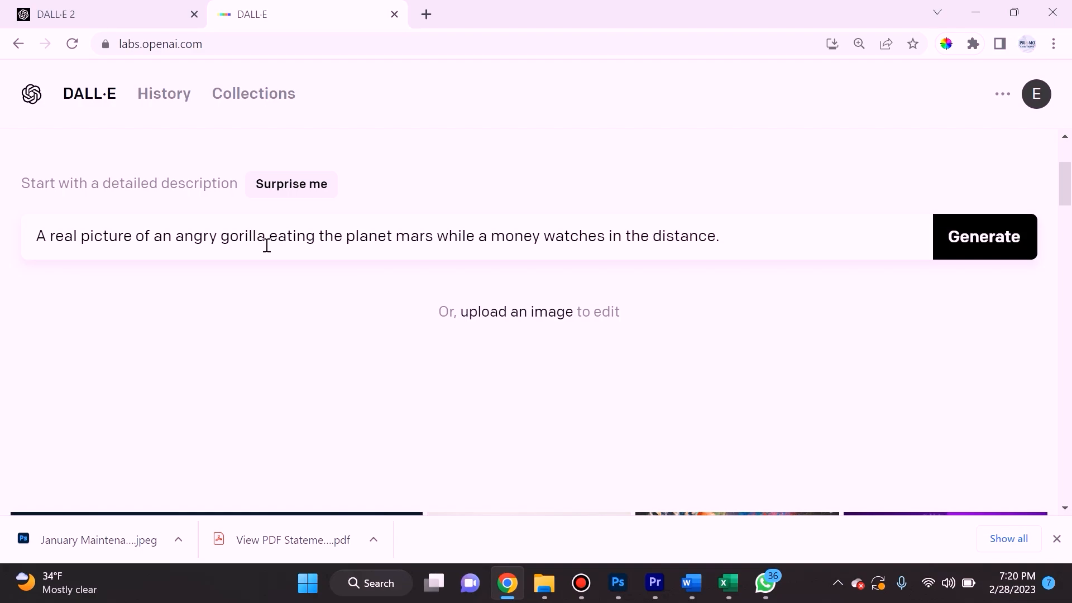
Step: Generate the four gorilla images and enlarge the first one with the moon and red desert
{"action": "left_click", "coordinate": [984, 237]}
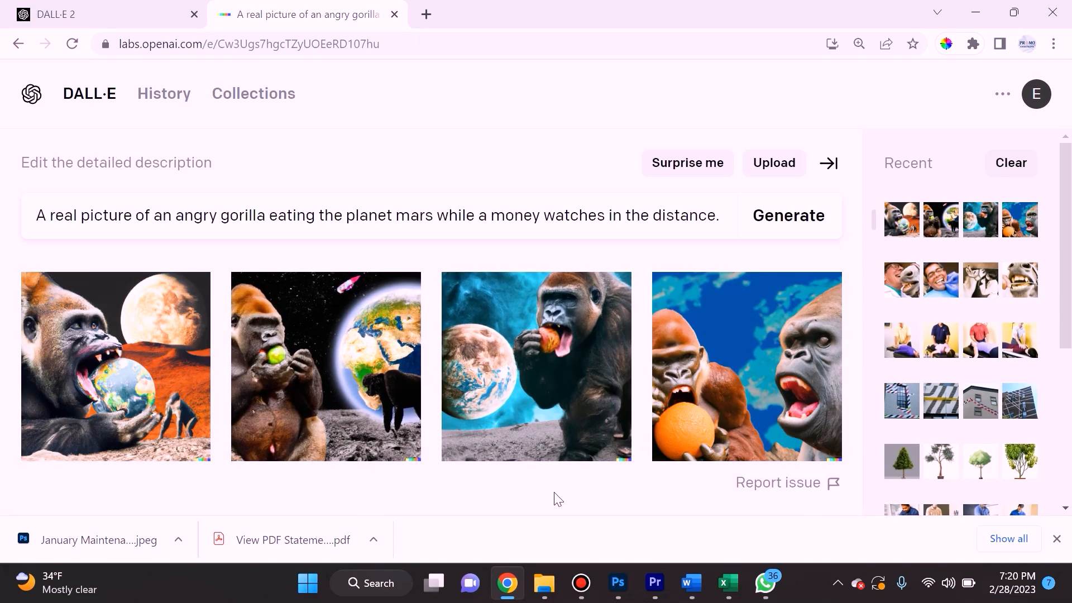
{"action": "mouse_move", "coordinate": [505, 401]}
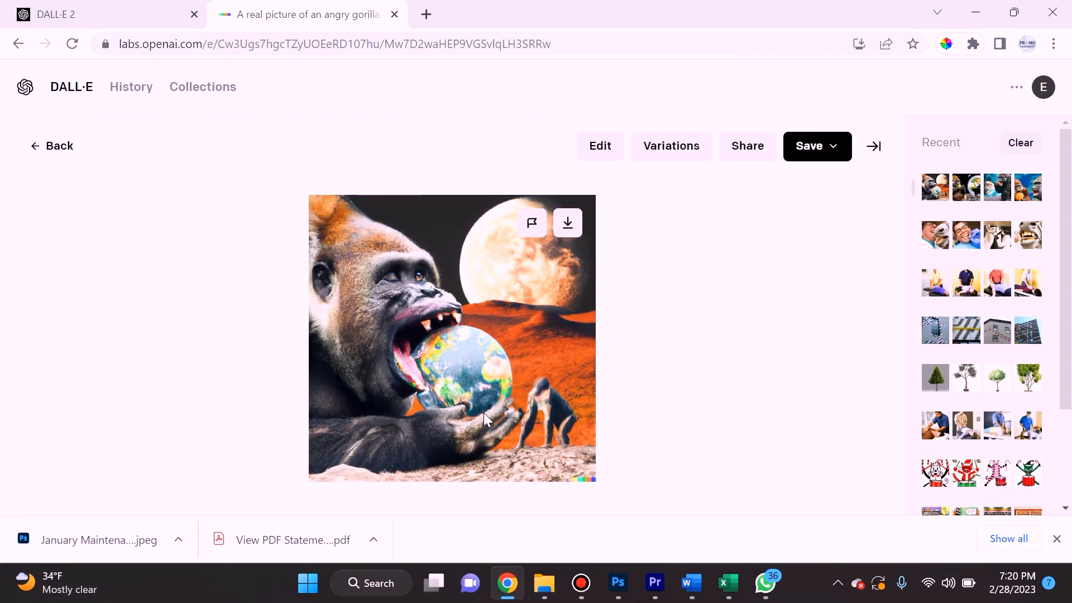
{"action": "mouse_move", "coordinate": [476, 433]}
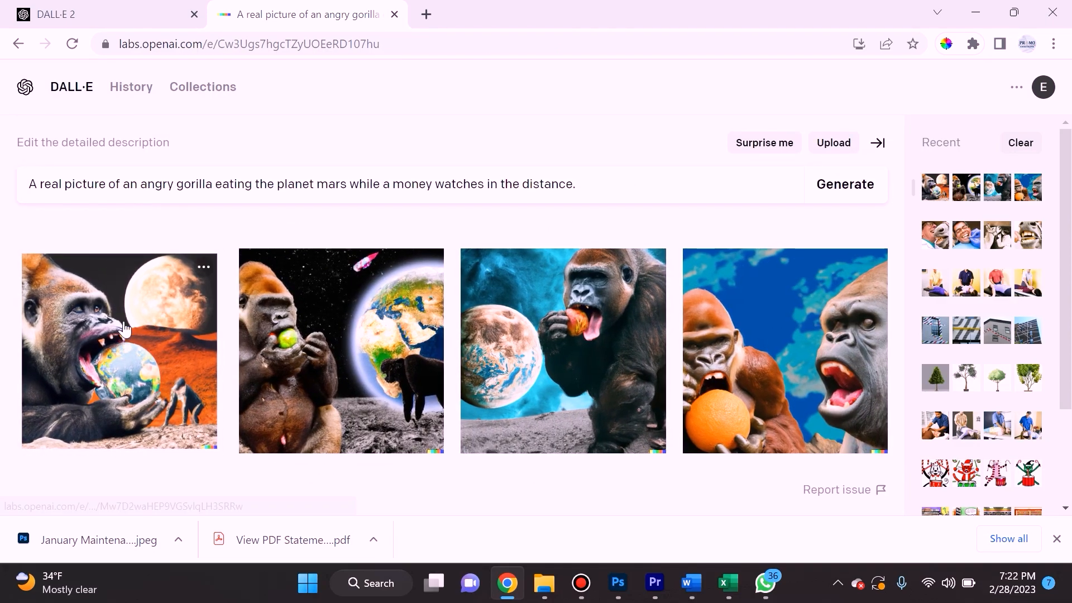
{"action": "mouse_move", "coordinate": [333, 346]}
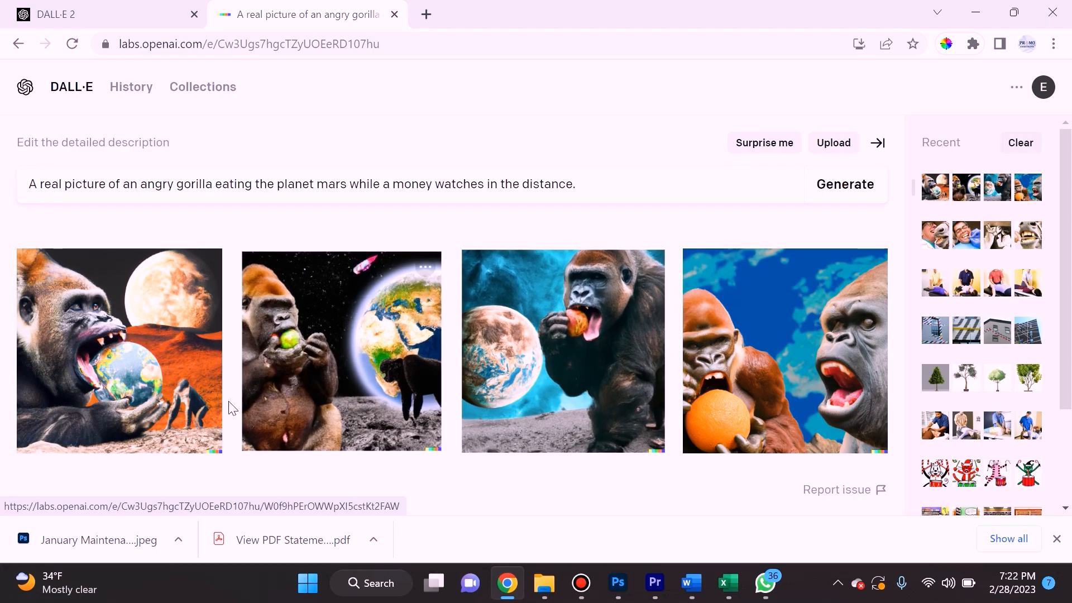
{"action": "left_click", "coordinate": [119, 351]}
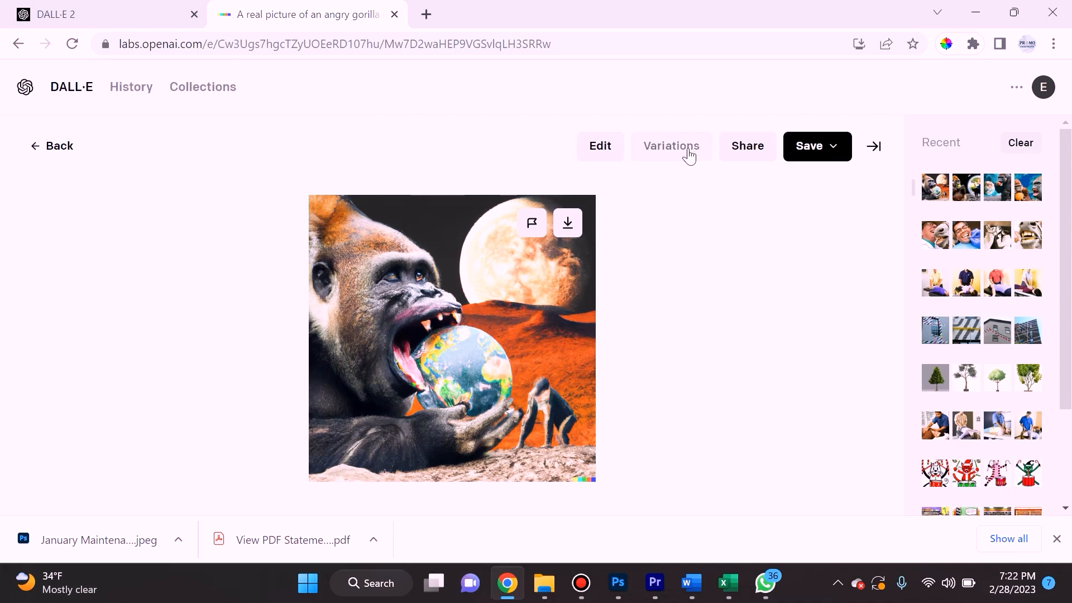
Step: Create variations of the gorilla image and enlarge the one gripping a floating Earth
{"action": "left_click", "coordinate": [686, 145]}
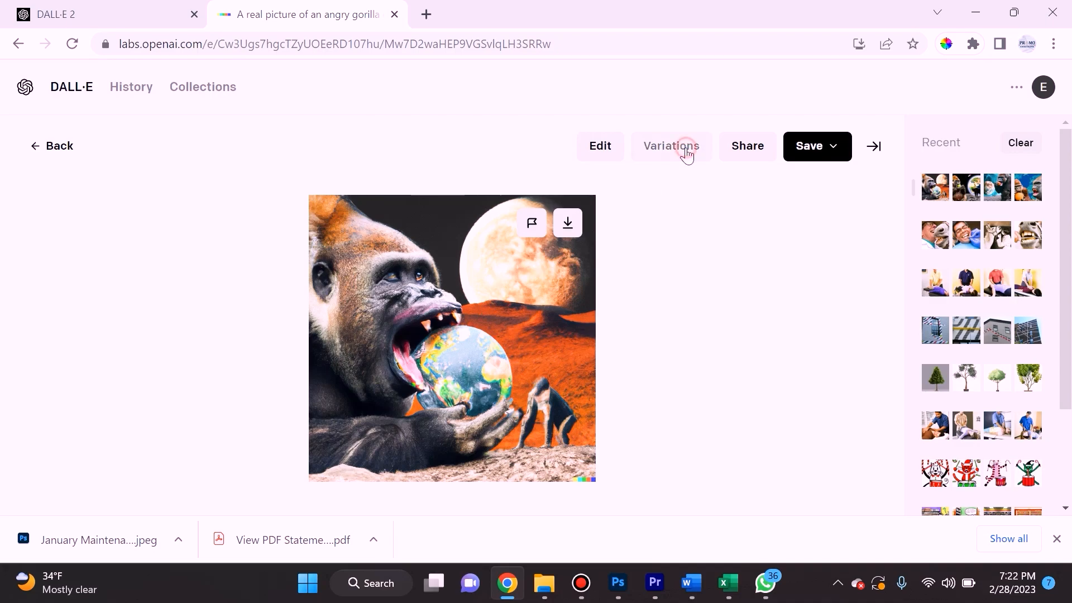
{"action": "left_click", "coordinate": [671, 146]}
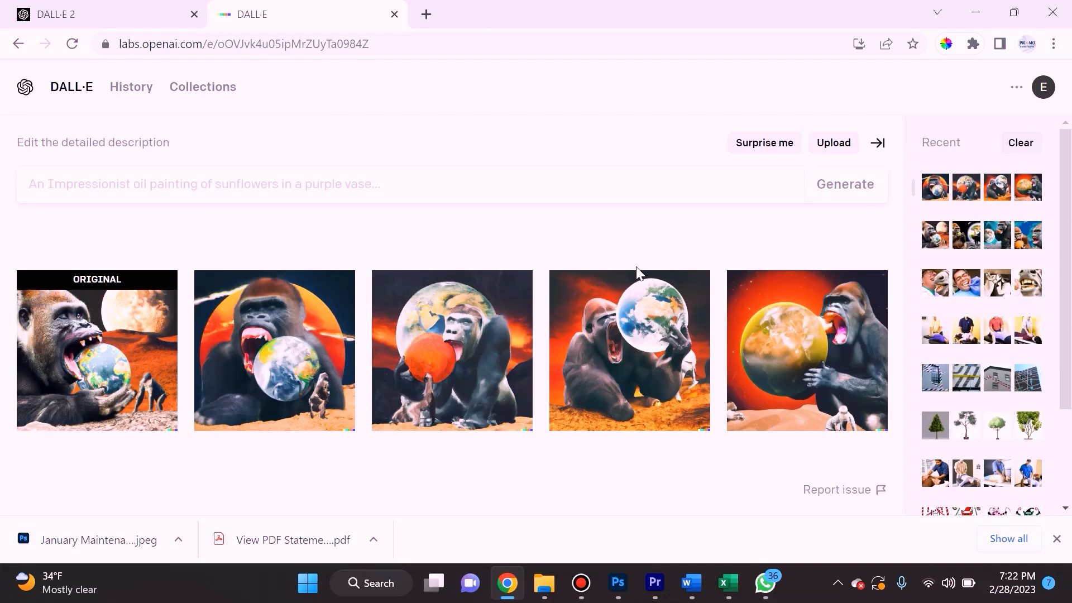
{"action": "mouse_move", "coordinate": [286, 386]}
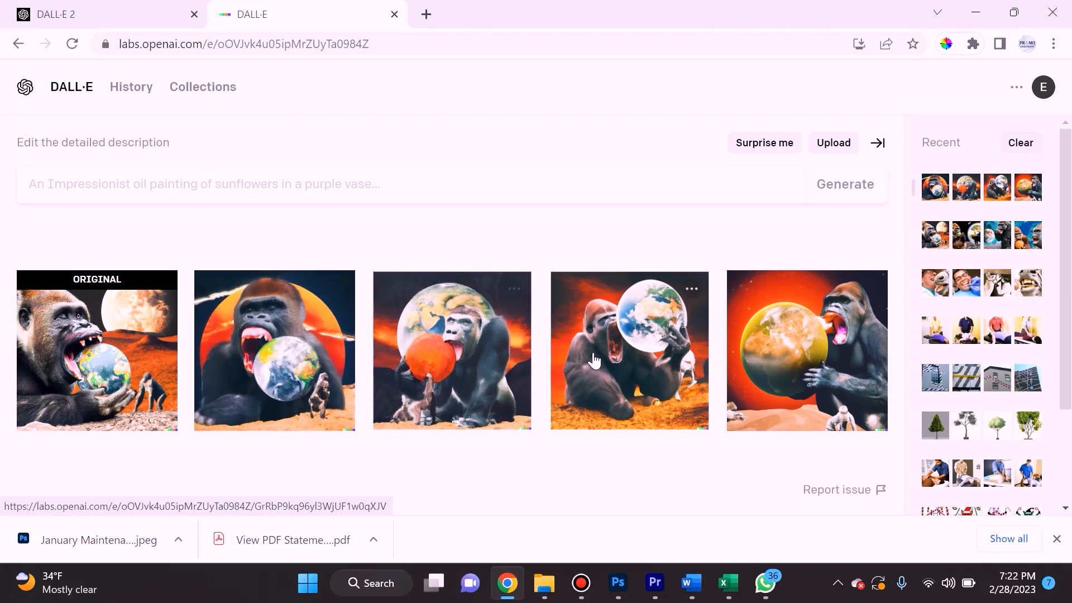
{"action": "mouse_move", "coordinate": [720, 388]}
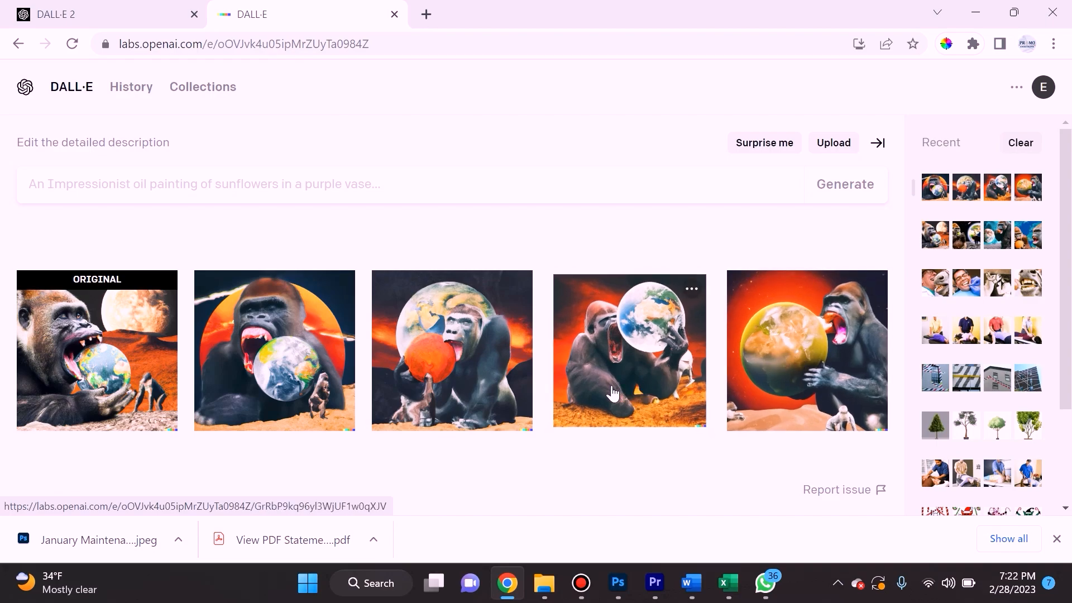
{"action": "left_click", "coordinate": [630, 351]}
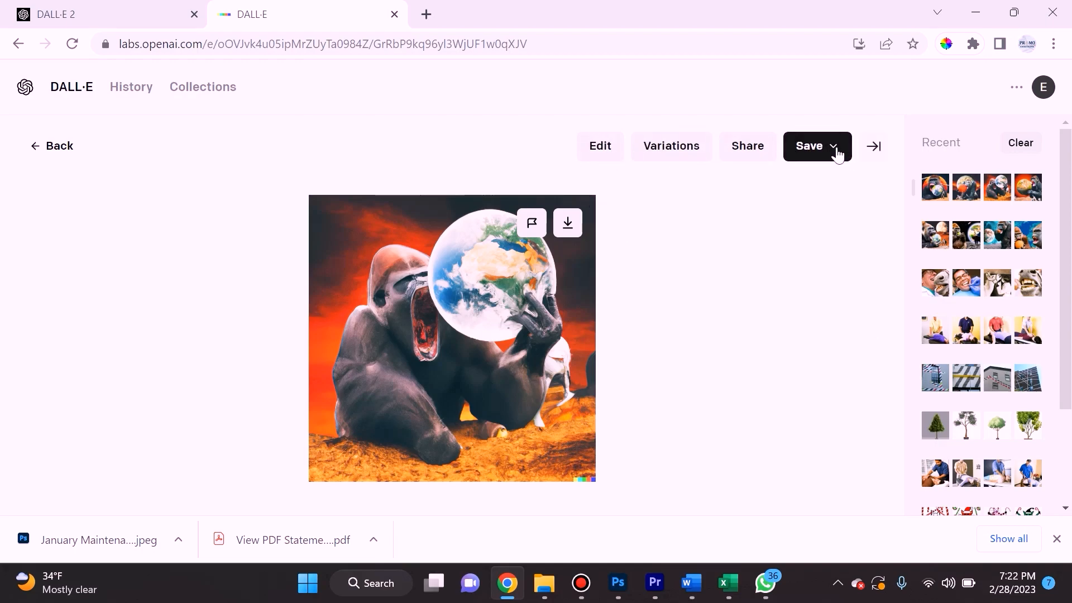
Step: Save the gorilla-and-Earth variation into the Favorites collection
{"action": "left_click", "coordinate": [818, 146]}
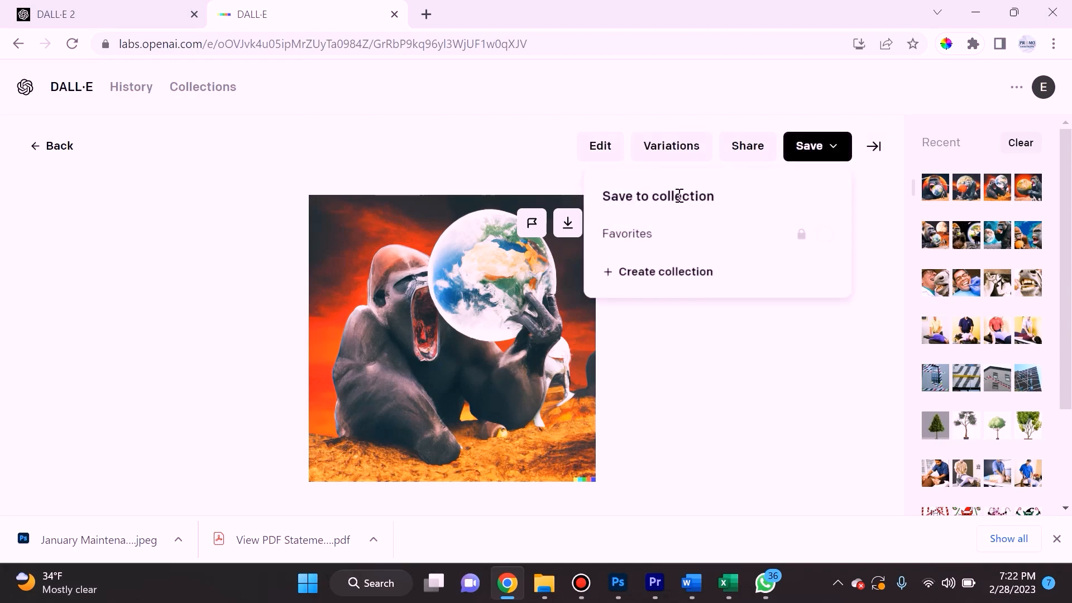
{"action": "mouse_move", "coordinate": [665, 275]}
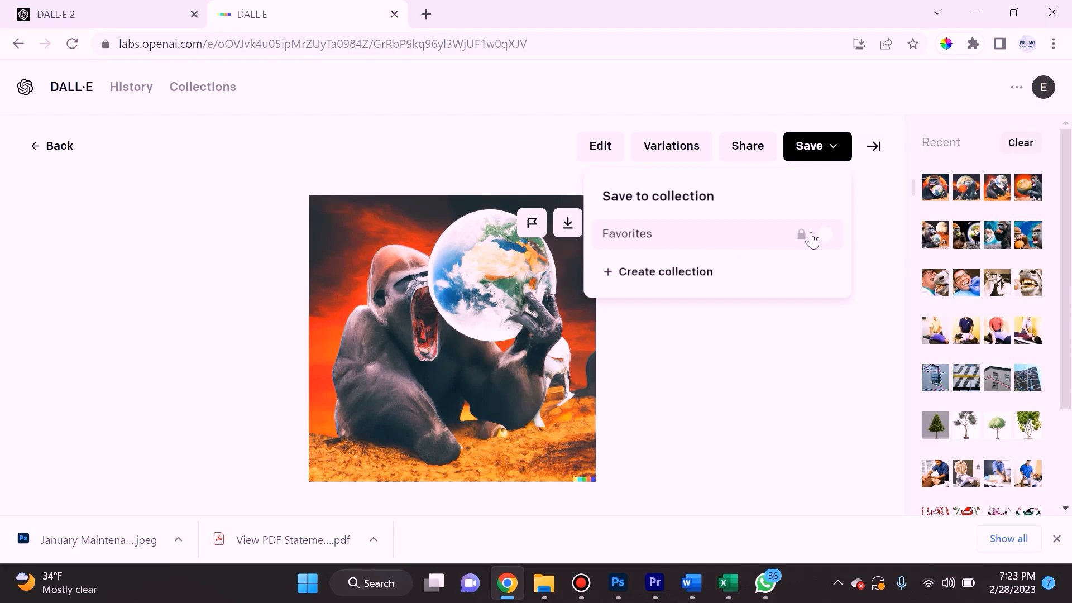
{"action": "left_click", "coordinate": [825, 234]}
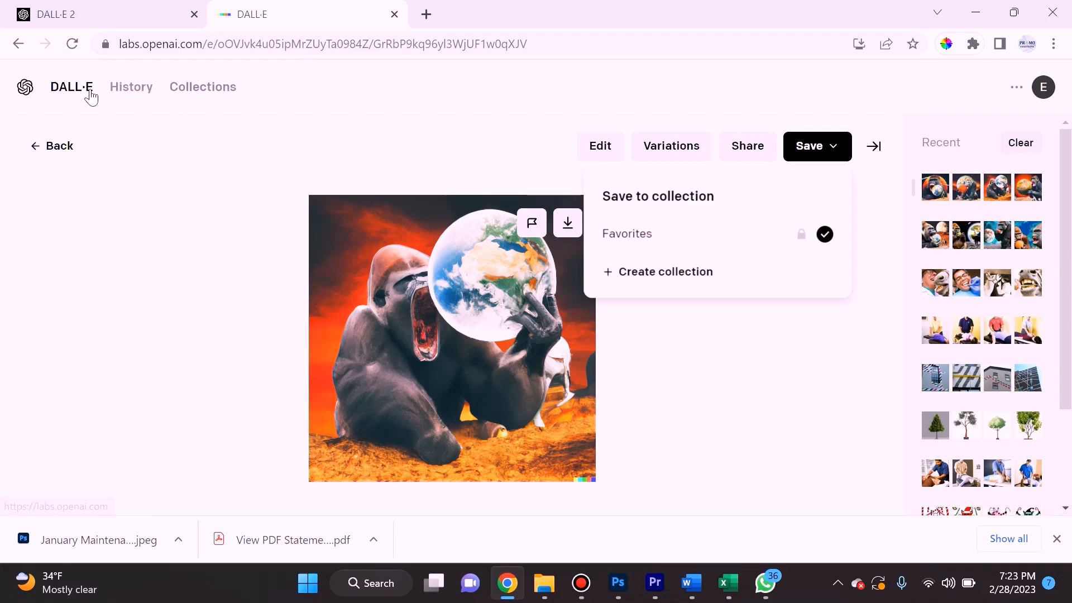
Step: Go to the Collections overview and look over the Favorites collection card
{"action": "left_click", "coordinate": [203, 87]}
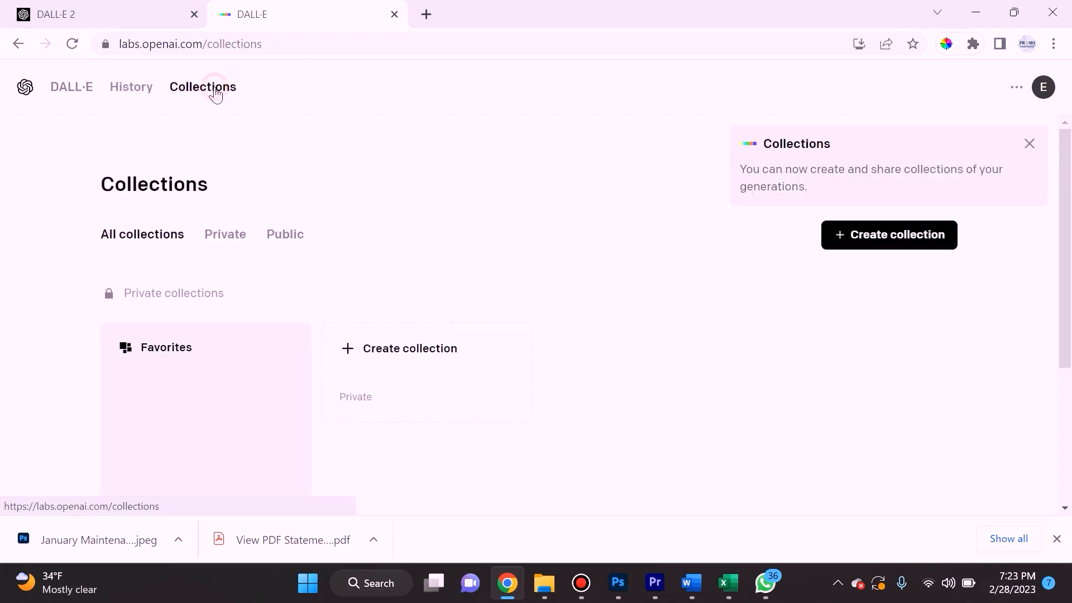
{"action": "scroll", "scroll_direction": "down", "scroll_amount": 3}
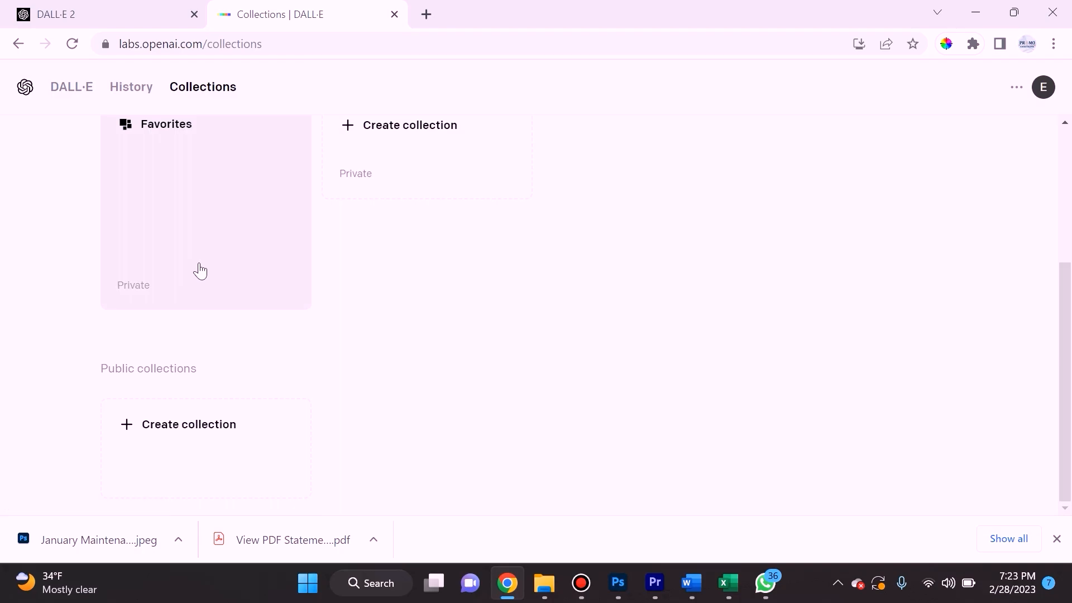
{"action": "scroll", "scroll_direction": "up", "scroll_amount": 3}
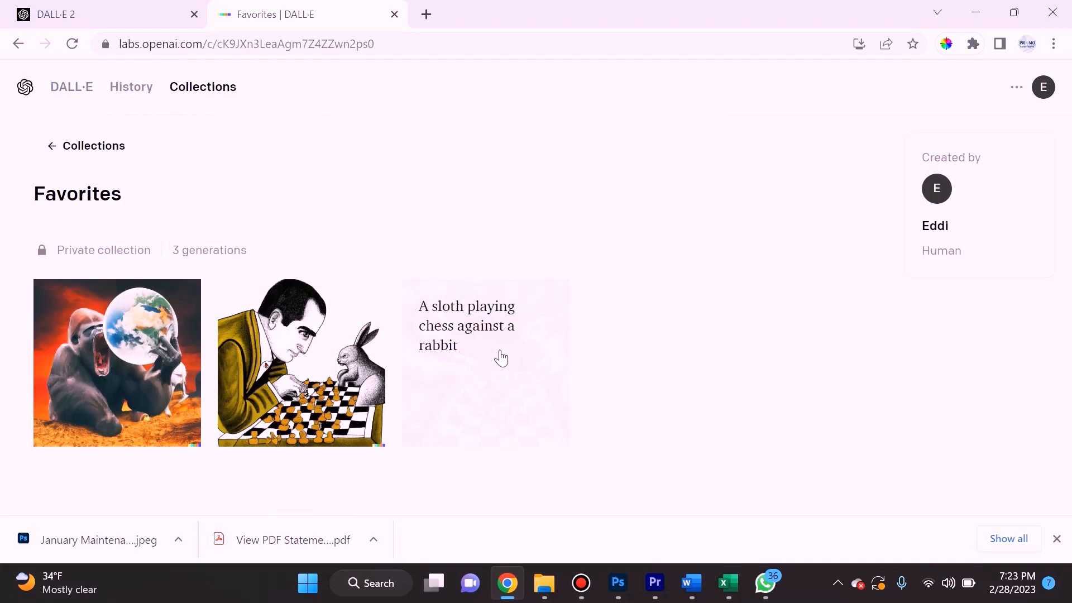
{"action": "mouse_move", "coordinate": [476, 368]}
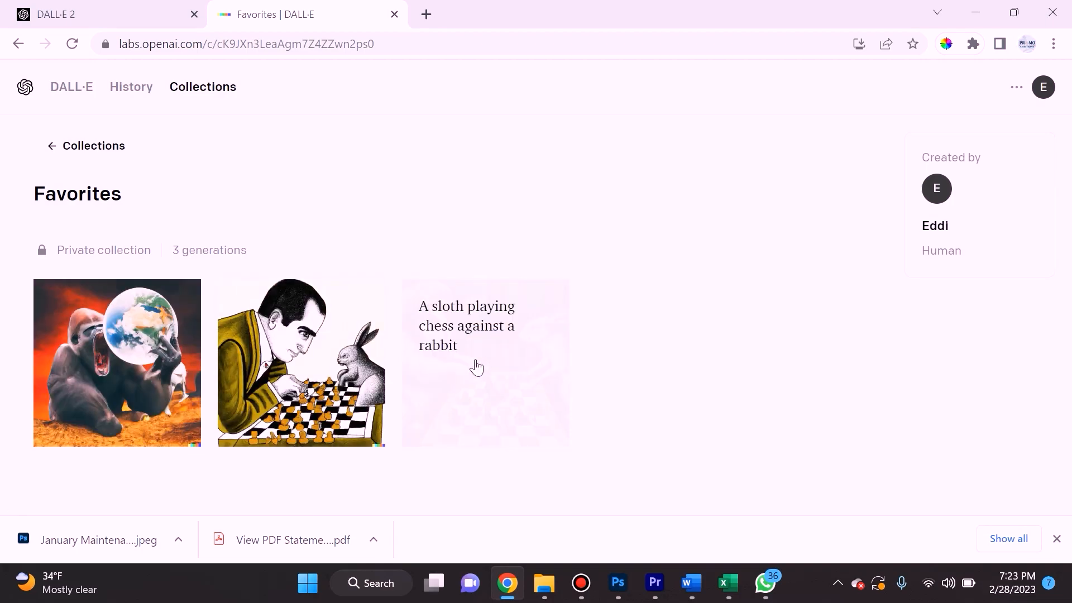
Step: Browse the History grid and enlarge the sloth-playing-chess-against-a-rabbit image
{"action": "left_click", "coordinate": [131, 87]}
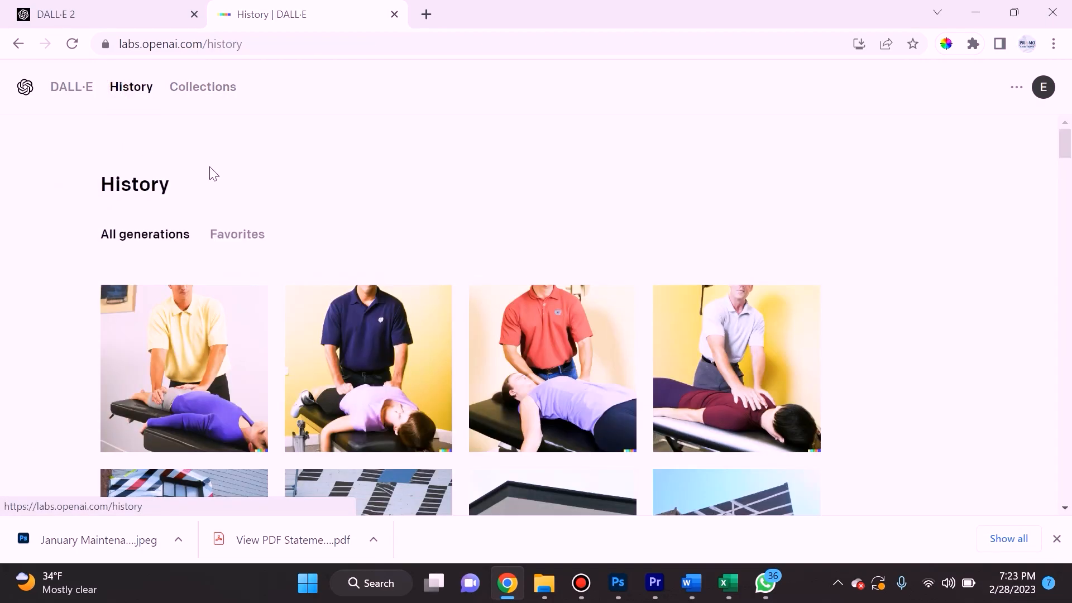
{"action": "scroll", "scroll_direction": "down", "scroll_amount": 3}
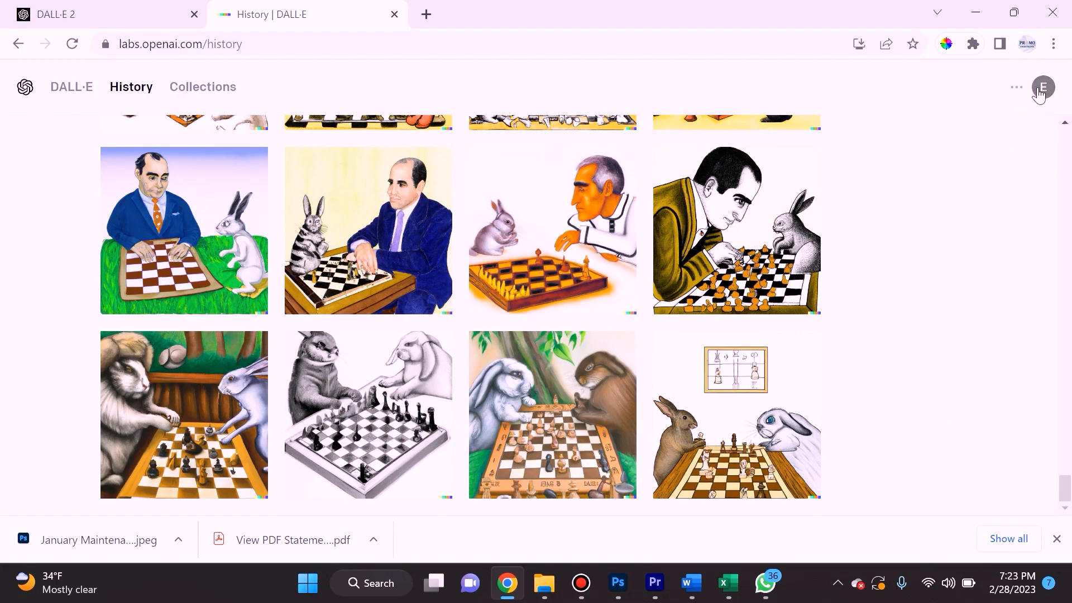
{"action": "mouse_move", "coordinate": [853, 364]}
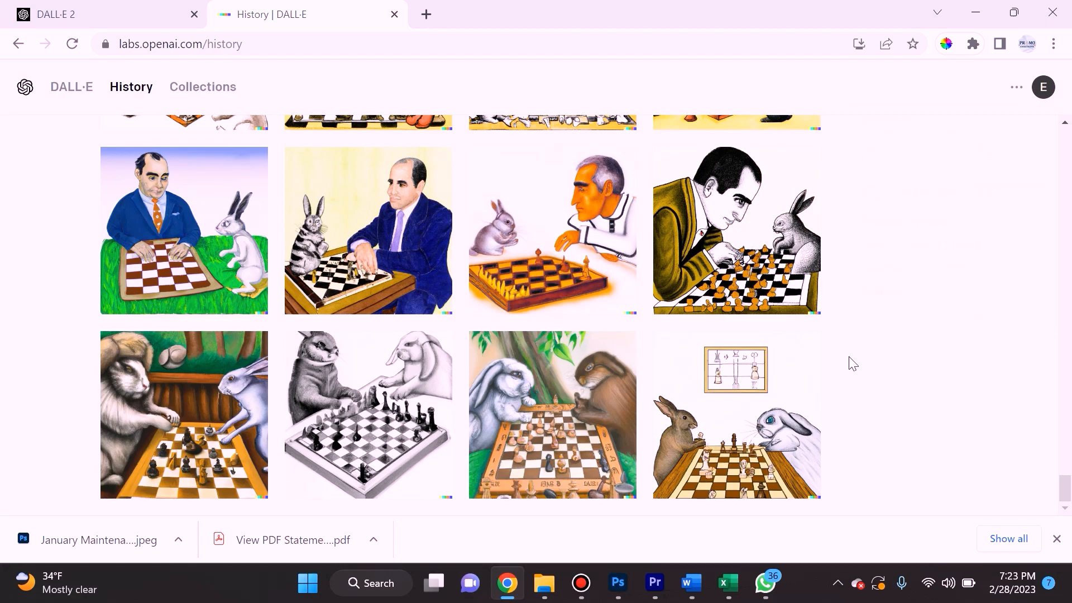
{"action": "mouse_move", "coordinate": [840, 349]}
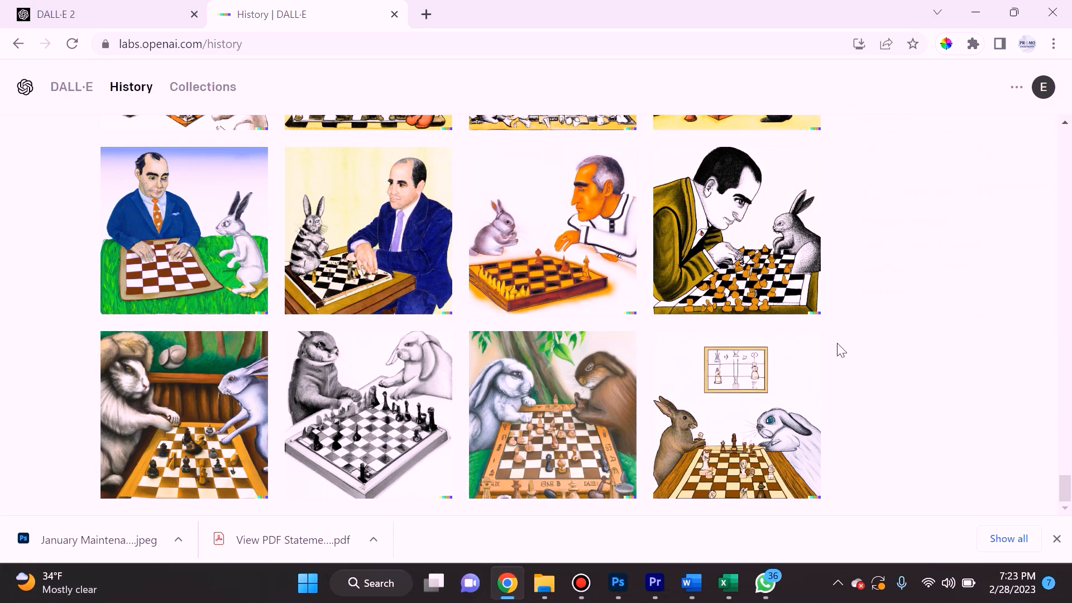
{"action": "mouse_move", "coordinate": [898, 327]}
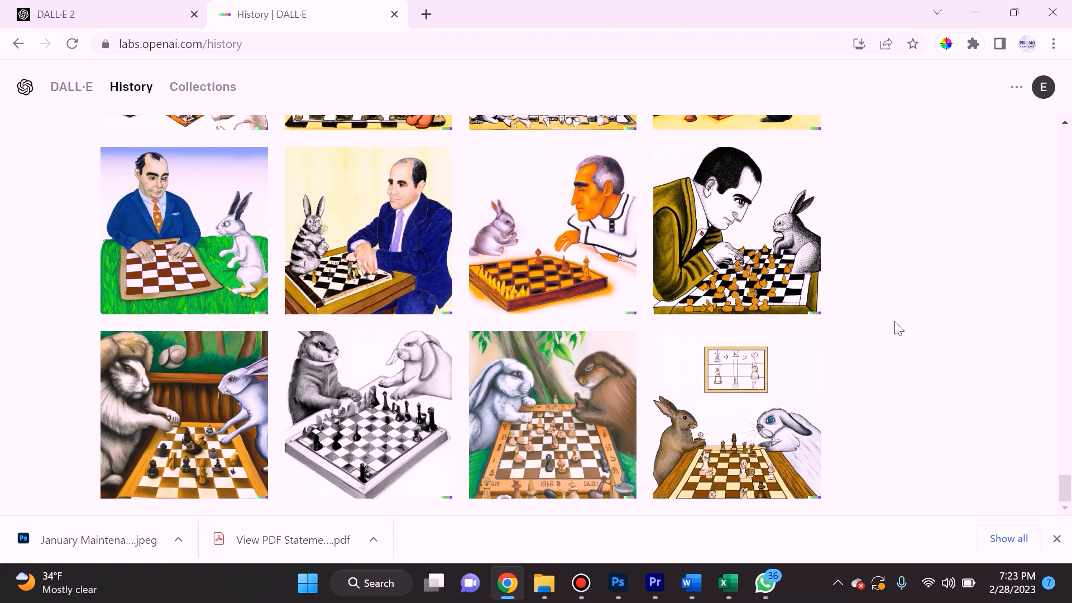
{"action": "mouse_move", "coordinate": [230, 411]}
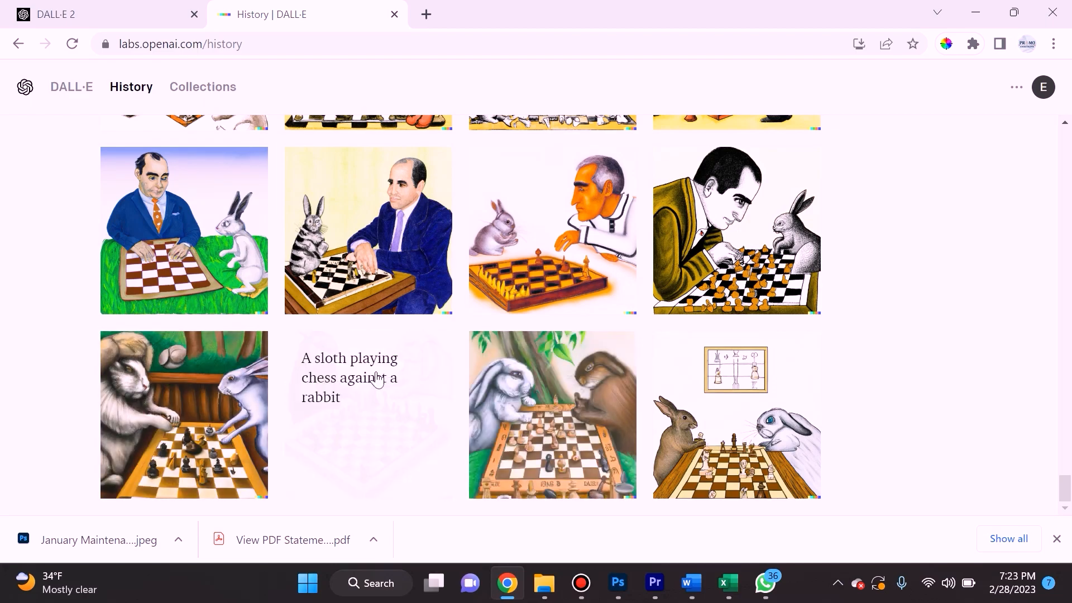
{"action": "left_click", "coordinate": [859, 44]}
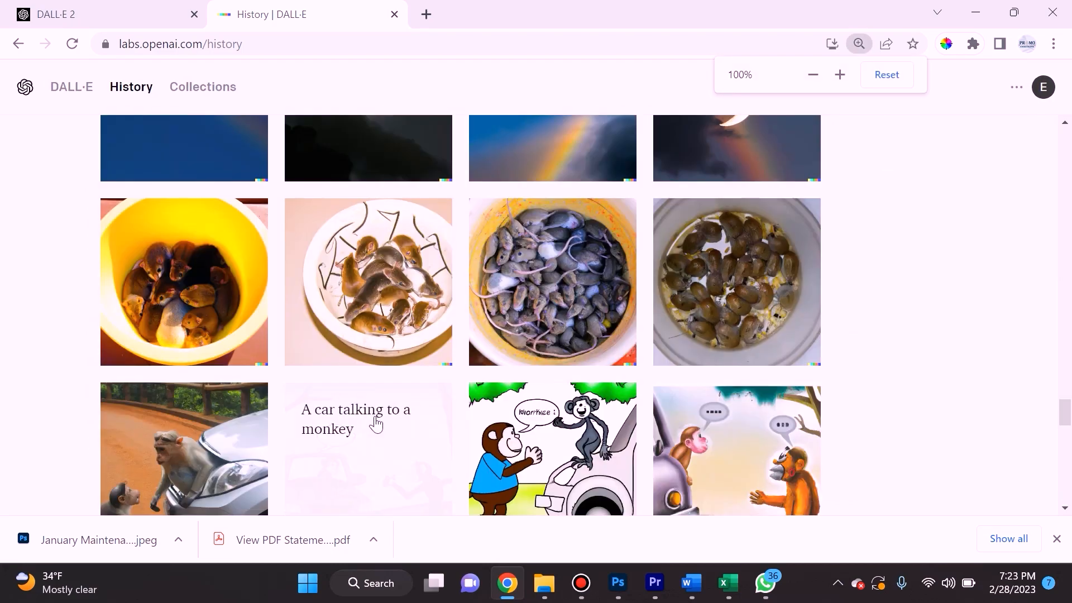
{"action": "scroll", "scroll_direction": "down", "scroll_amount": 3}
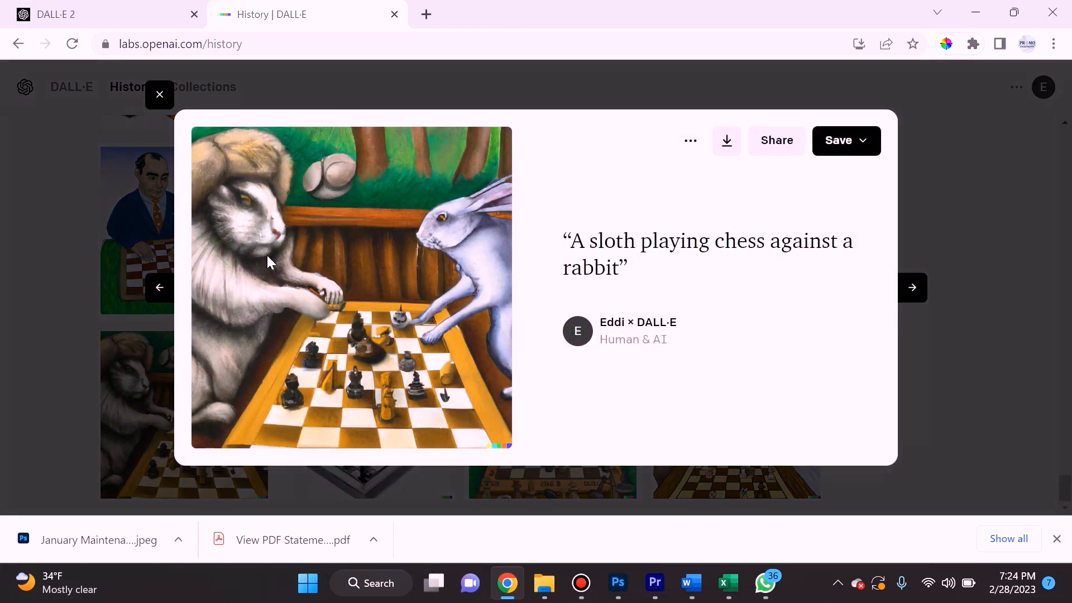
{"action": "mouse_move", "coordinate": [420, 342]}
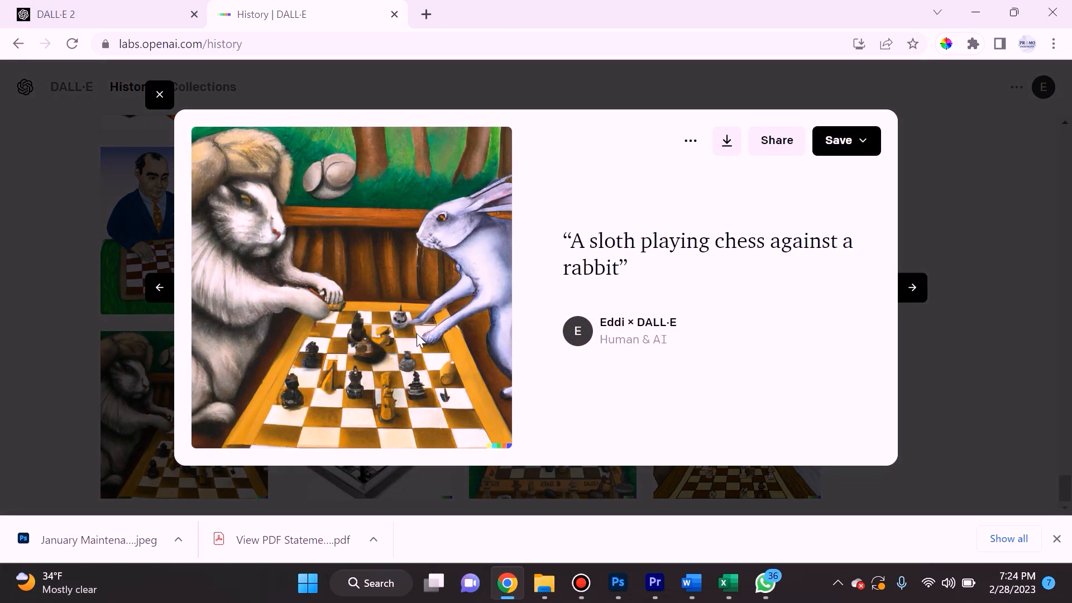
{"action": "mouse_move", "coordinate": [562, 280]}
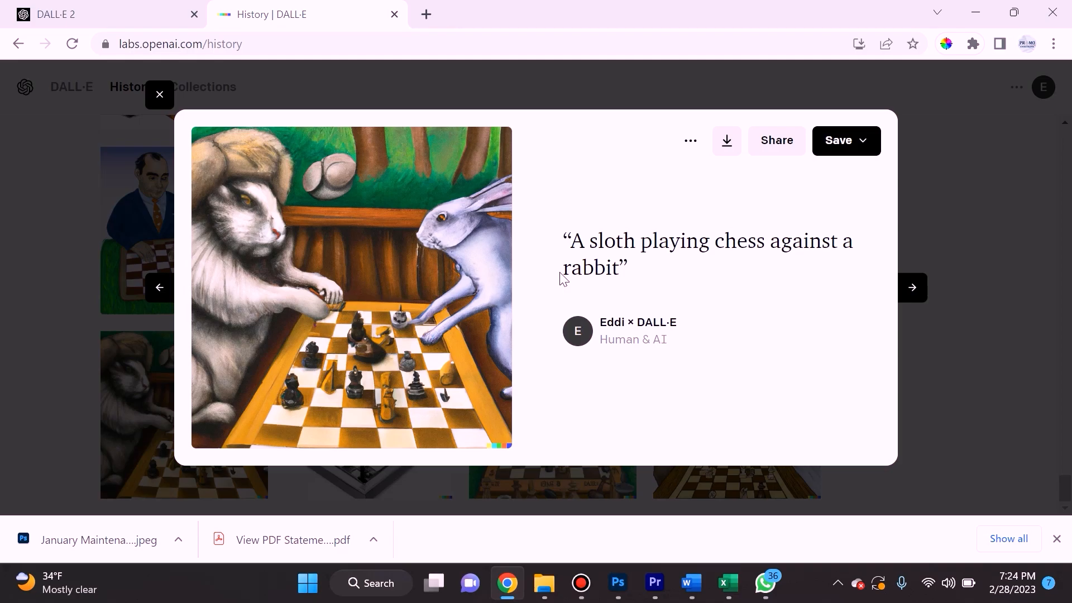
{"action": "mouse_move", "coordinate": [575, 255]}
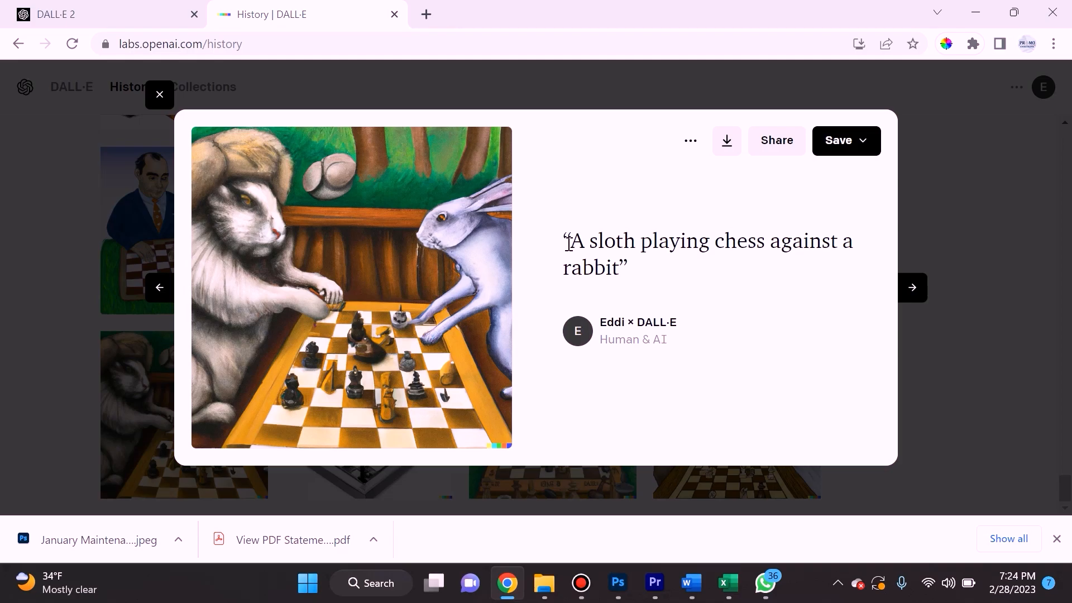
{"action": "mouse_move", "coordinate": [561, 246]}
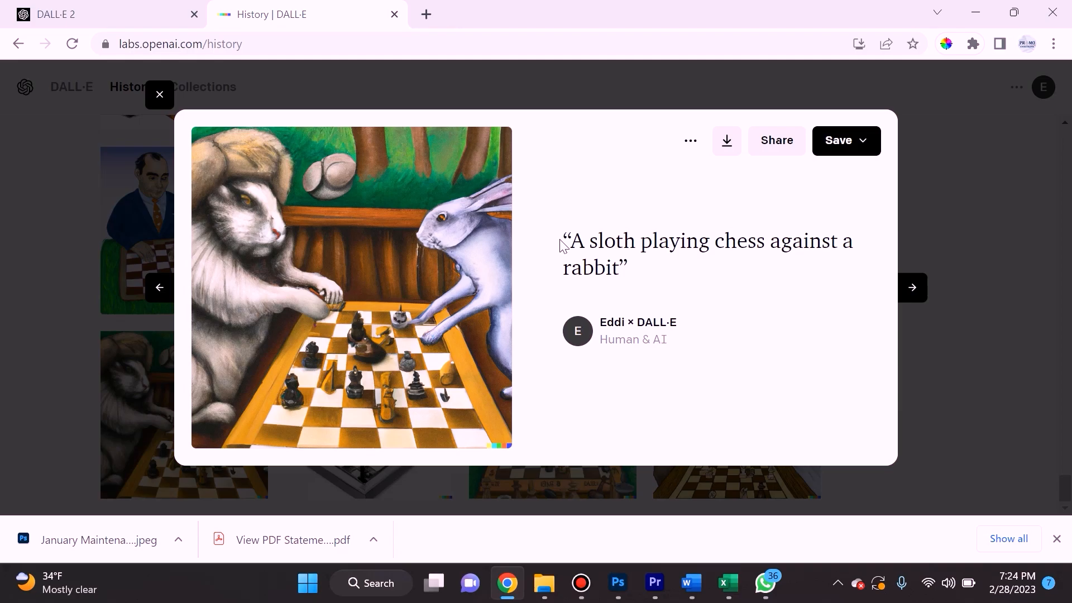
{"action": "mouse_move", "coordinate": [596, 295]}
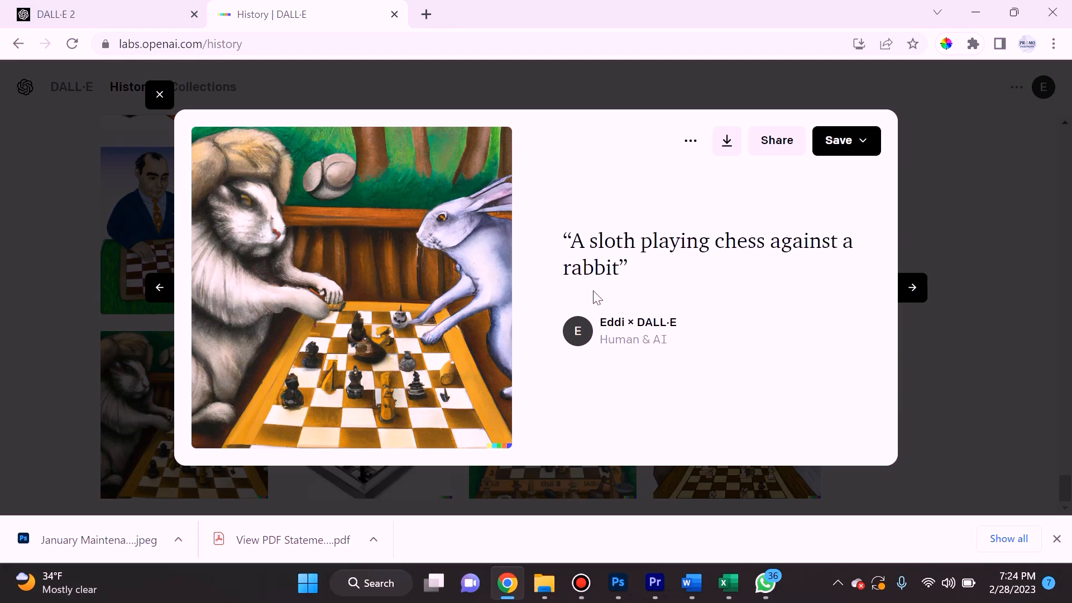
{"action": "mouse_move", "coordinate": [588, 270]}
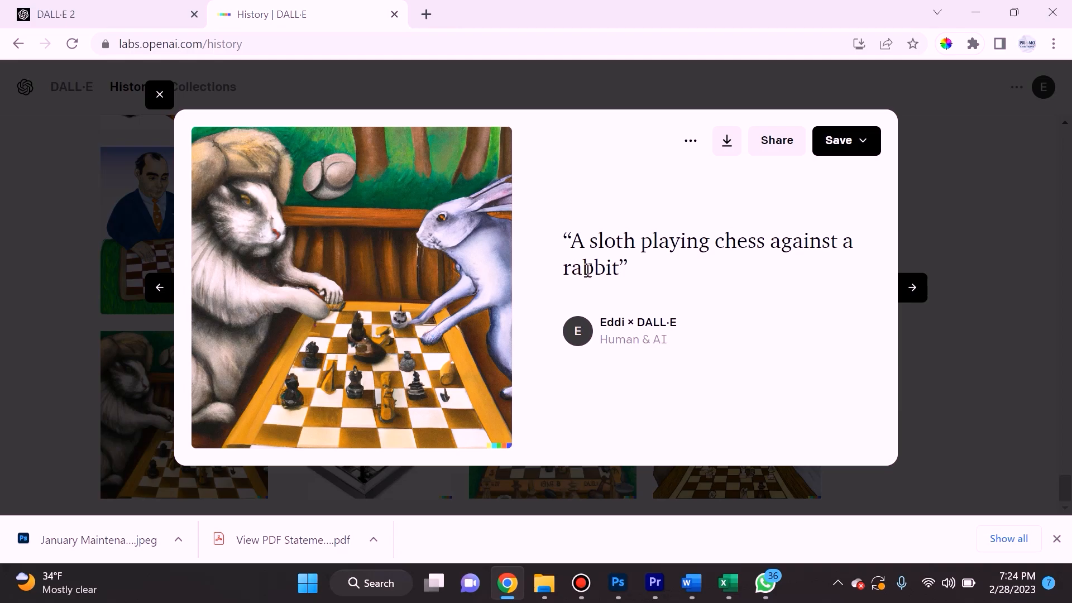
{"action": "mouse_move", "coordinate": [615, 297]}
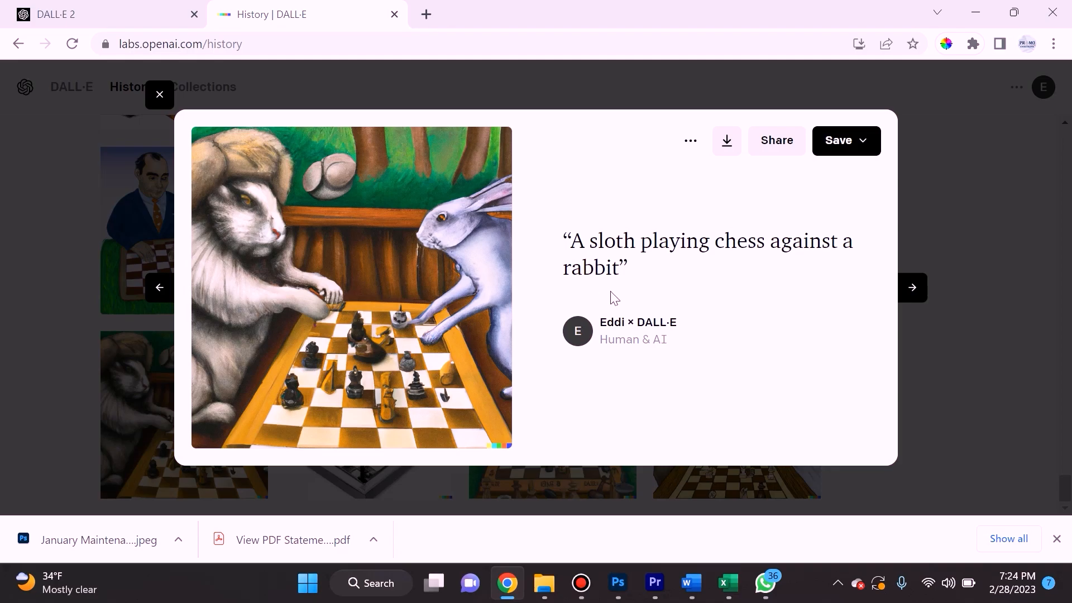
{"action": "mouse_move", "coordinate": [595, 288]}
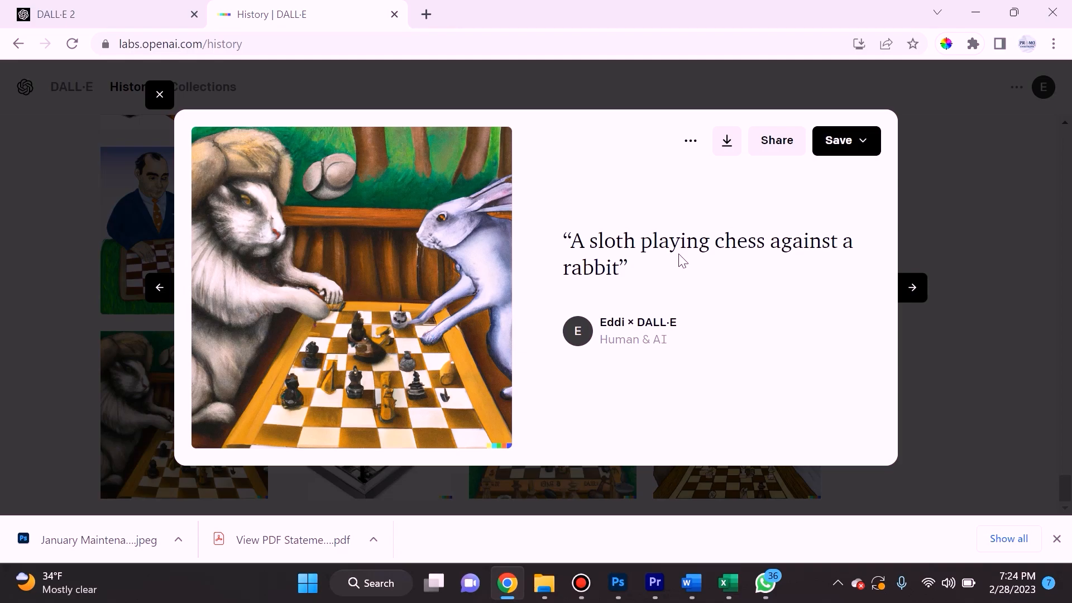
{"action": "mouse_move", "coordinate": [817, 244]}
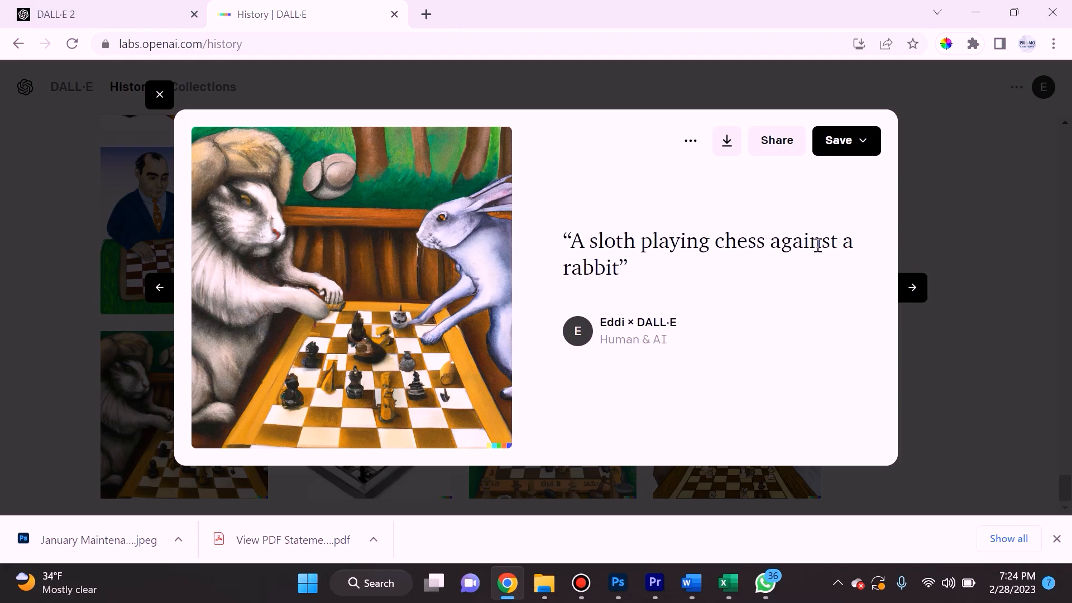
{"action": "mouse_move", "coordinate": [269, 248]}
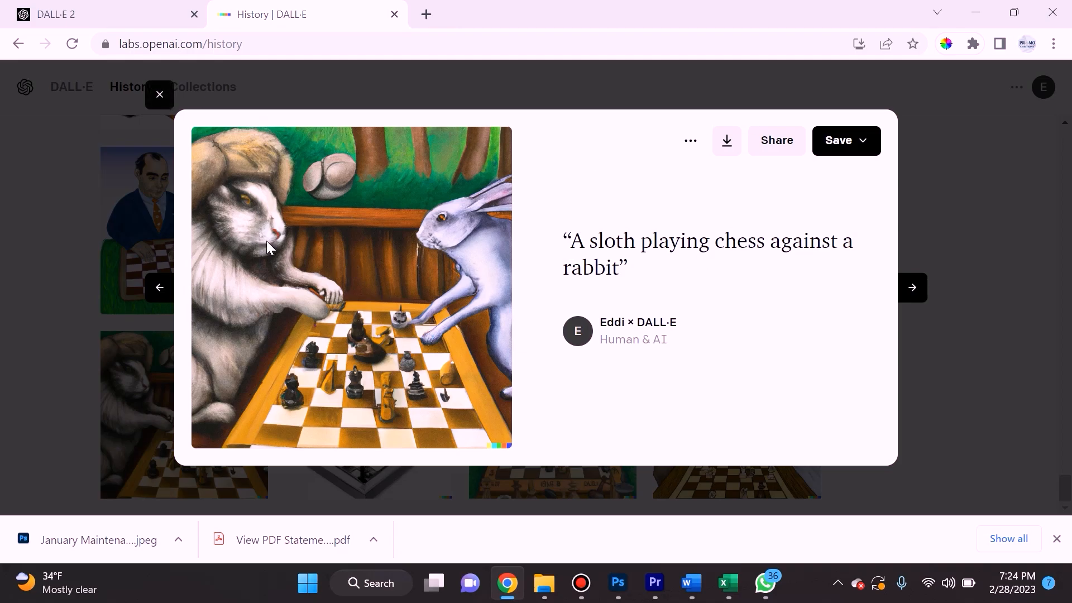
{"action": "mouse_move", "coordinate": [474, 249]}
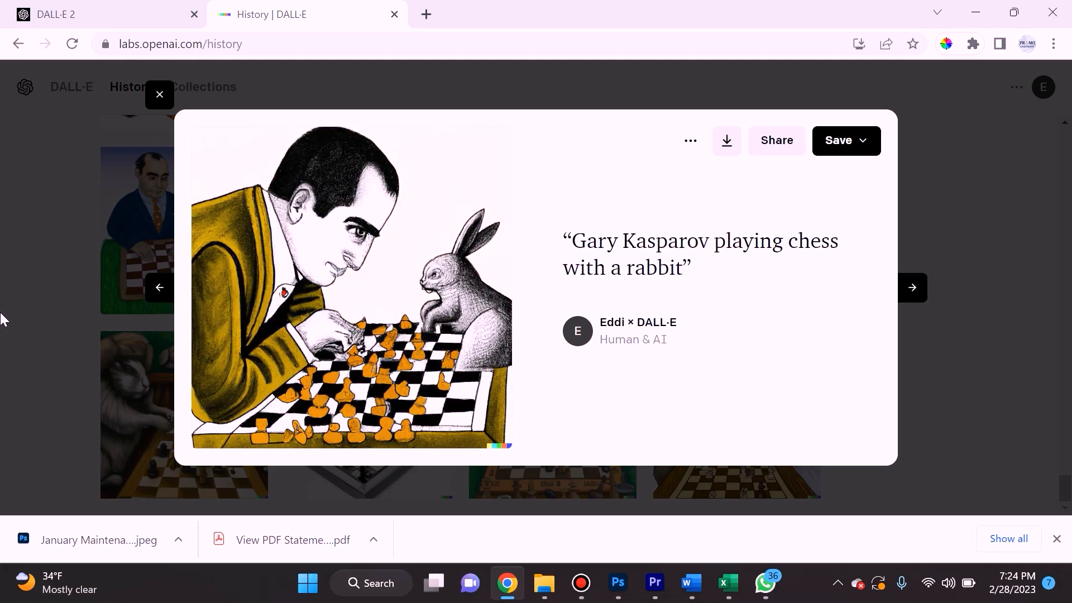
Step: Page onward to a variation of the Gary Kasparov chess-with-rabbit drawing
{"action": "left_click", "coordinate": [913, 289]}
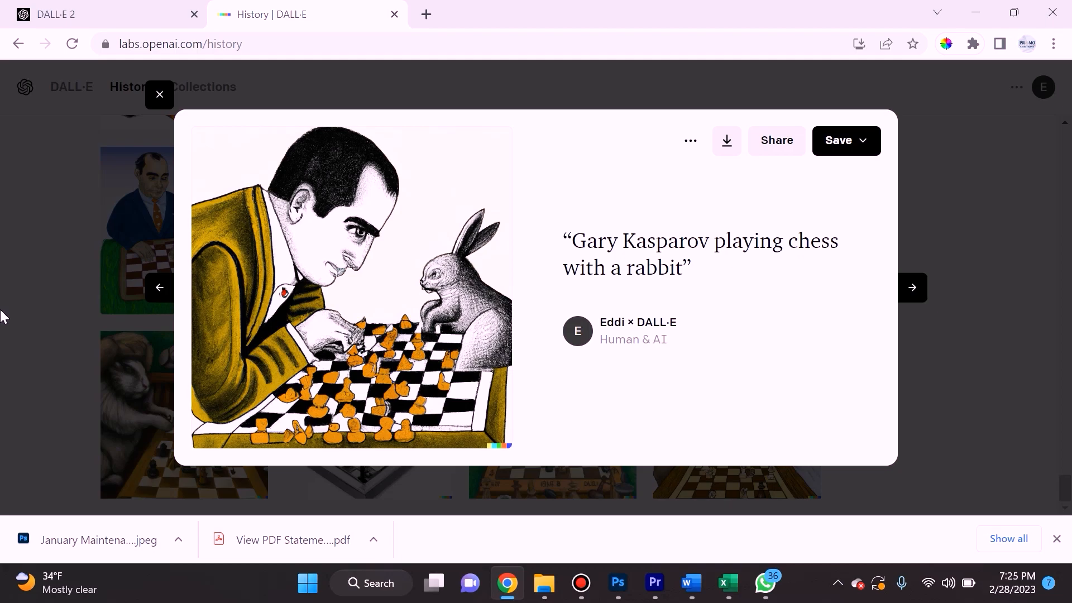
{"action": "left_click", "coordinate": [913, 289]}
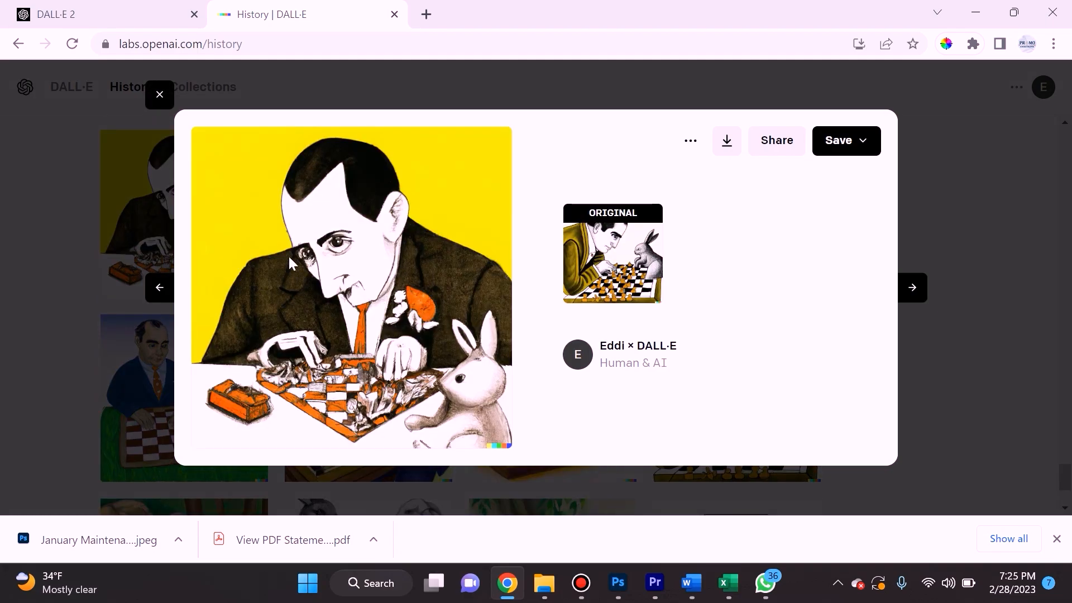
{"action": "mouse_move", "coordinate": [377, 315]}
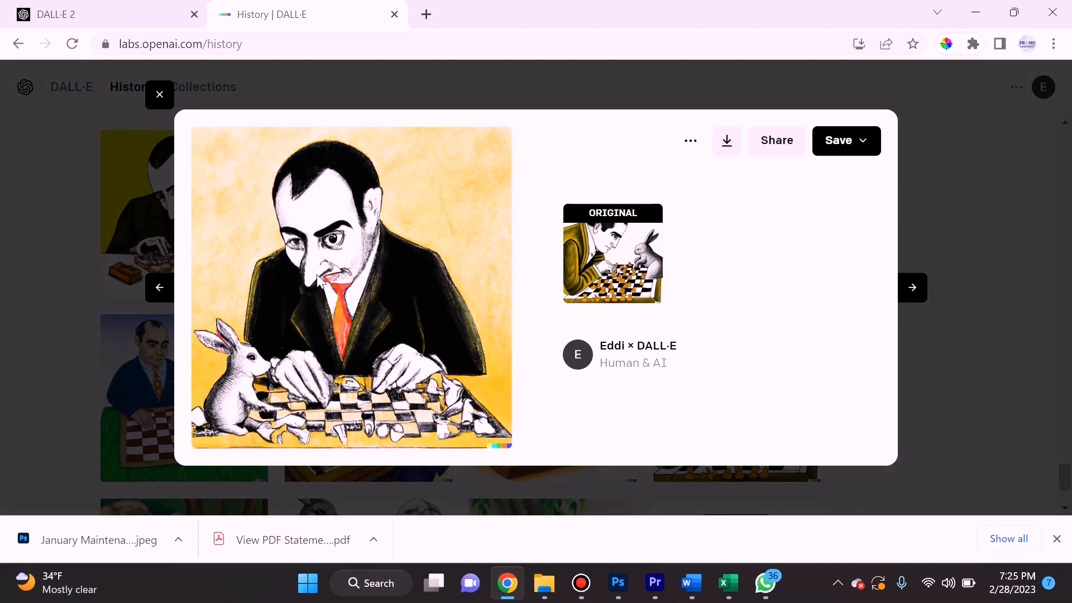
Step: Page past the monkey-playing-chess painting to the 'A car talking to a monkey' photo
{"action": "left_click", "coordinate": [913, 288]}
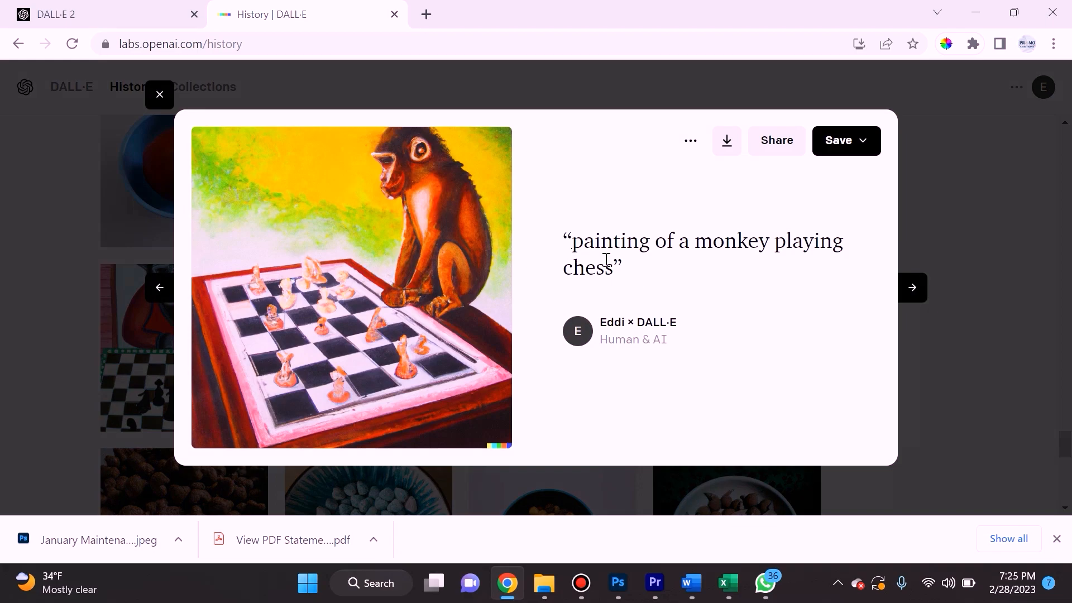
{"action": "mouse_move", "coordinate": [473, 389]}
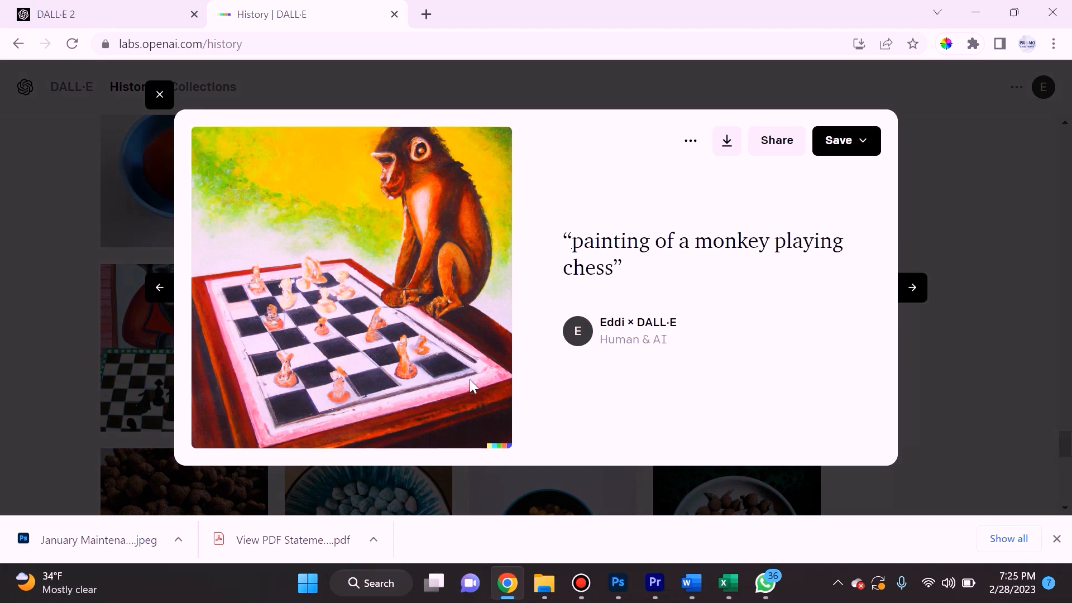
{"action": "mouse_move", "coordinate": [350, 288]}
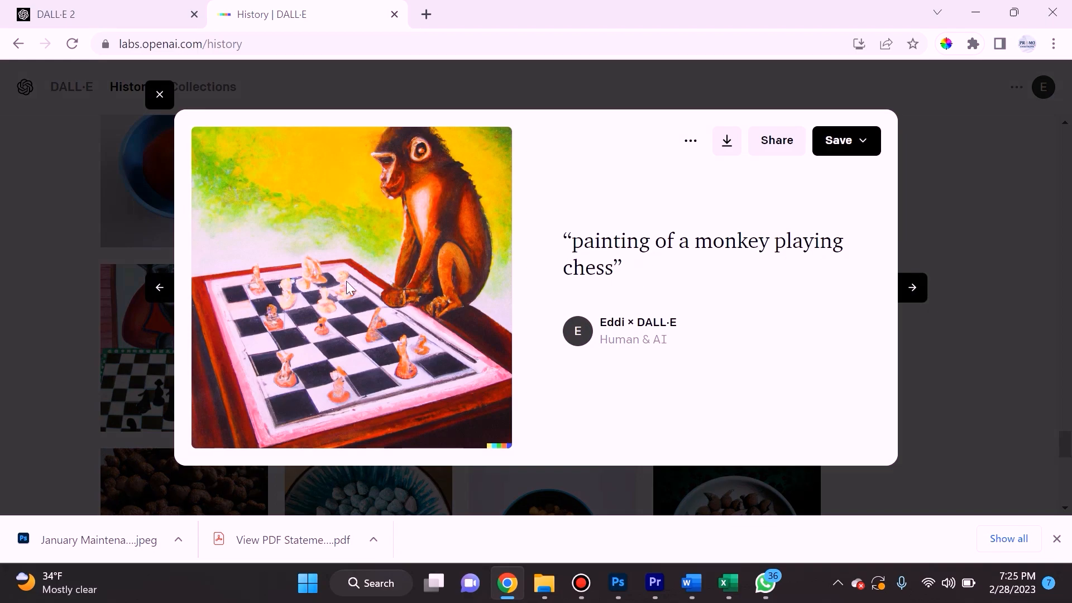
{"action": "mouse_move", "coordinate": [358, 362]}
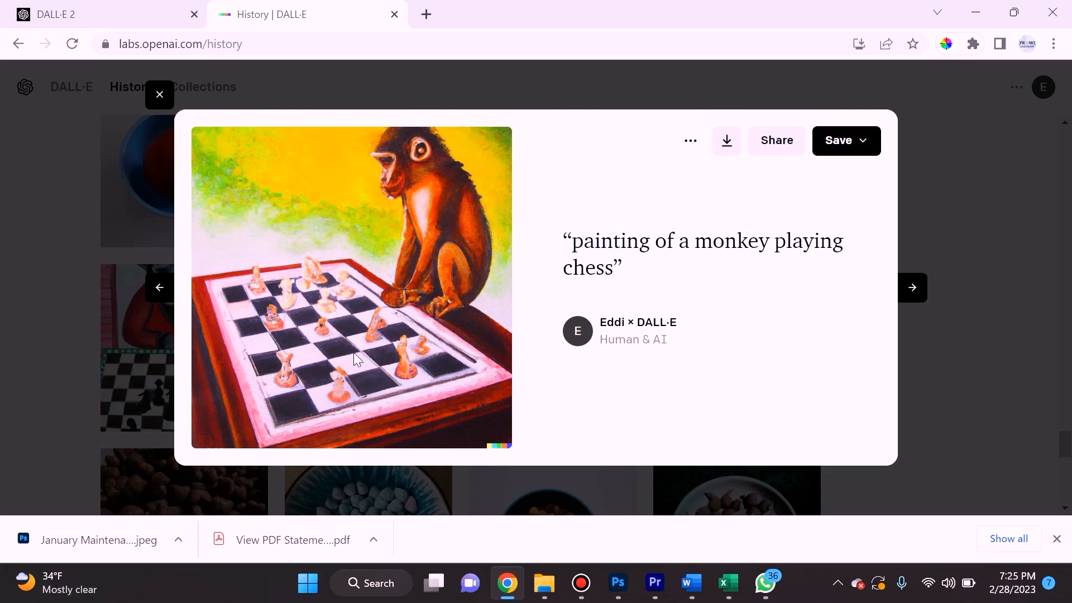
{"action": "mouse_move", "coordinate": [321, 366]}
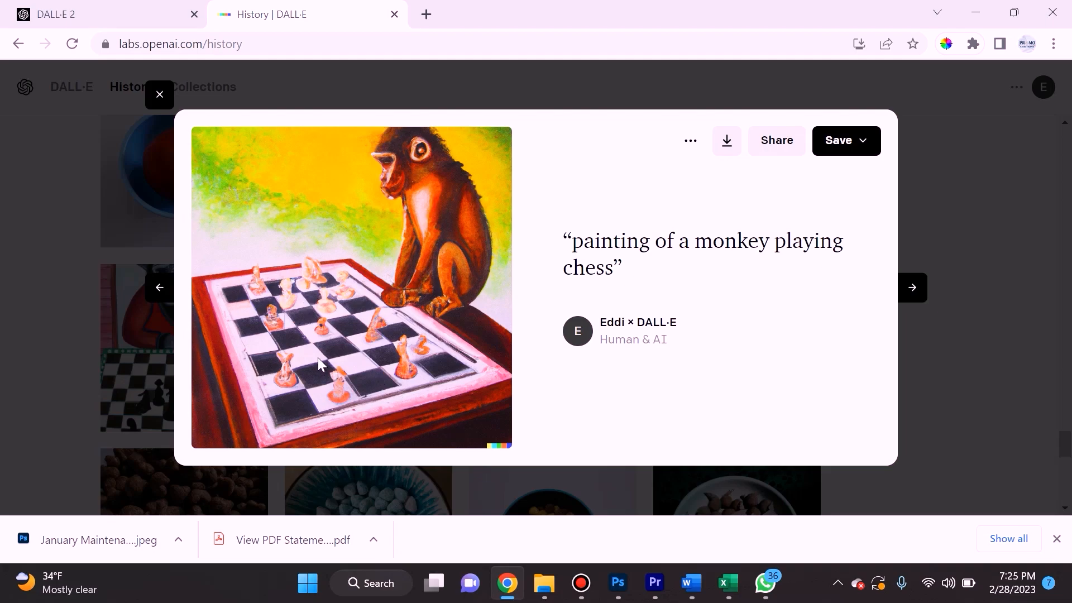
{"action": "mouse_move", "coordinate": [213, 205]}
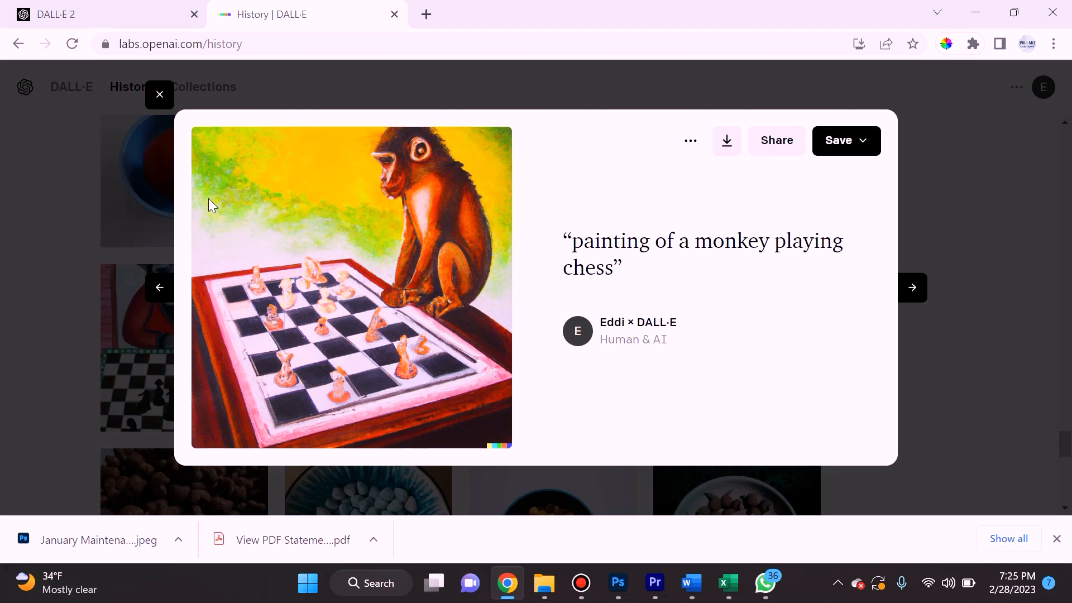
{"action": "left_click", "coordinate": [159, 94]}
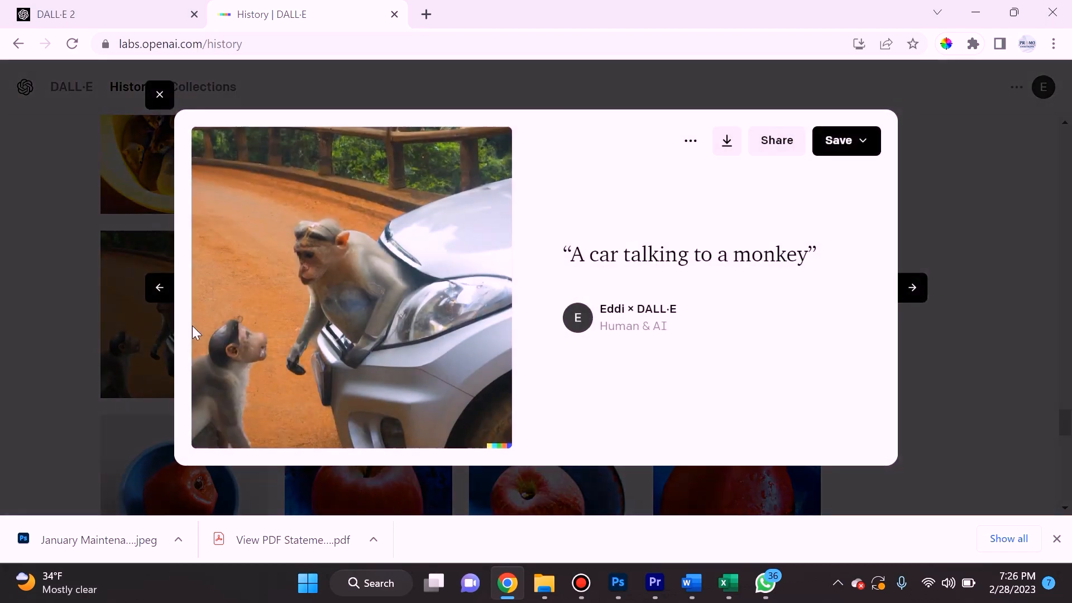
{"action": "mouse_move", "coordinate": [243, 367]}
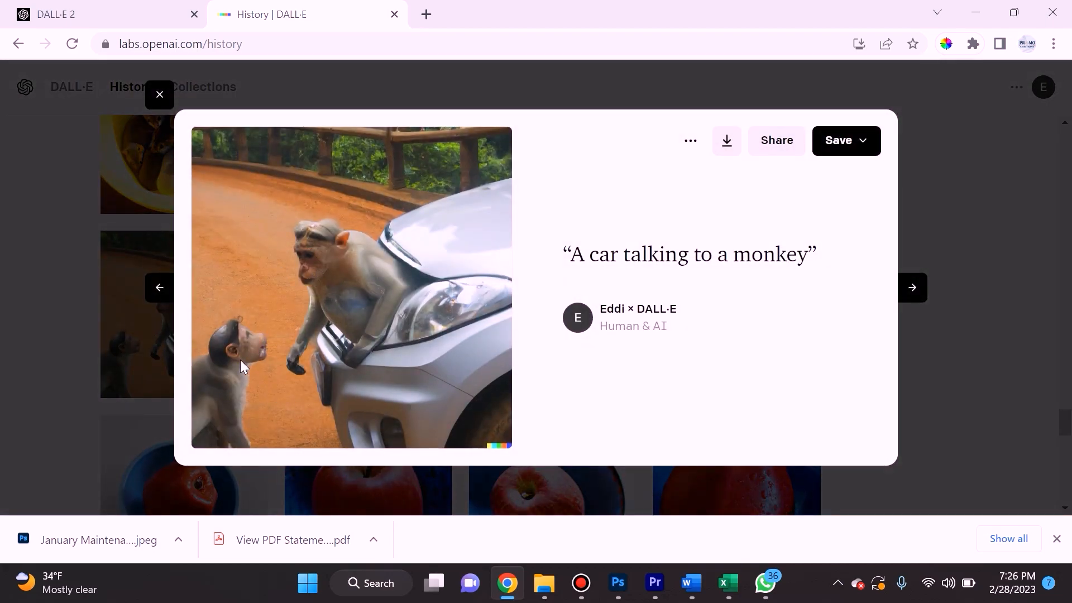
Step: Page on through the cartoon versions of 'A car talking to a monkey'
{"action": "left_click", "coordinate": [912, 288]}
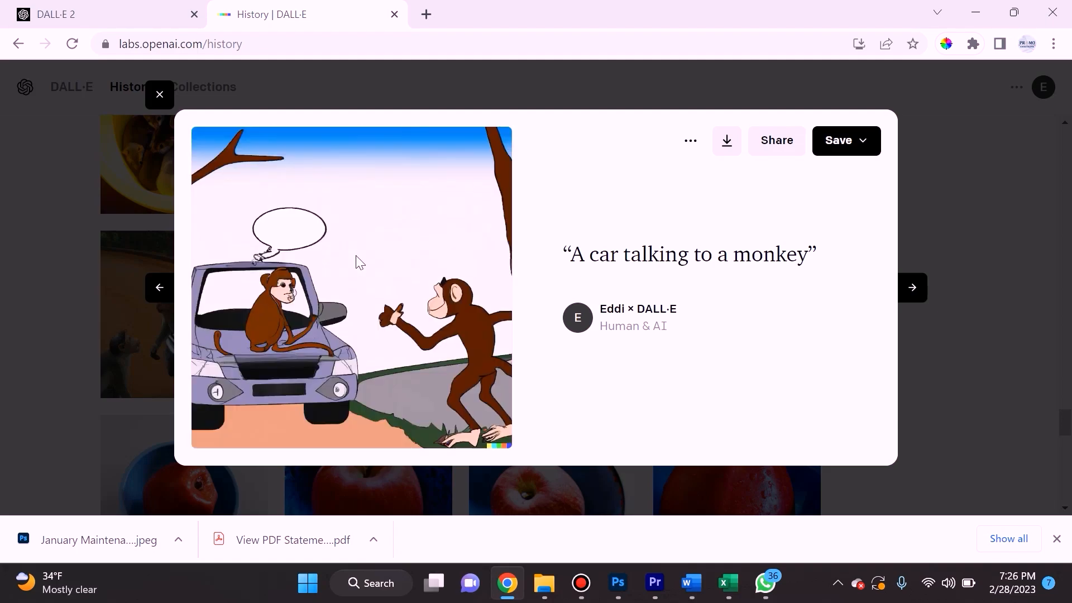
{"action": "left_click", "coordinate": [913, 288]}
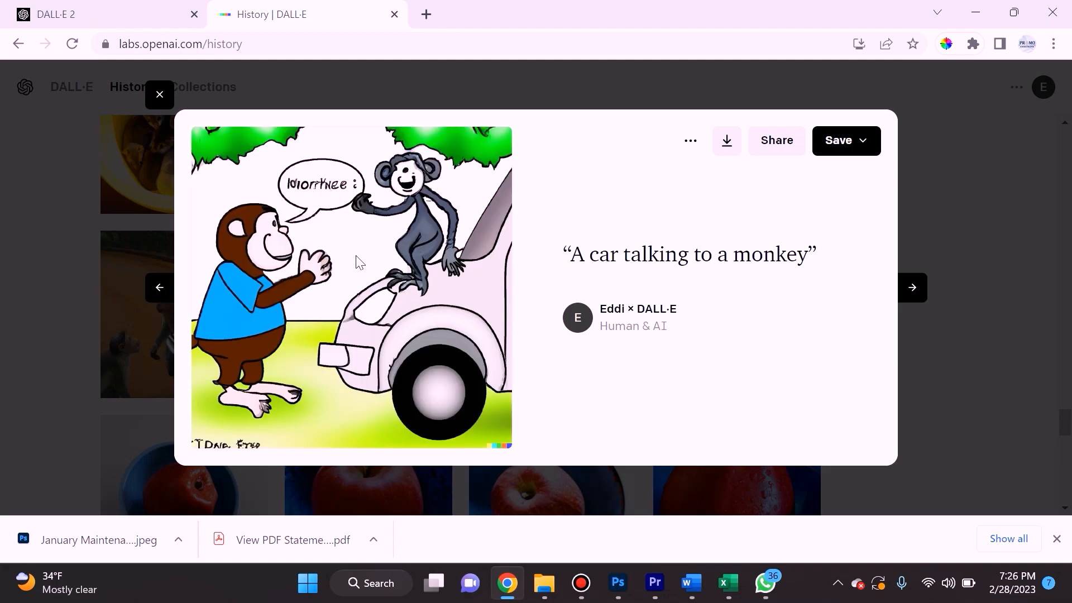
{"action": "mouse_move", "coordinate": [203, 462]}
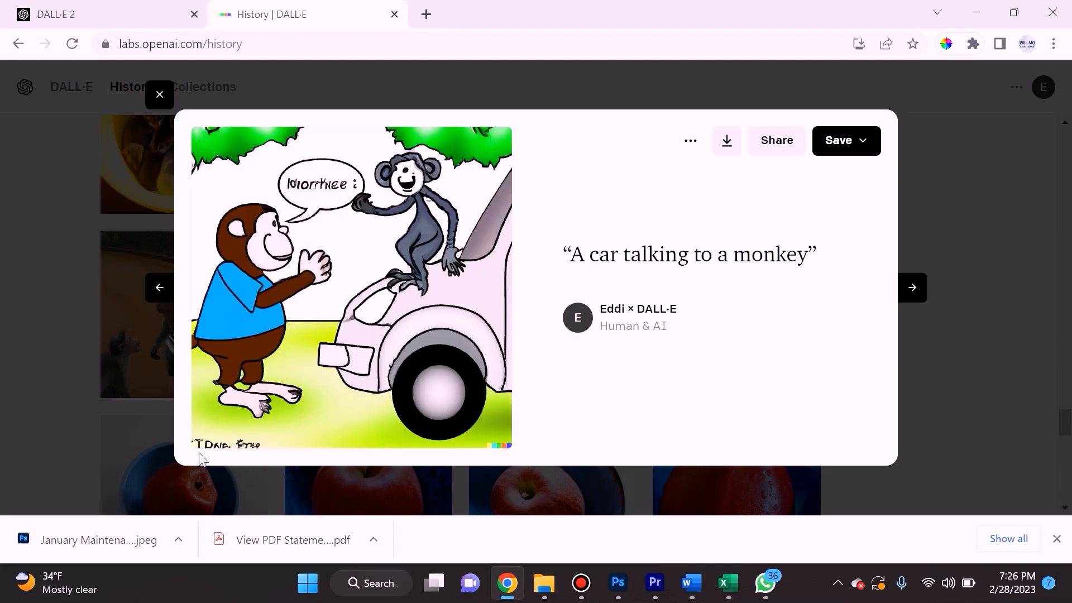
{"action": "mouse_move", "coordinate": [286, 460]}
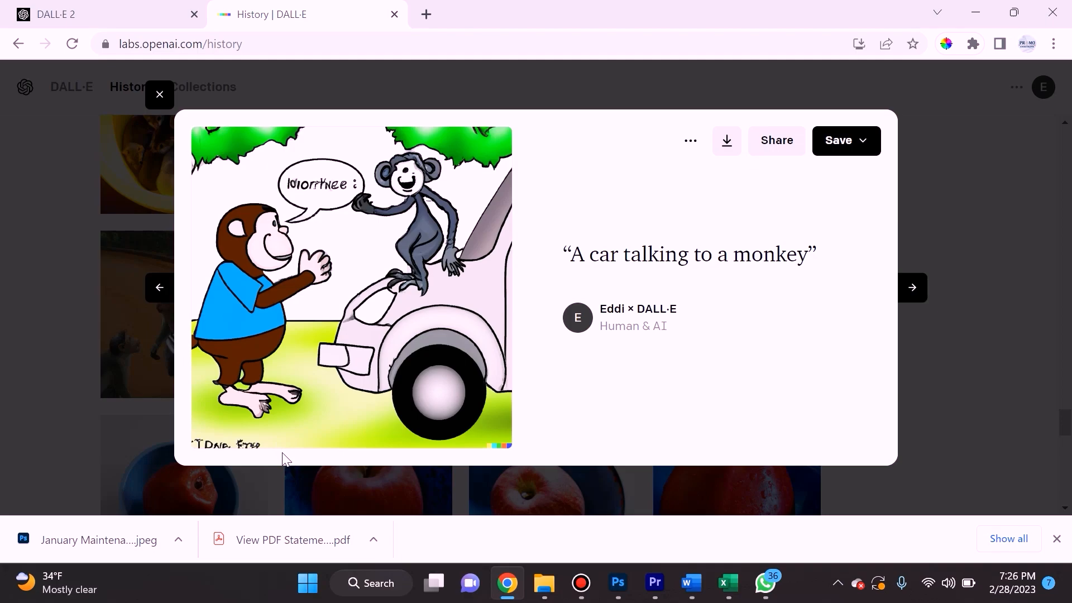
{"action": "mouse_move", "coordinate": [293, 428]}
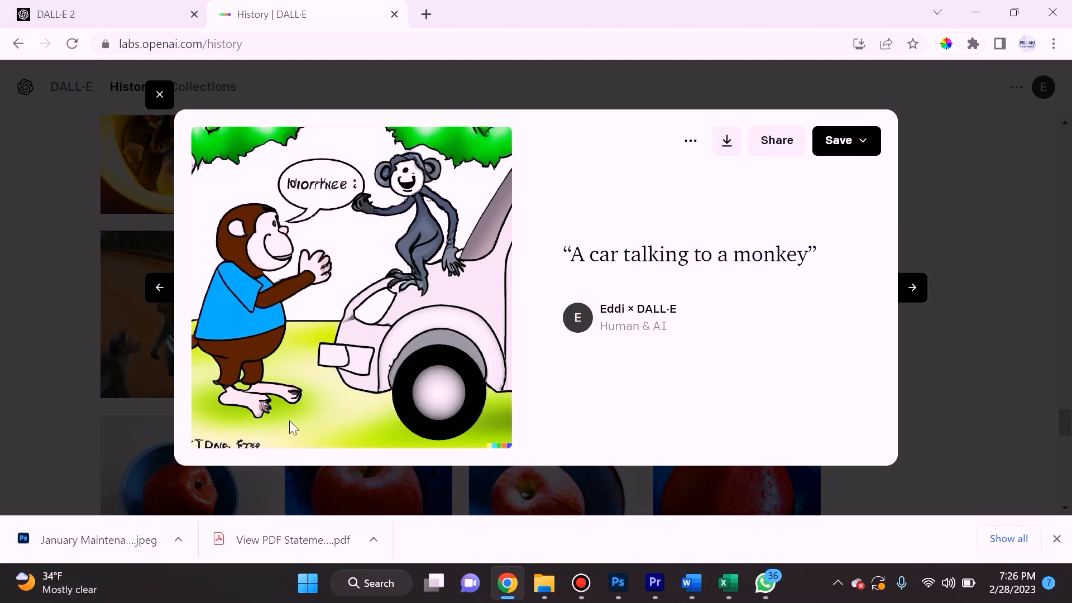
{"action": "mouse_move", "coordinate": [340, 433]}
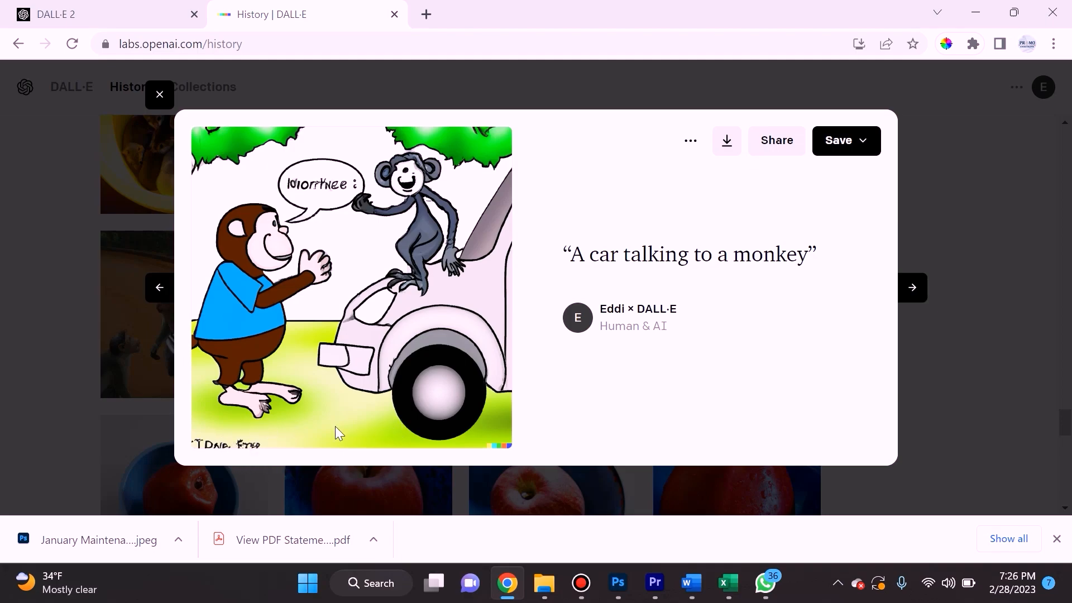
{"action": "mouse_move", "coordinate": [292, 257]}
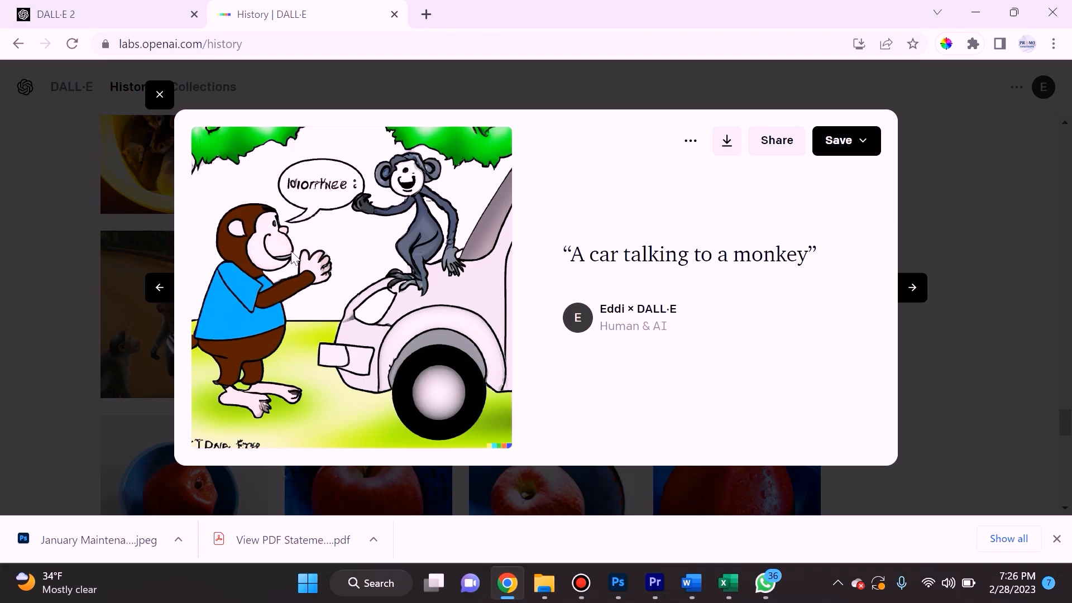
{"action": "mouse_move", "coordinate": [481, 168]}
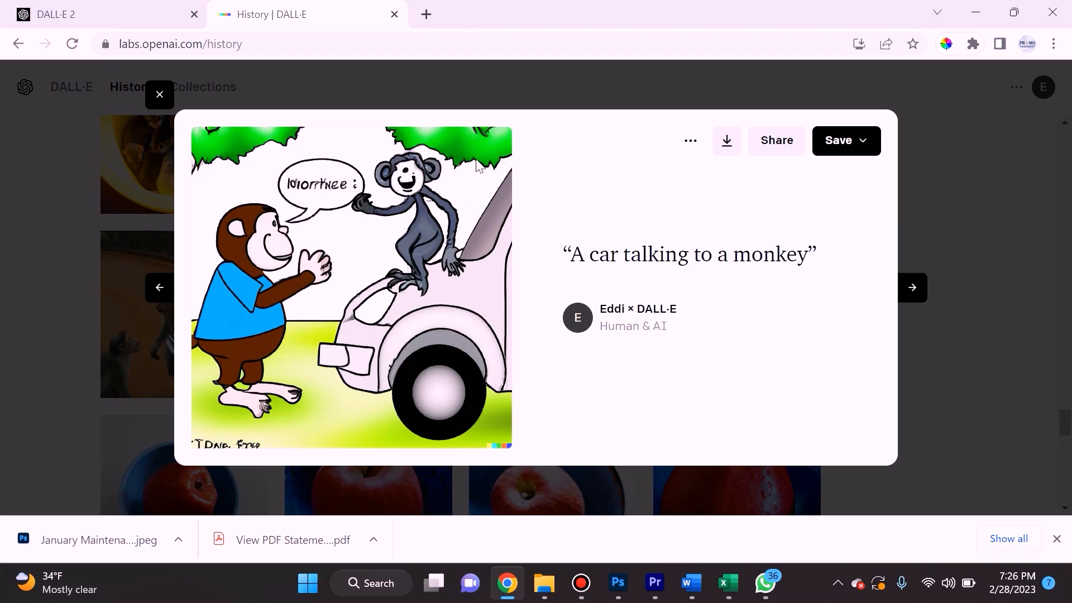
{"action": "mouse_move", "coordinate": [357, 492]}
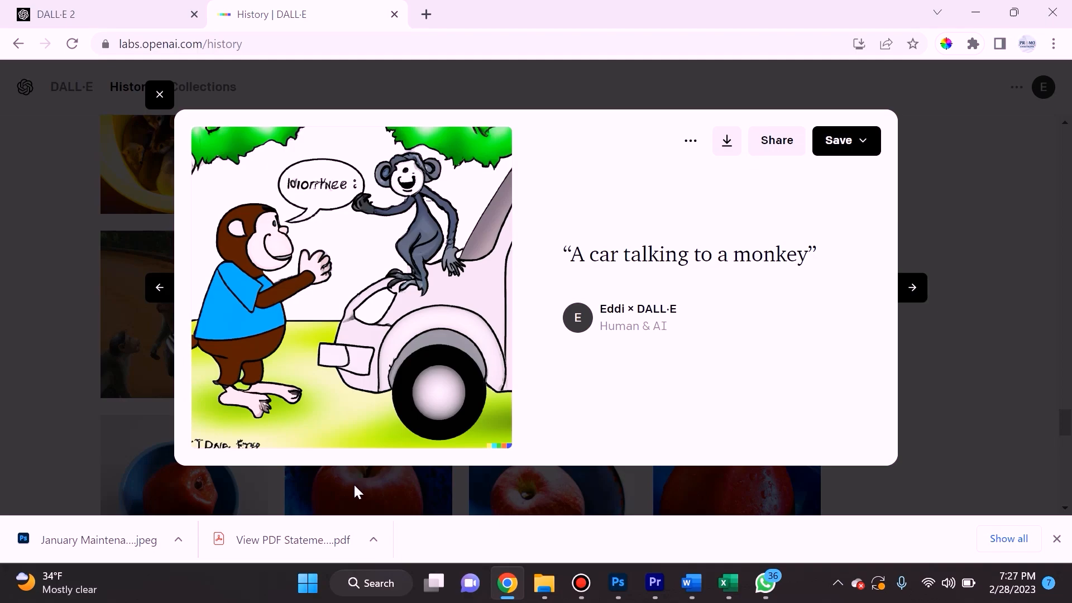
{"action": "mouse_move", "coordinate": [351, 339]}
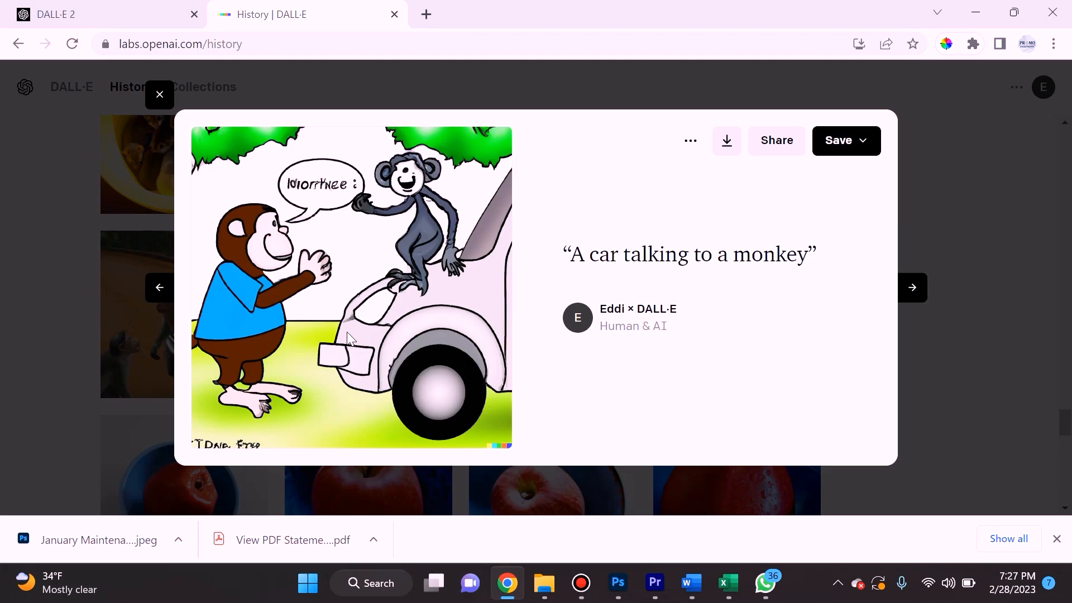
{"action": "mouse_move", "coordinate": [201, 454]}
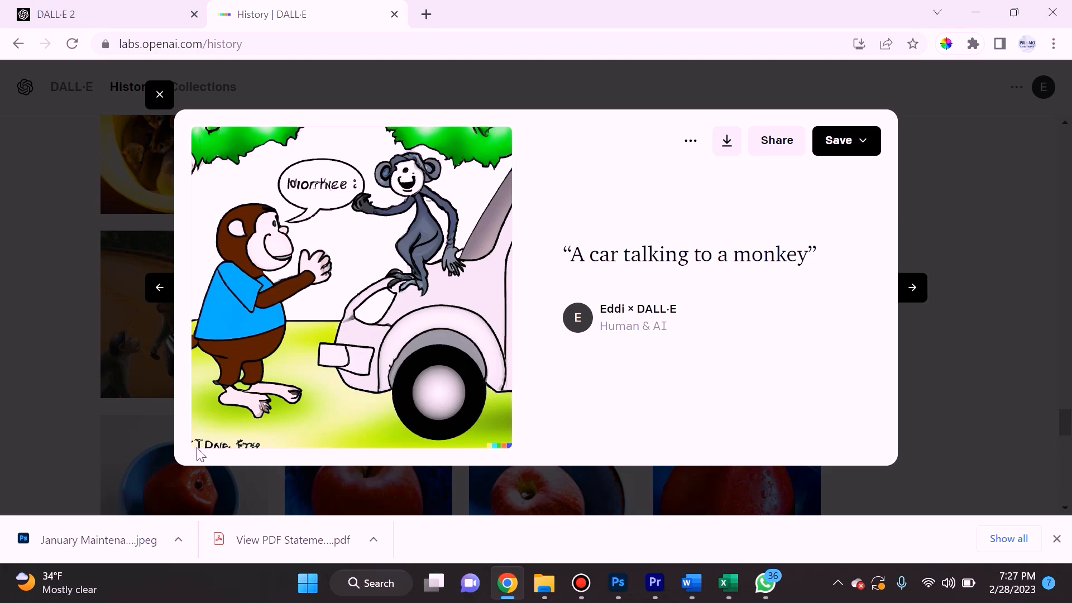
{"action": "mouse_move", "coordinate": [266, 448]}
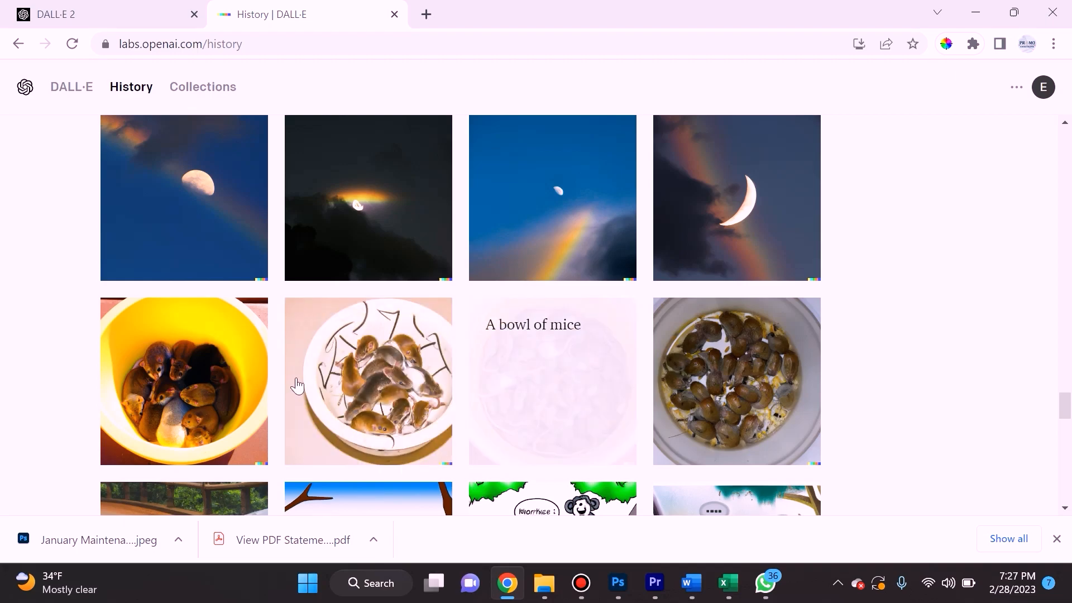
Step: Enlarge the bowl-of-mice photo and page to the Picasso painting of a homeless man
{"action": "left_click", "coordinate": [369, 382]}
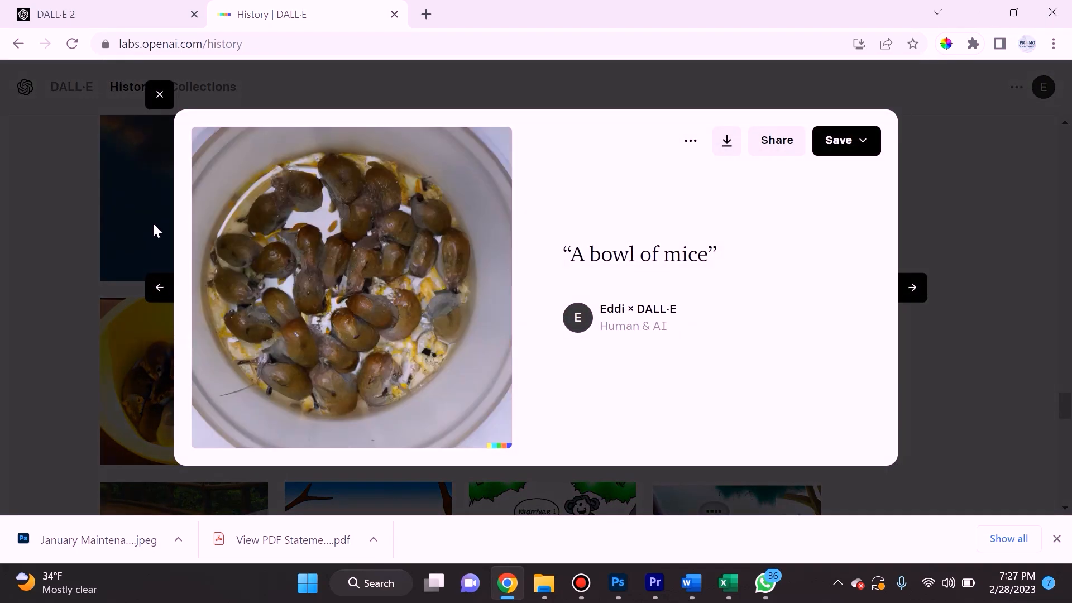
{"action": "mouse_move", "coordinate": [68, 177]}
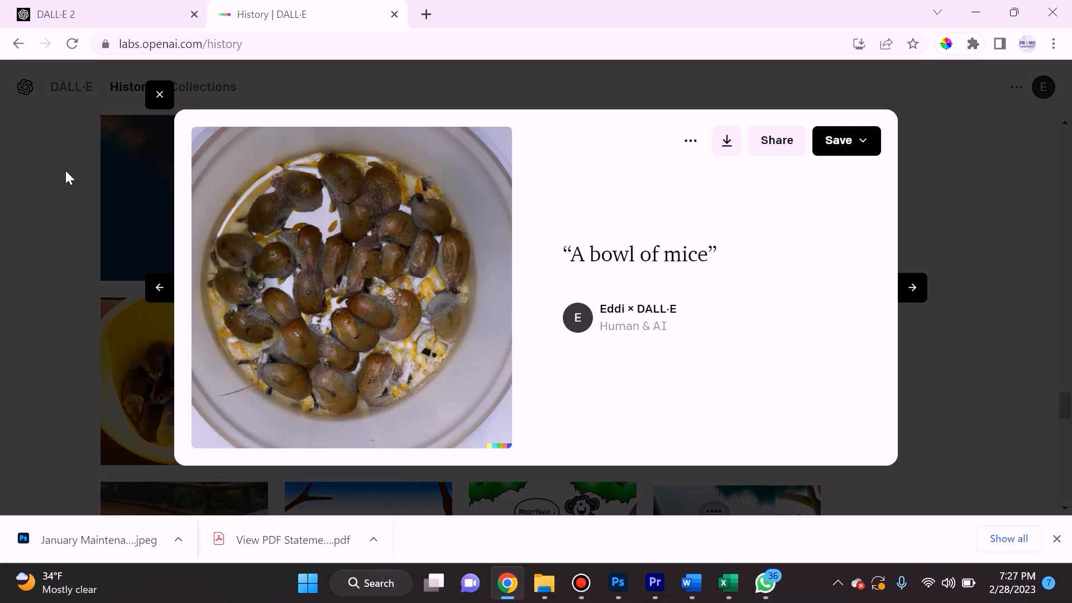
{"action": "left_click", "coordinate": [913, 288]}
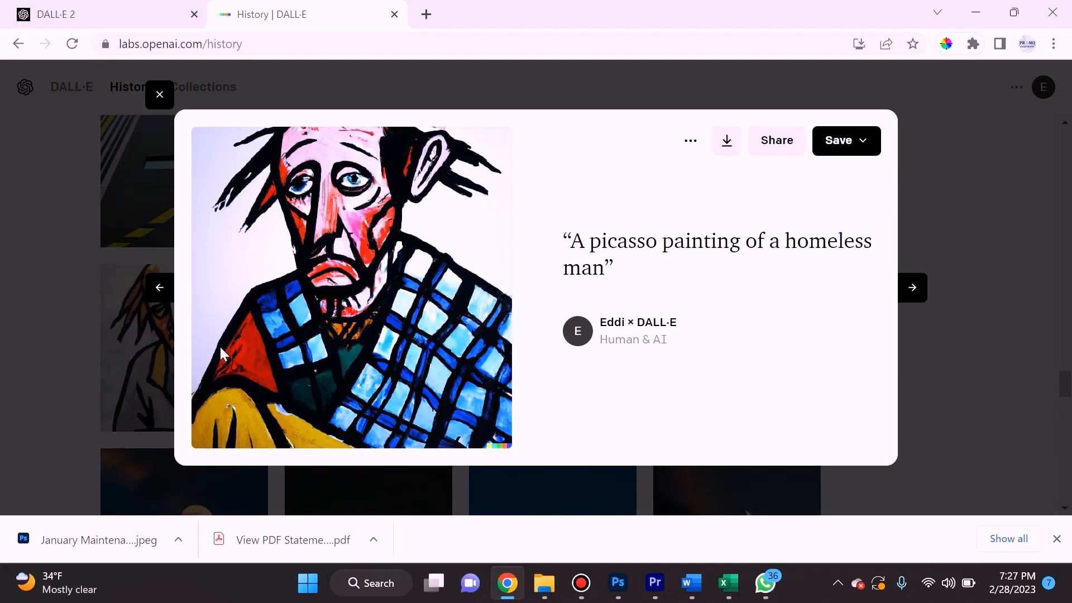
Step: Step back through past generations to the photo of the laughing homeless man
{"action": "left_click", "coordinate": [159, 287]}
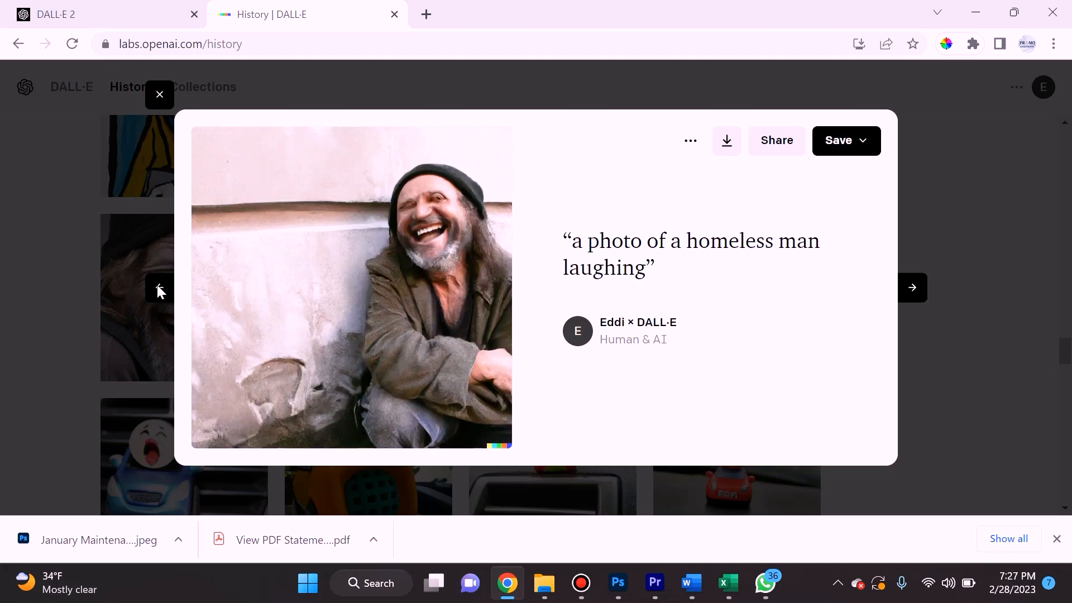
{"action": "left_click", "coordinate": [160, 289]}
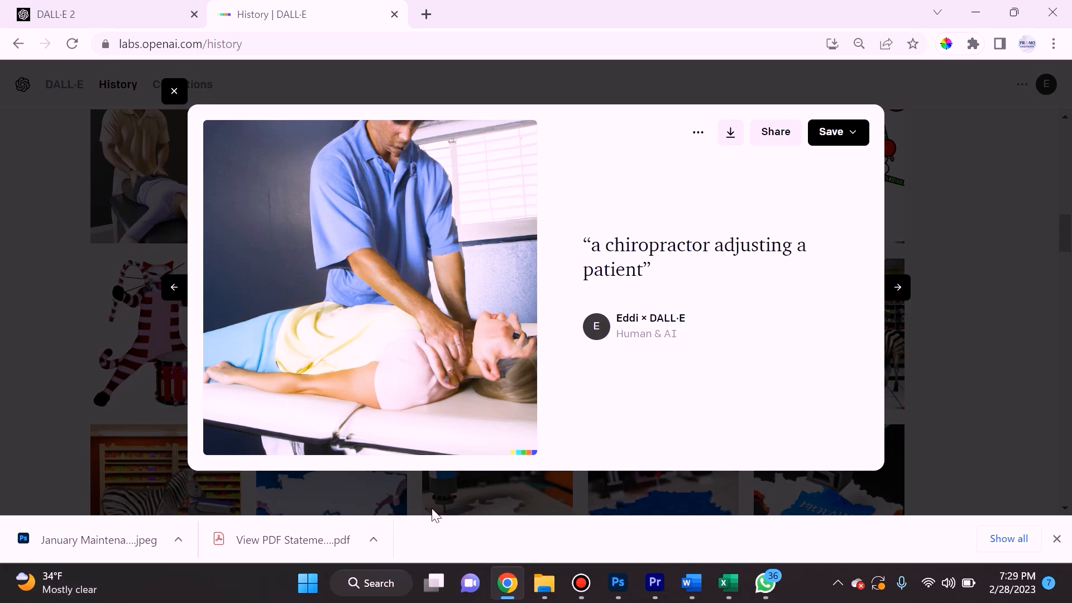
{"action": "mouse_move", "coordinate": [437, 491]}
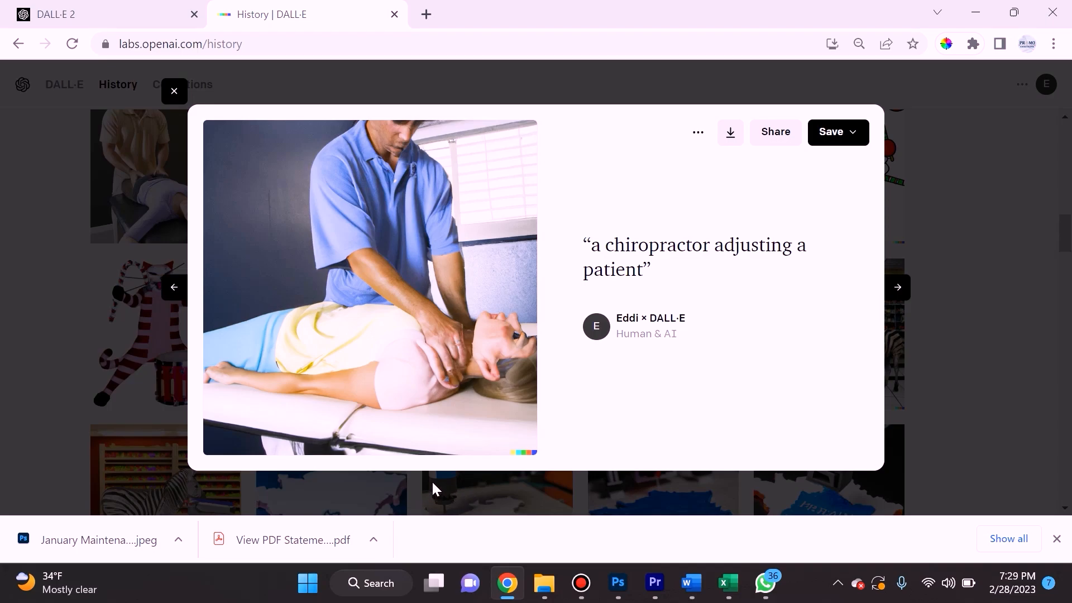
{"action": "mouse_move", "coordinate": [372, 293]}
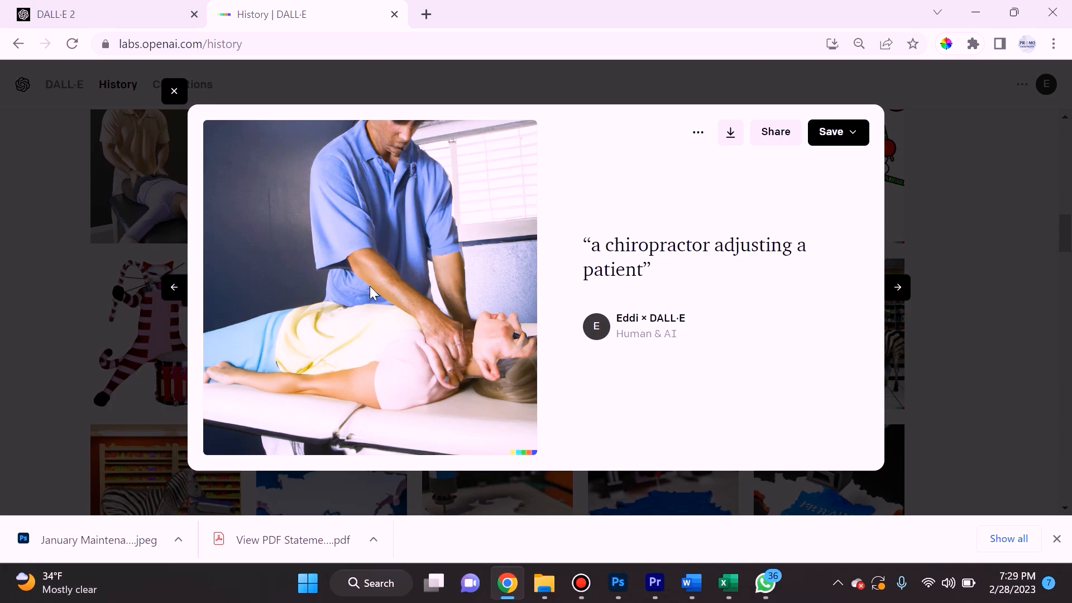
Step: Page through the chiropractor-adjusting-a-patient variations toward the dentist-and-donkey image
{"action": "left_click", "coordinate": [898, 287]}
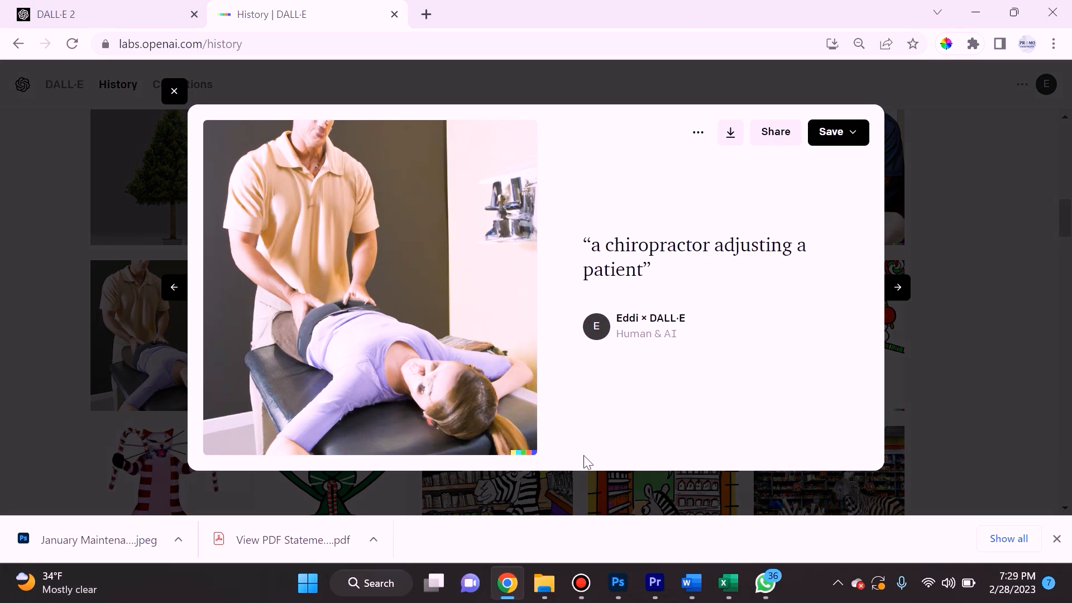
{"action": "mouse_move", "coordinate": [199, 58]}
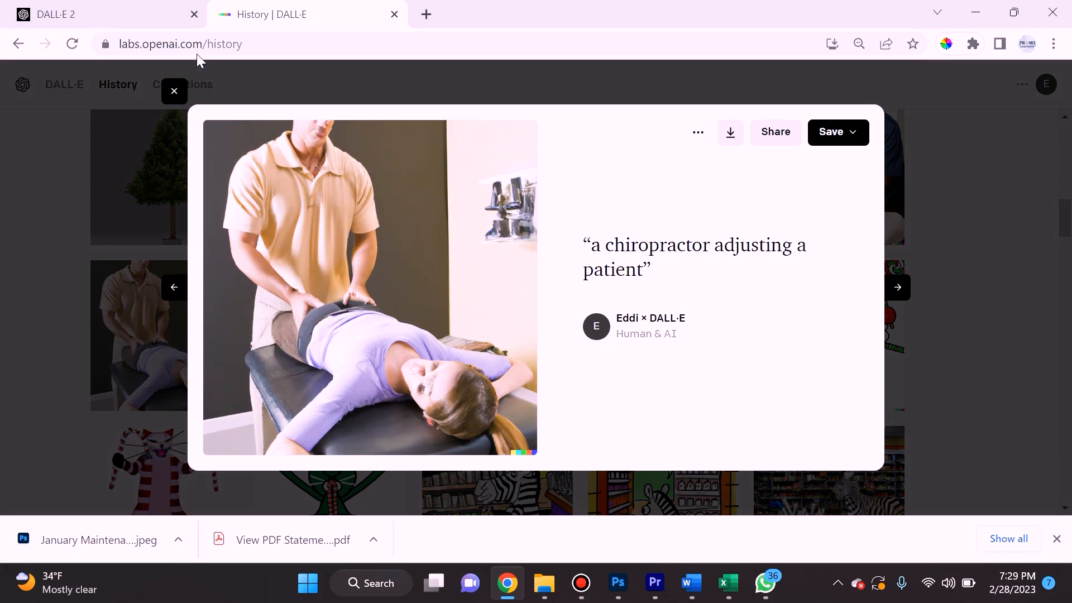
{"action": "left_click", "coordinate": [173, 92]}
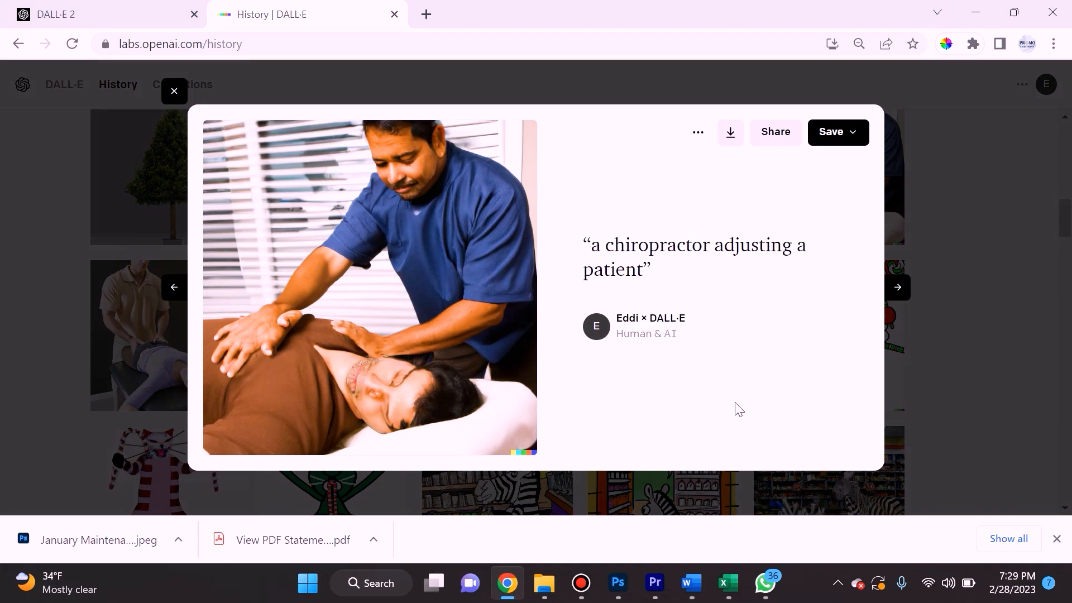
{"action": "mouse_move", "coordinate": [730, 414]}
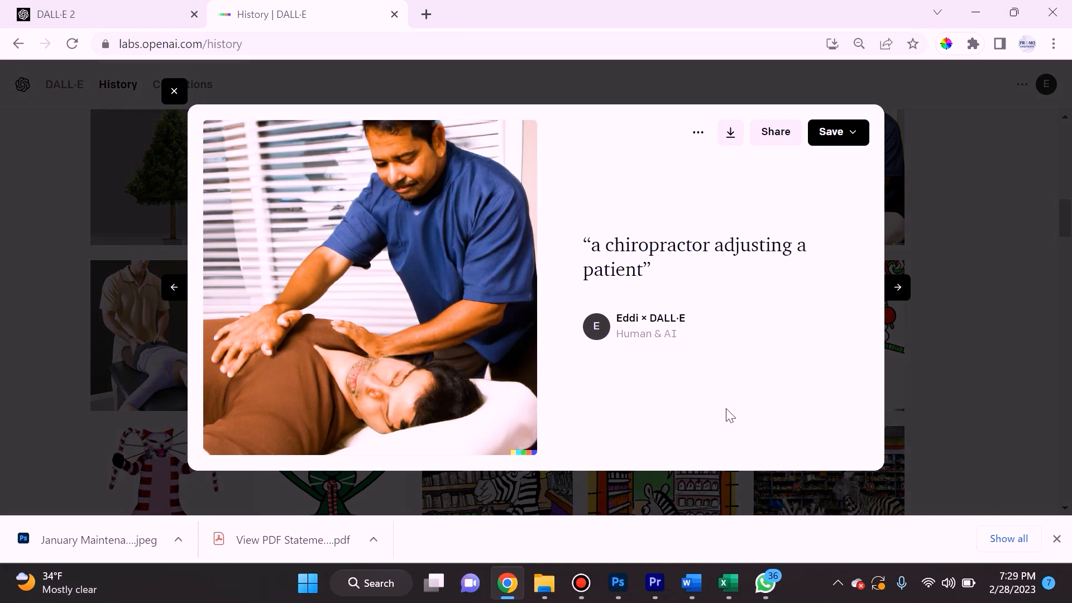
{"action": "mouse_move", "coordinate": [225, 333]}
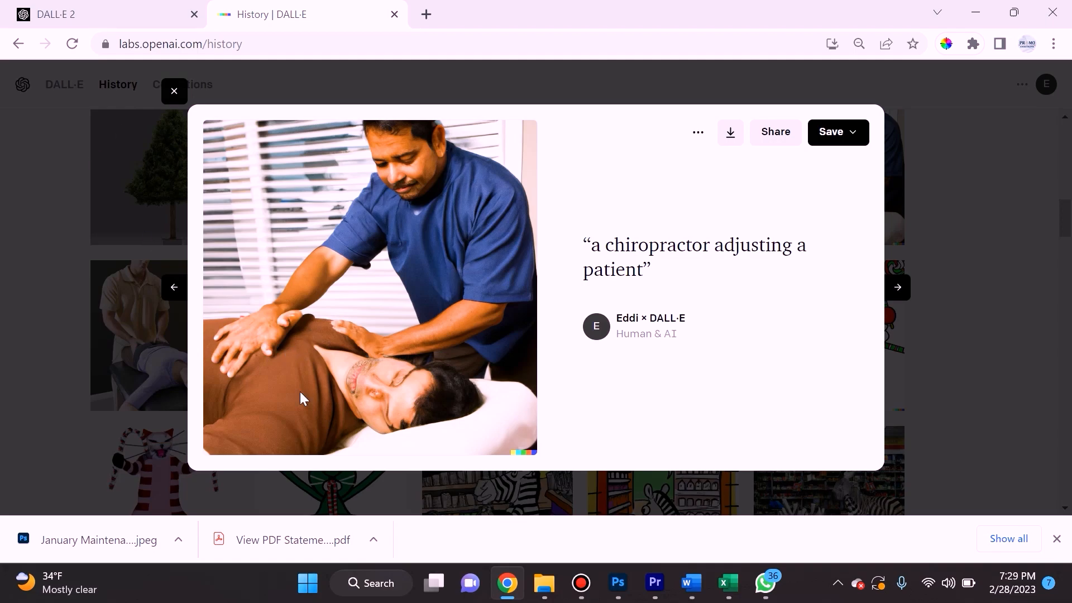
{"action": "mouse_move", "coordinate": [281, 348]}
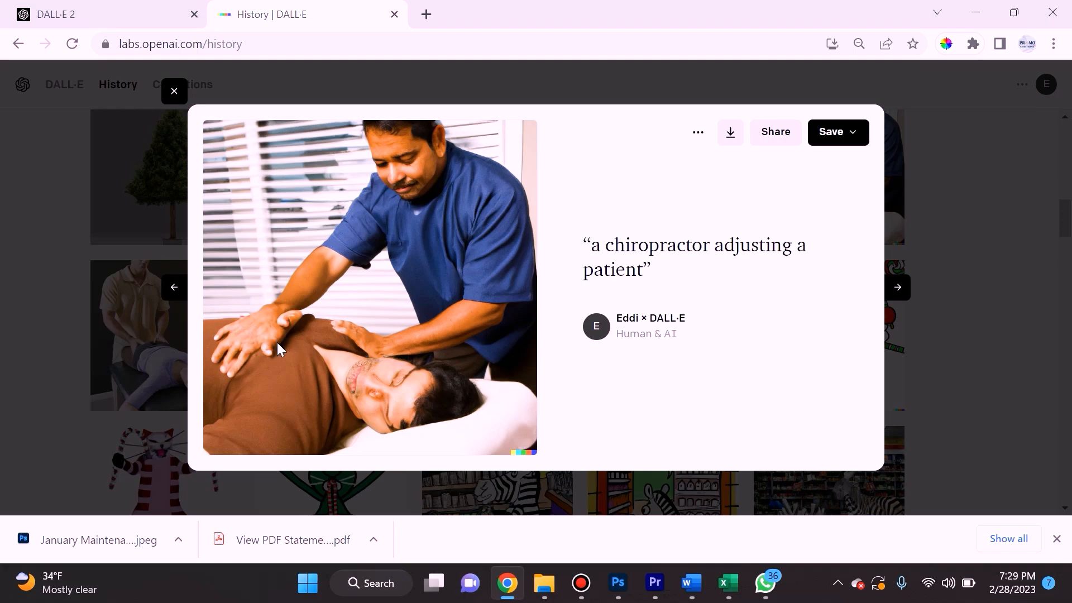
{"action": "mouse_move", "coordinate": [285, 353]}
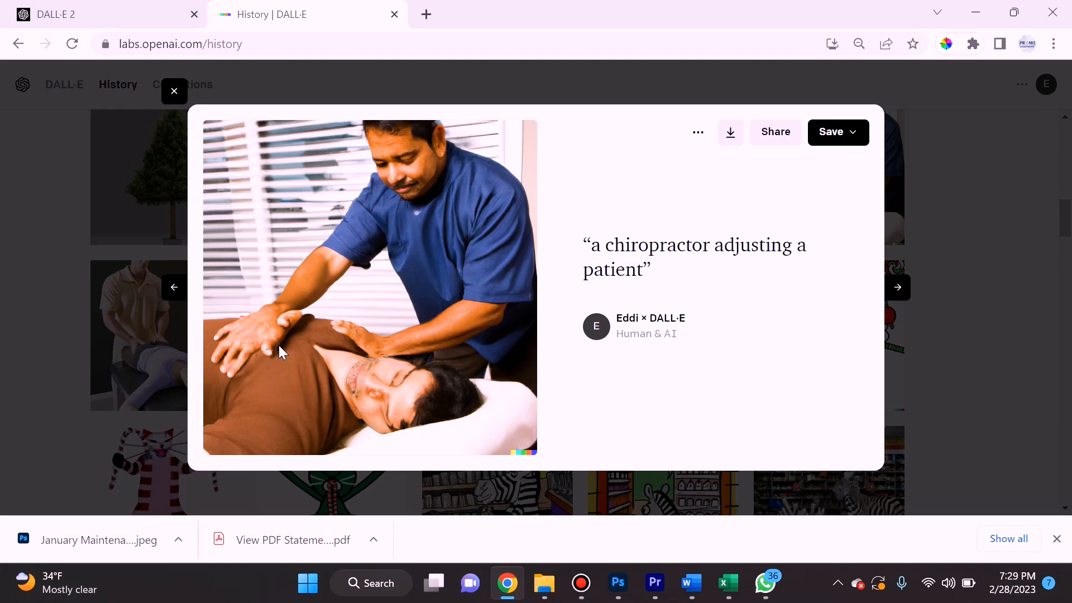
{"action": "mouse_move", "coordinate": [279, 344]}
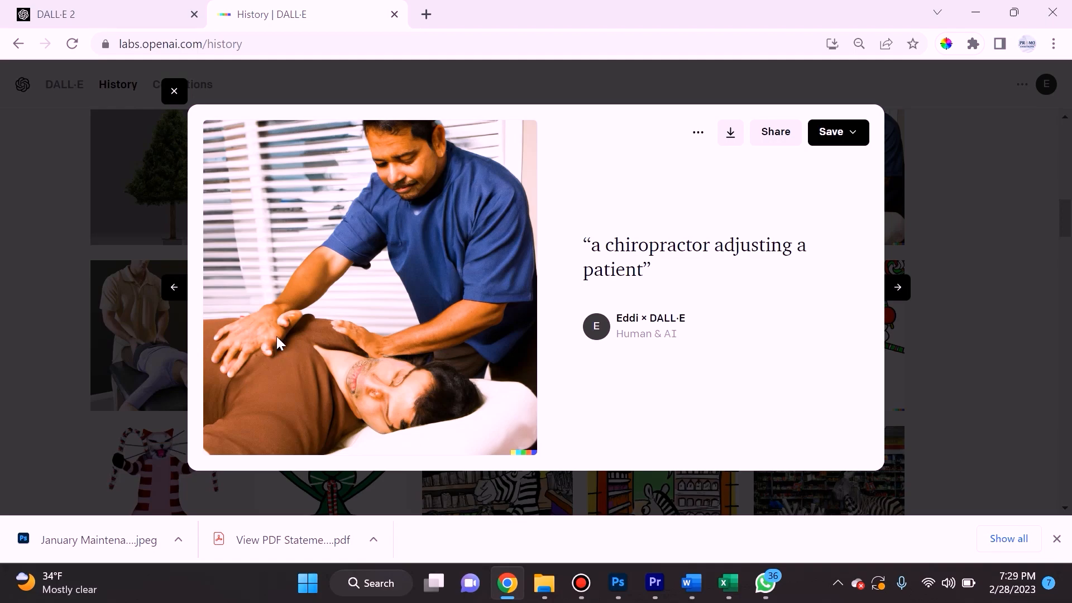
{"action": "mouse_move", "coordinate": [266, 332]}
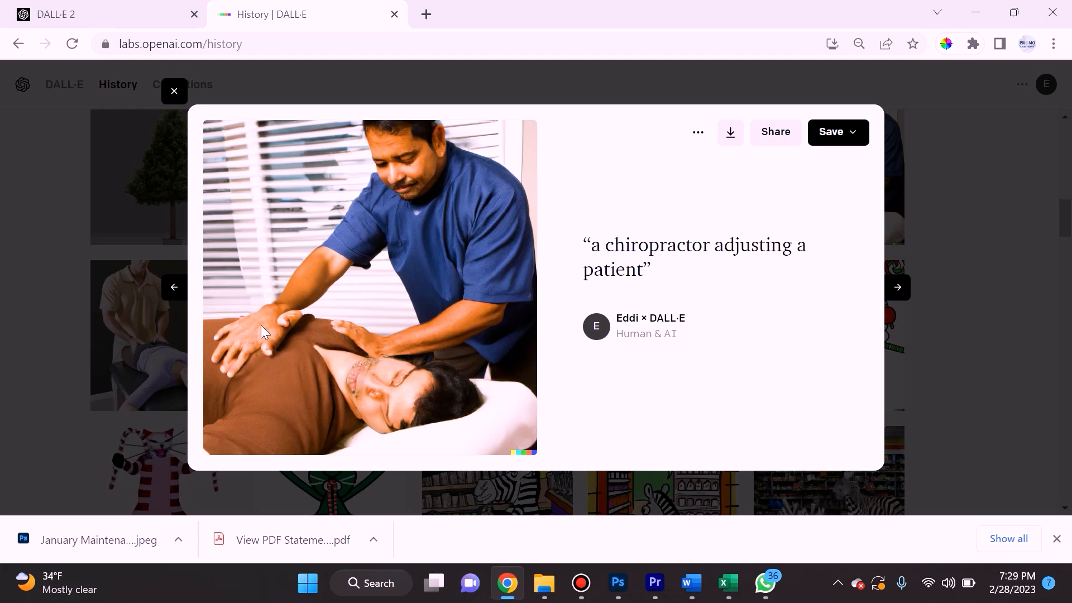
{"action": "mouse_move", "coordinate": [261, 319]}
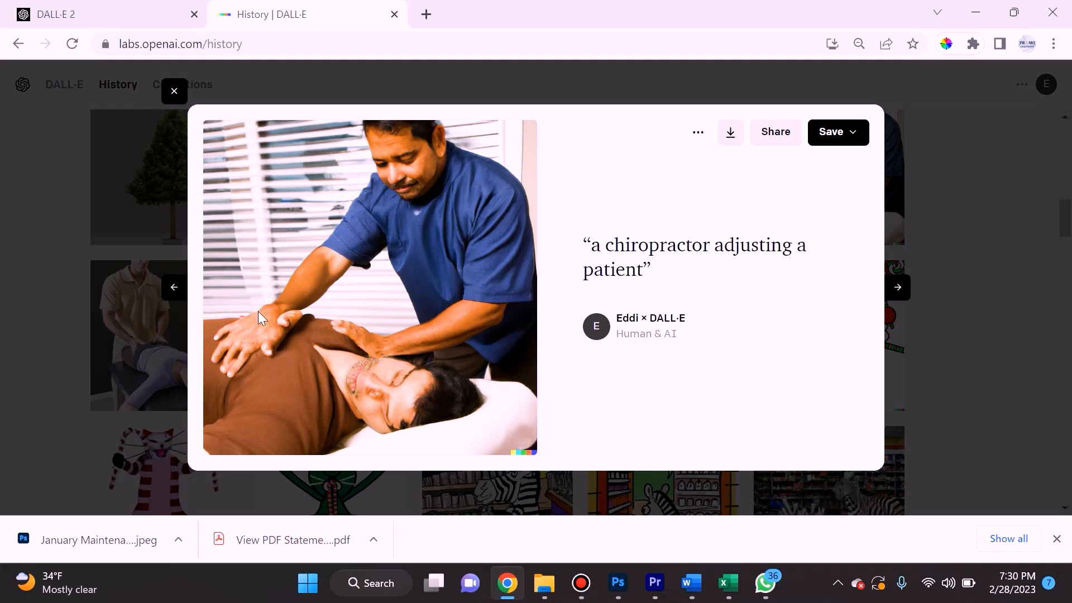
{"action": "mouse_move", "coordinate": [270, 340]}
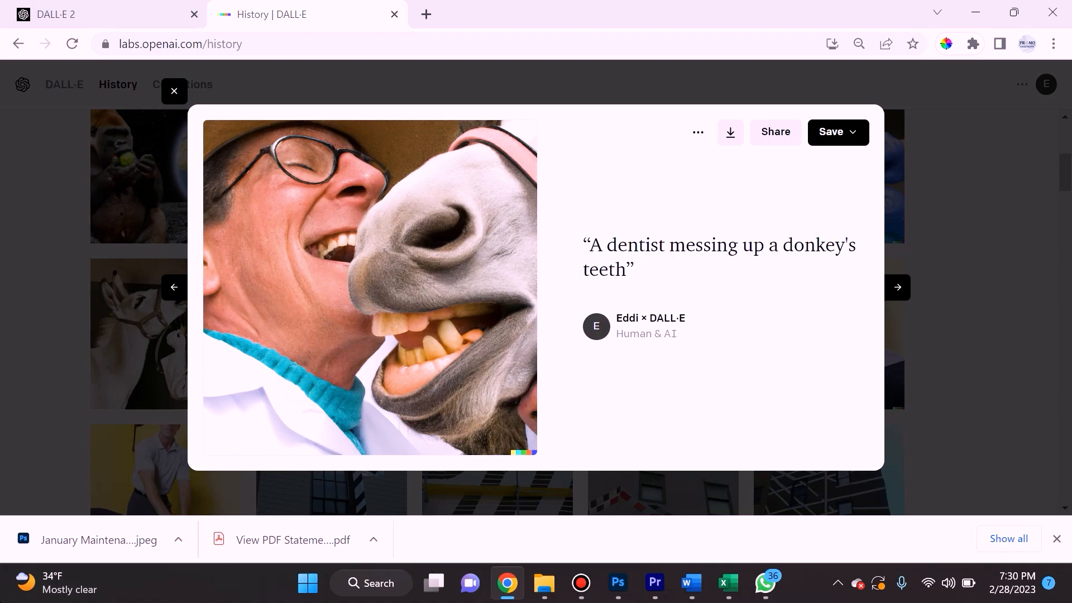
Step: View the angry gorilla eating Mars generation, highlight its prompt, then close back to the history grid
{"action": "left_click", "coordinate": [898, 289]}
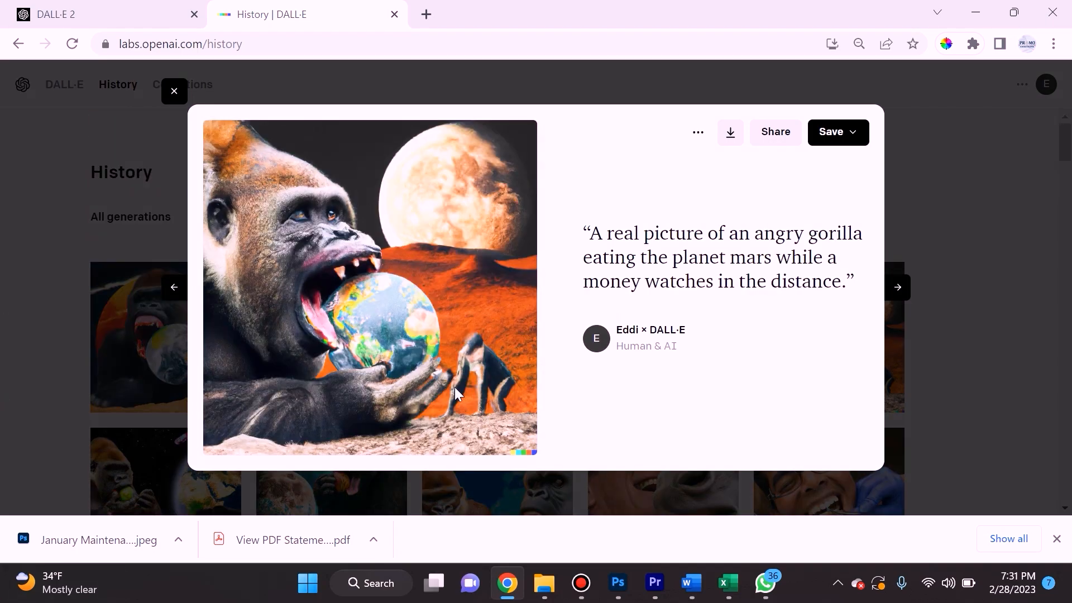
{"action": "mouse_move", "coordinate": [382, 344]}
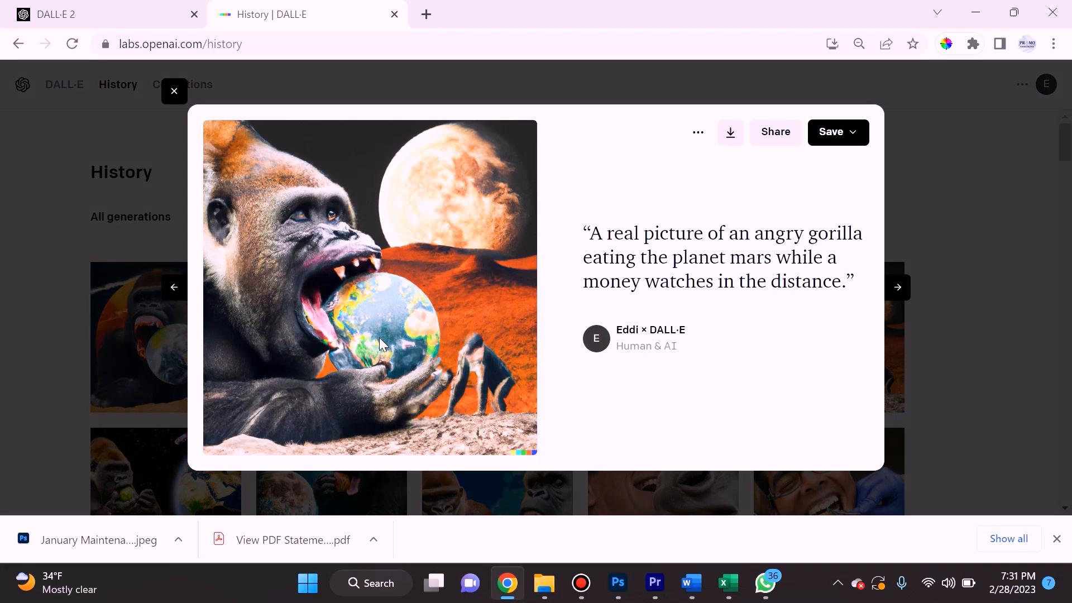
{"action": "mouse_move", "coordinate": [246, 291]}
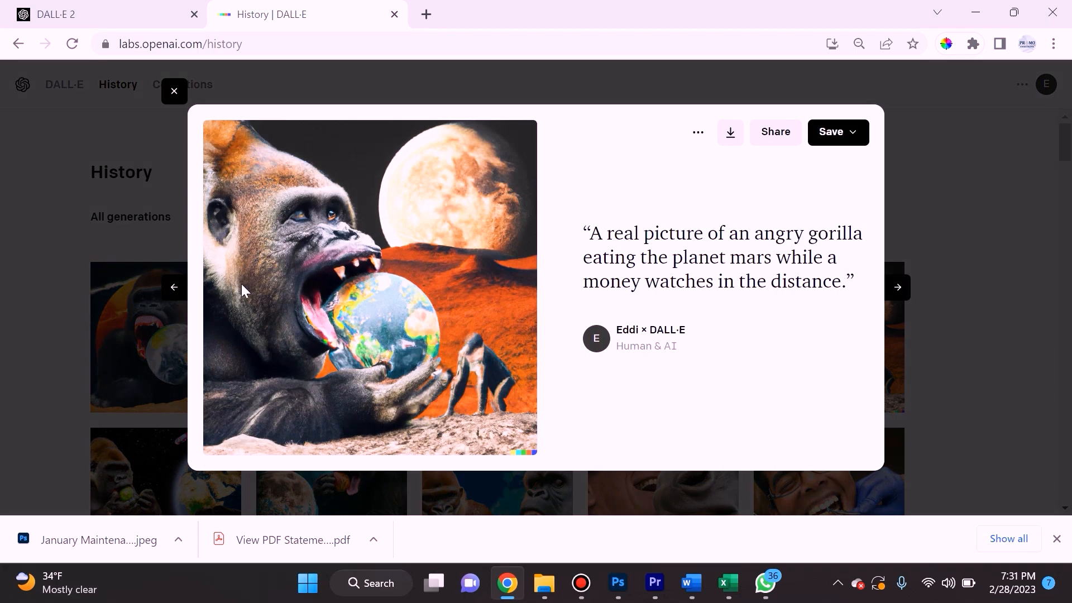
{"action": "mouse_move", "coordinate": [227, 293]}
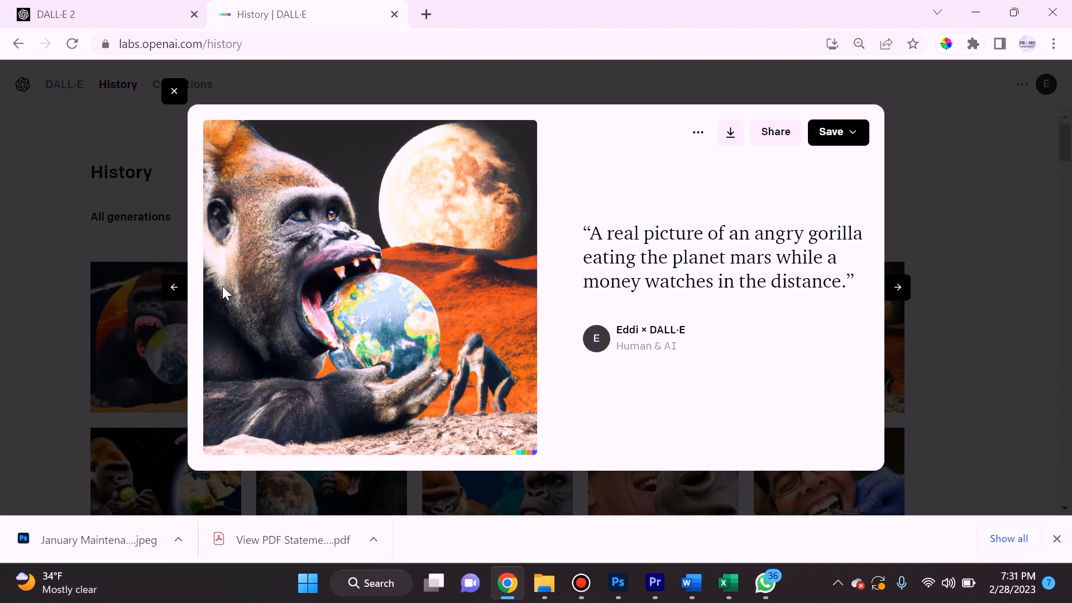
{"action": "mouse_move", "coordinate": [269, 356]}
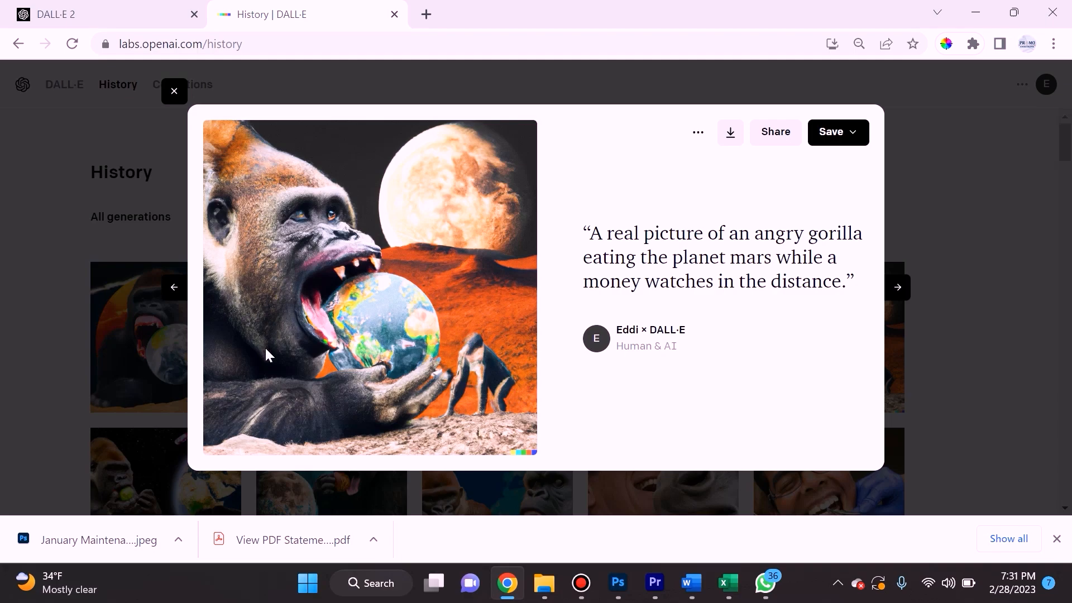
{"action": "mouse_move", "coordinate": [678, 221]}
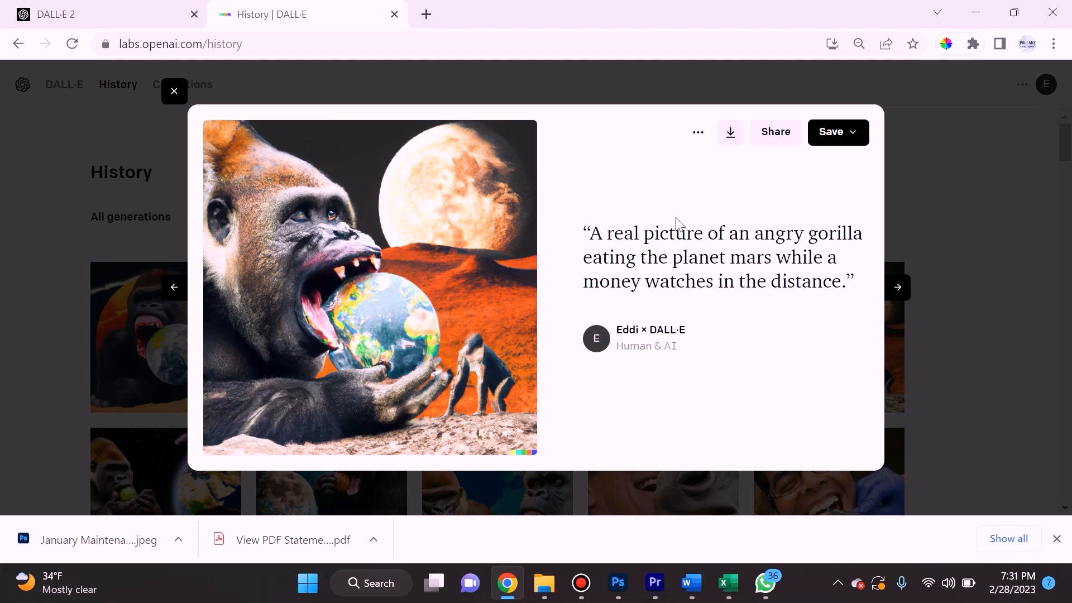
{"action": "left_click_drag", "start_coordinate": [604, 232], "coordinate": [828, 282]}
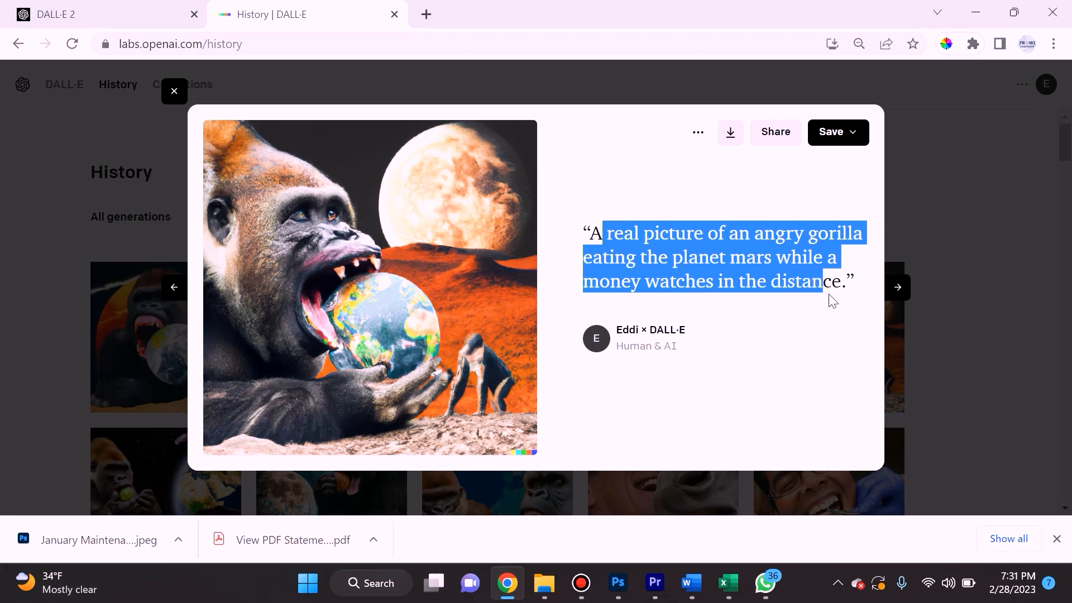
{"action": "left_click", "coordinate": [596, 245]}
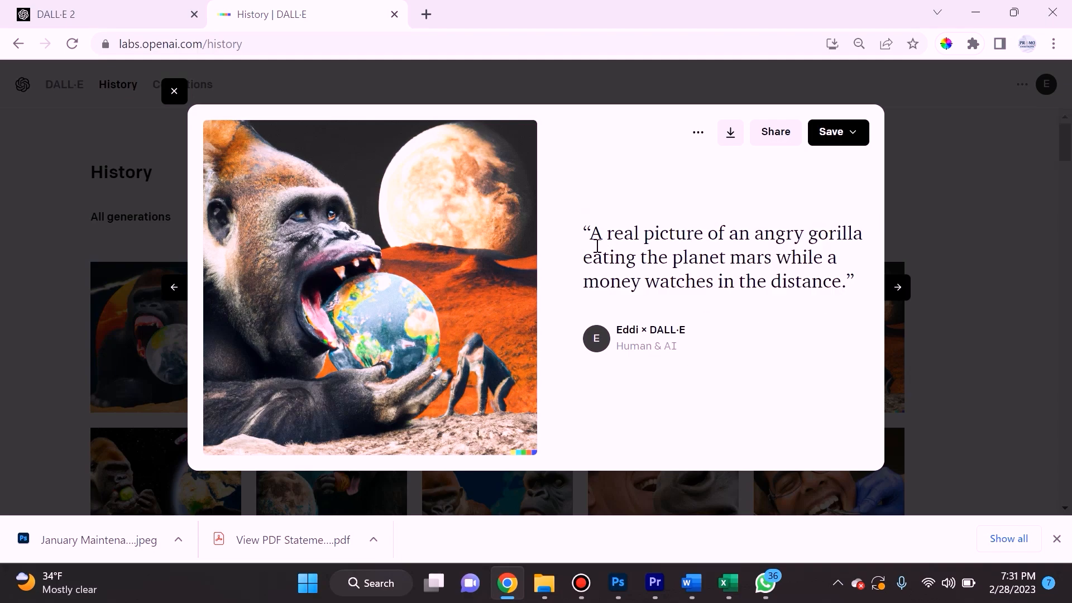
{"action": "mouse_move", "coordinate": [513, 334]}
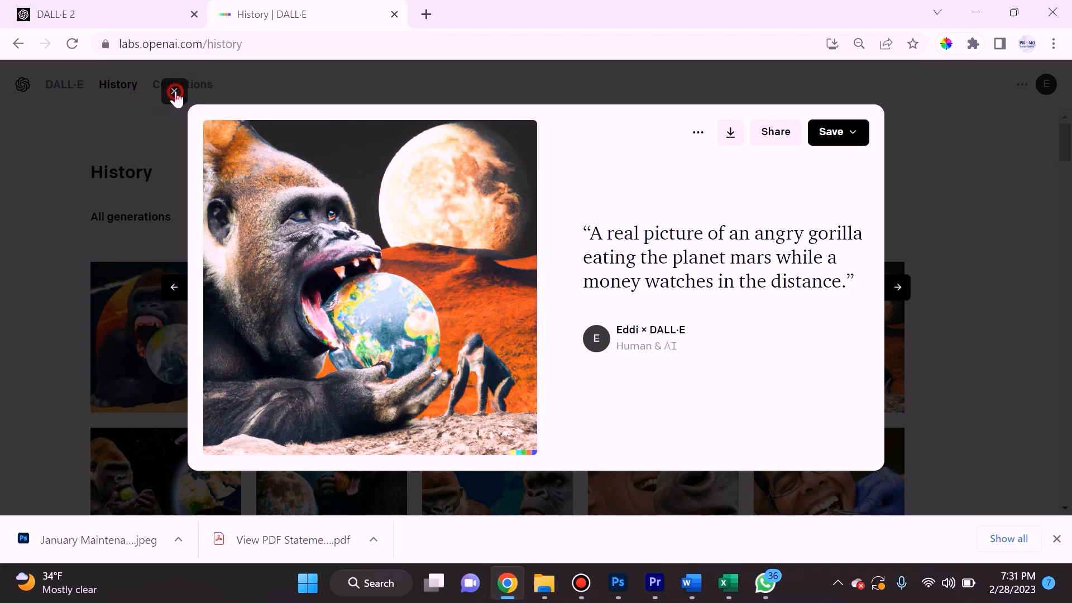
{"action": "left_click", "coordinate": [173, 92]}
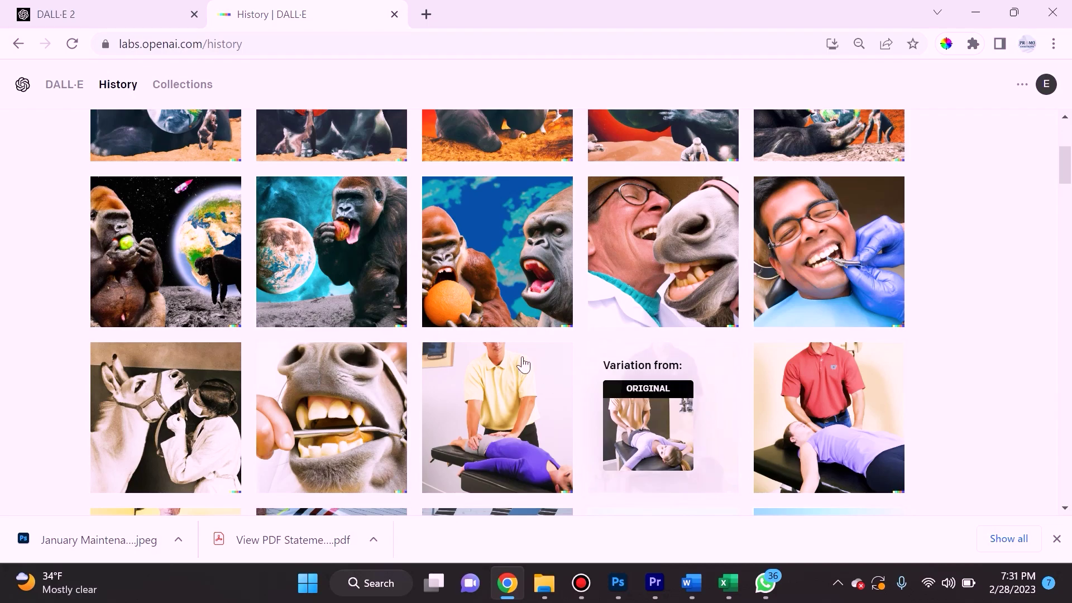
Step: Scroll down the history grid to the gorilla-and-Earth variations
{"action": "scroll", "scroll_direction": "down", "scroll_amount": 3}
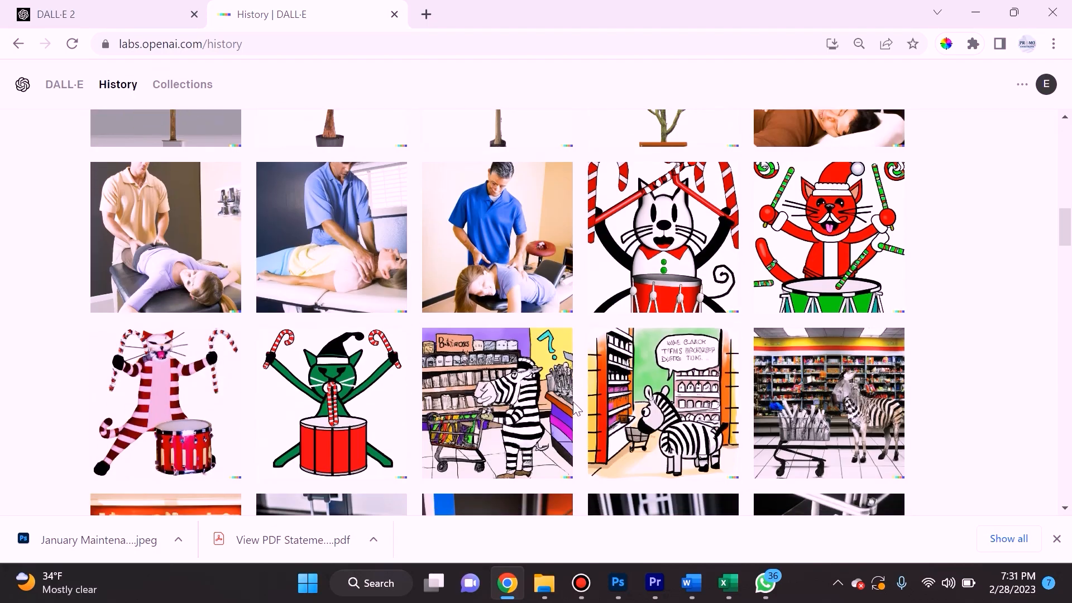
{"action": "scroll", "scroll_direction": "down", "scroll_amount": 3}
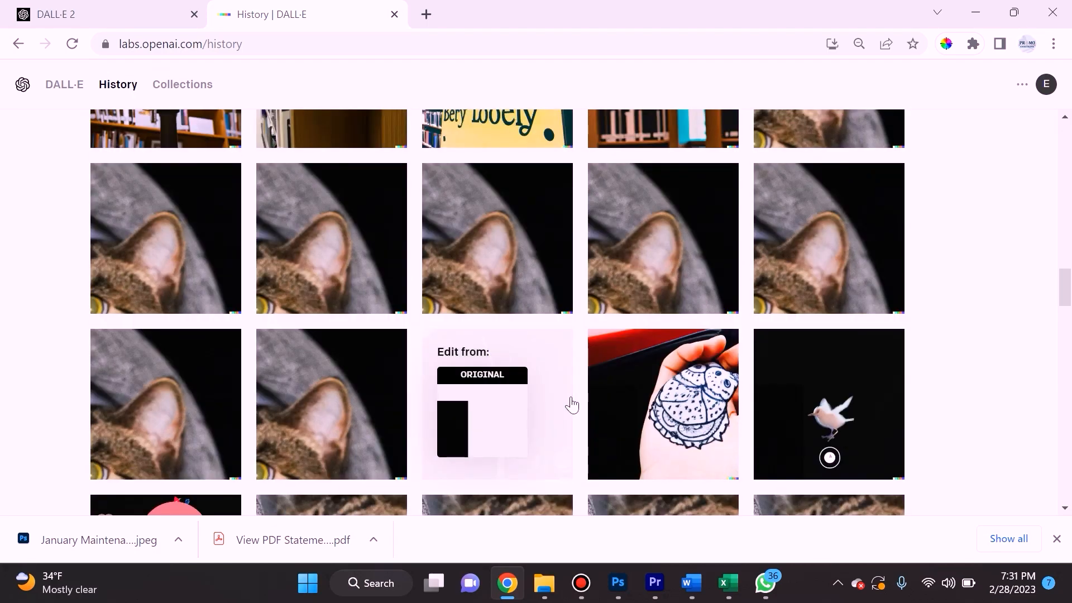
{"action": "scroll", "scroll_direction": "down", "scroll_amount": 3}
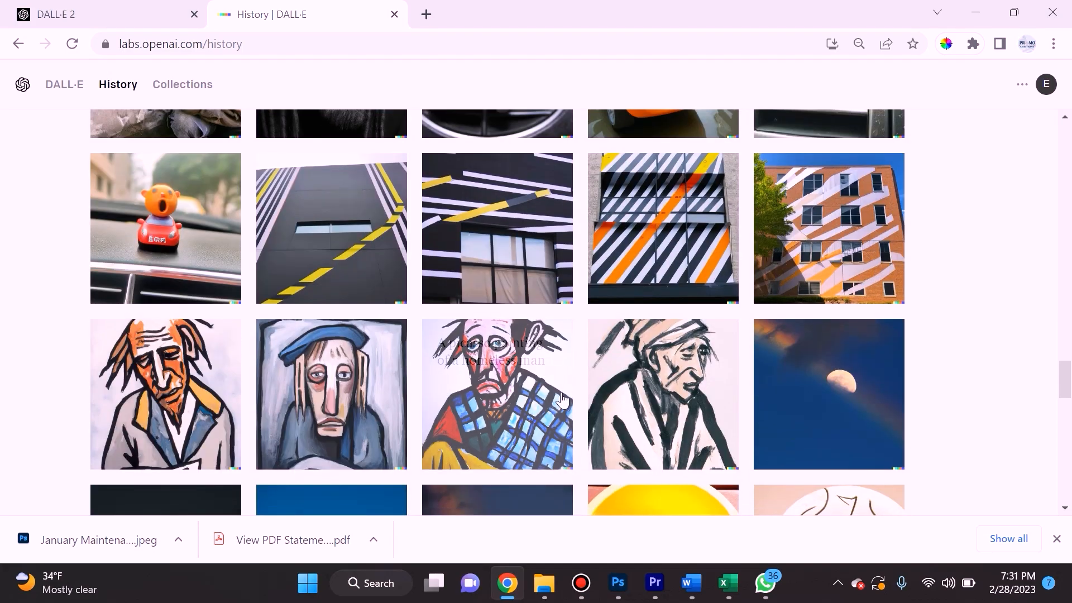
{"action": "scroll", "scroll_direction": "down", "scroll_amount": 3}
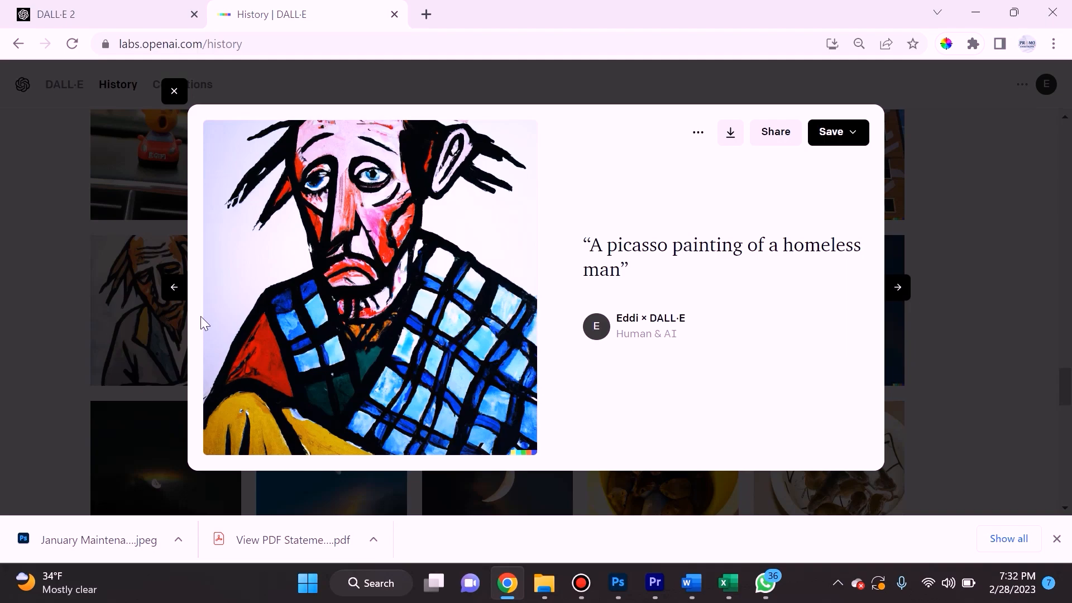
{"action": "left_click", "coordinate": [173, 91]}
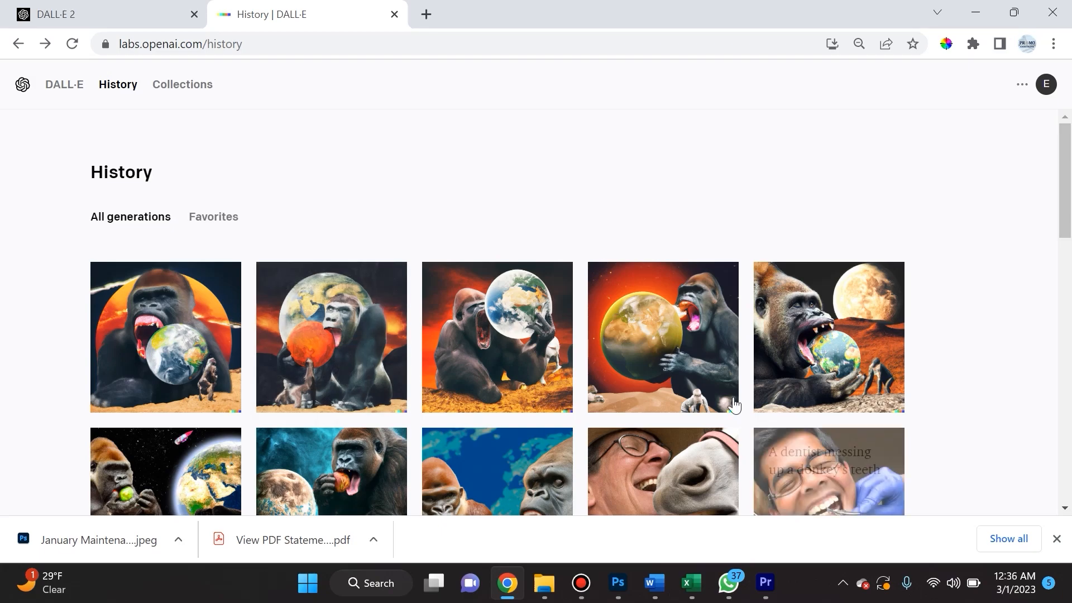
Step: Open the gorilla-biting-glowing-Earth variation in the image editor via More actions > Edit image
{"action": "left_click", "coordinate": [664, 337]}
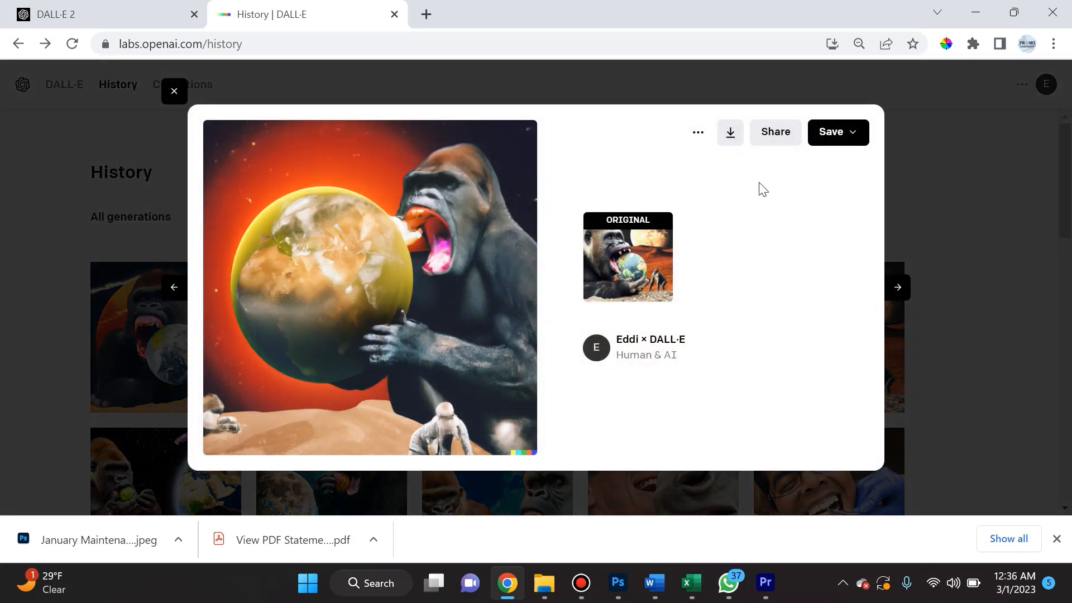
{"action": "left_click", "coordinate": [698, 132]}
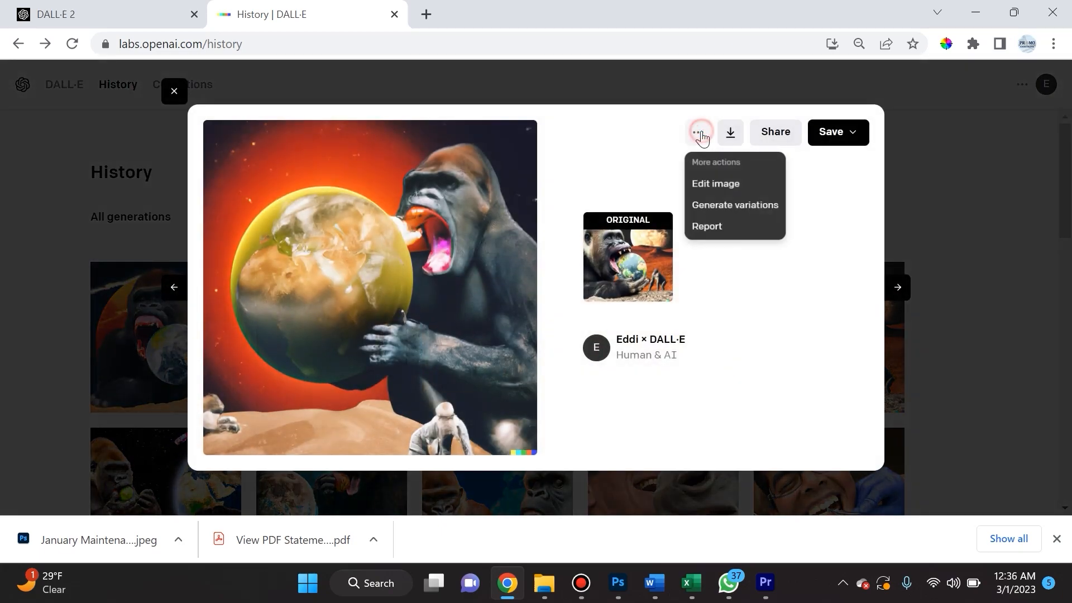
{"action": "mouse_move", "coordinate": [729, 190]}
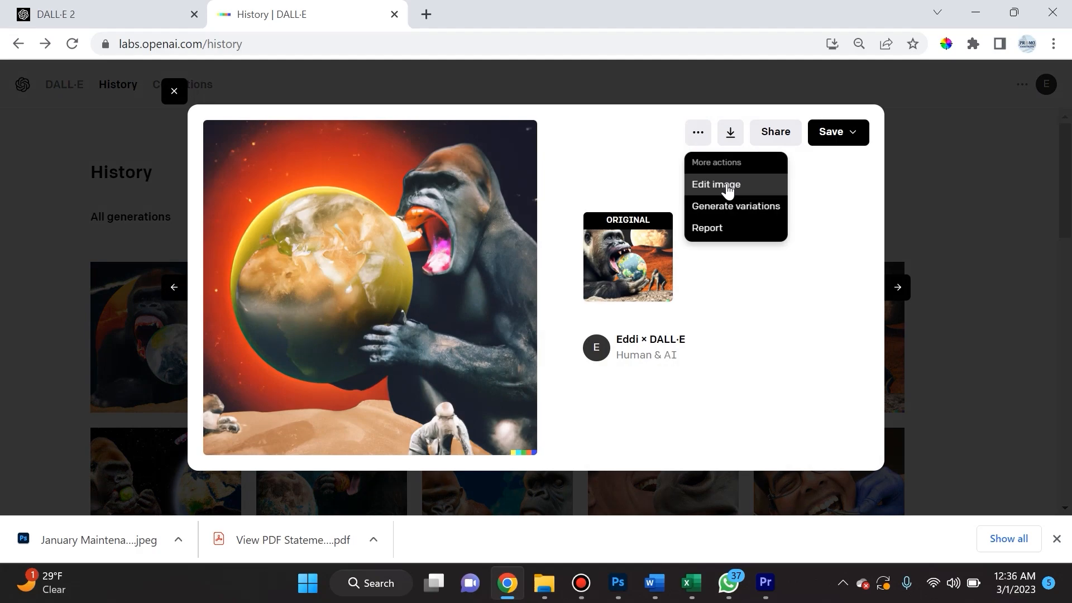
{"action": "left_click", "coordinate": [716, 184]}
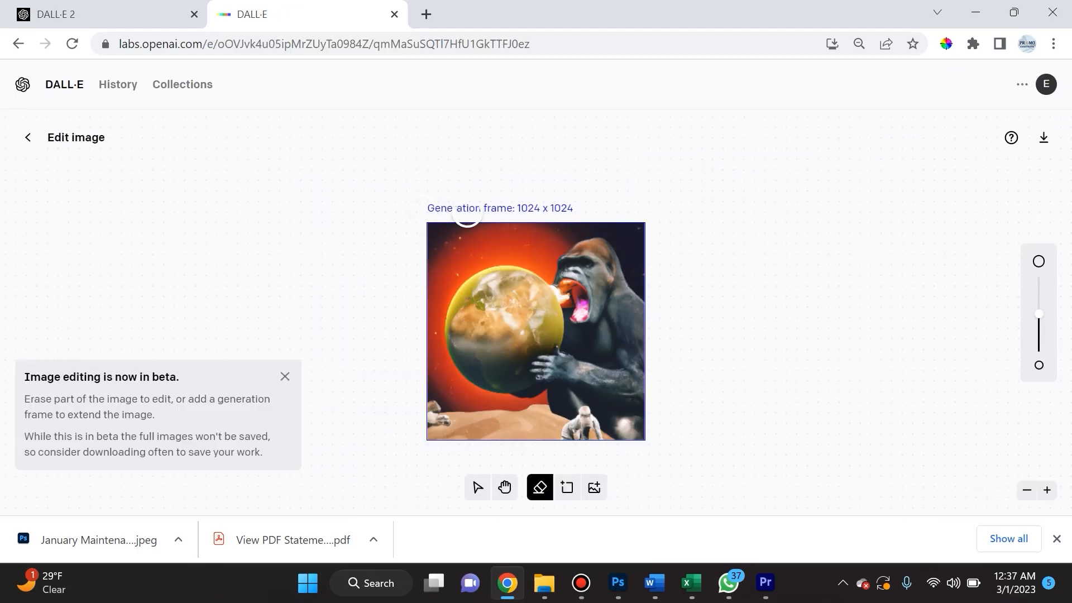
{"action": "mouse_move", "coordinate": [478, 487]}
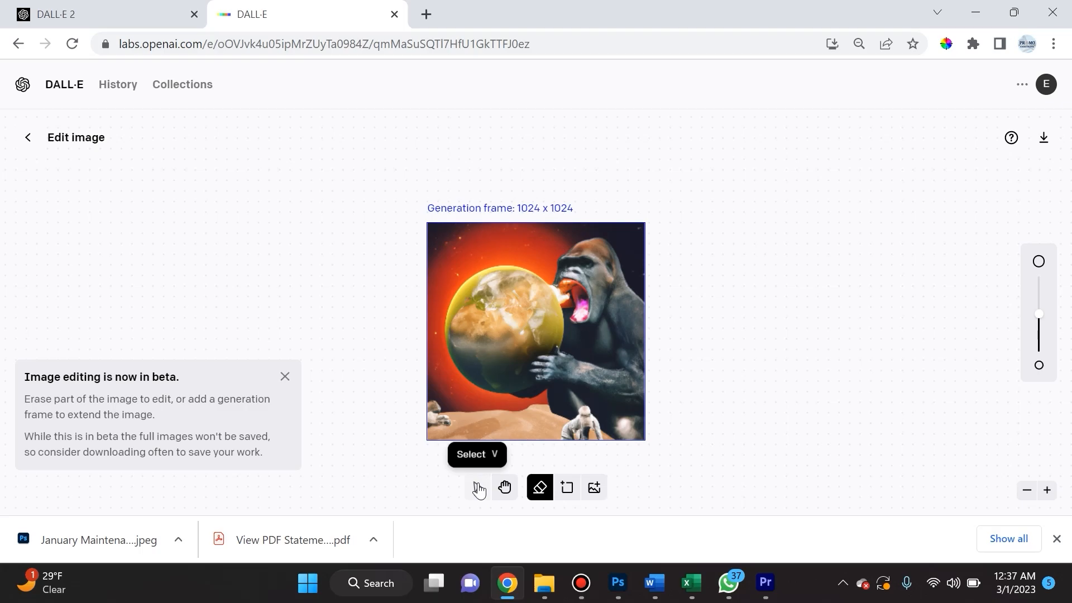
Step: Move the empty generation frame over the upper-left corner of the gorilla image
{"action": "left_click", "coordinate": [477, 487]}
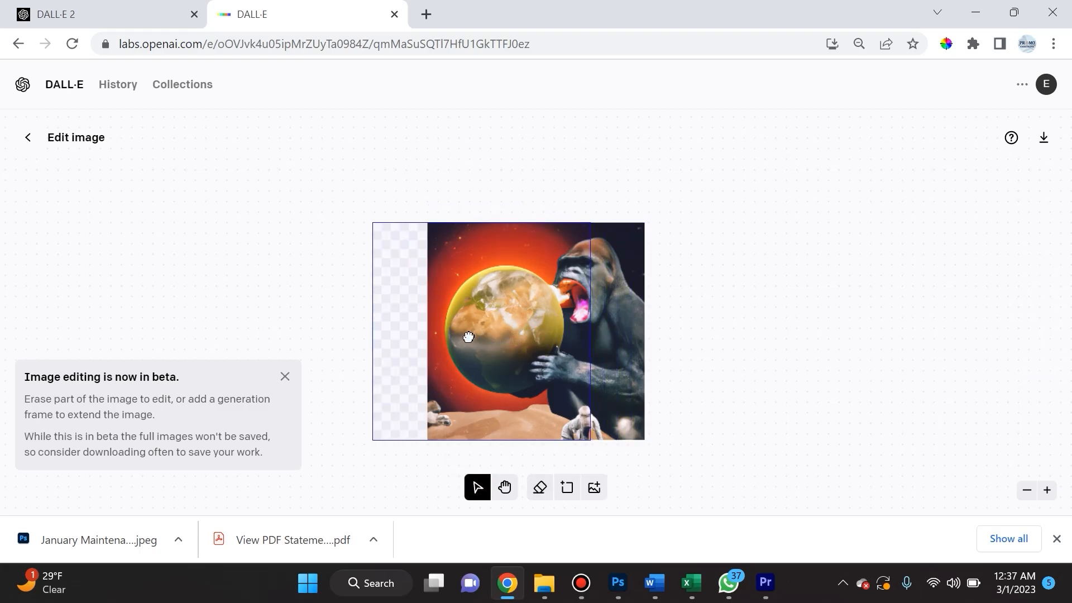
{"action": "left_click_drag", "start_coordinate": [468, 336], "coordinate": [406, 240]}
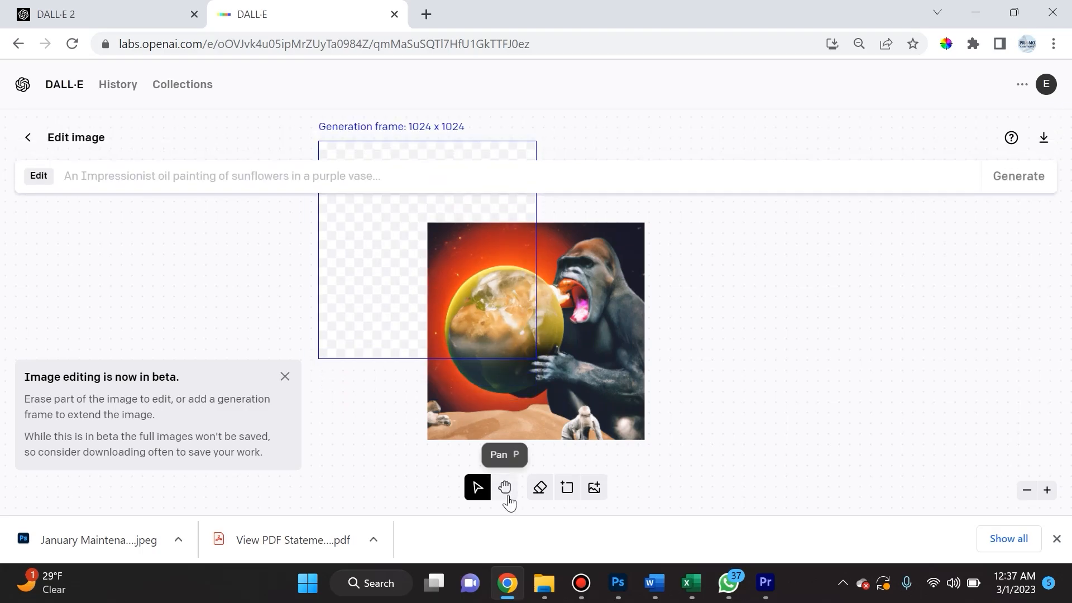
Step: Pan and zoom the canvas to check the overlapping frame, ending back near 28%
{"action": "left_click", "coordinate": [504, 487]}
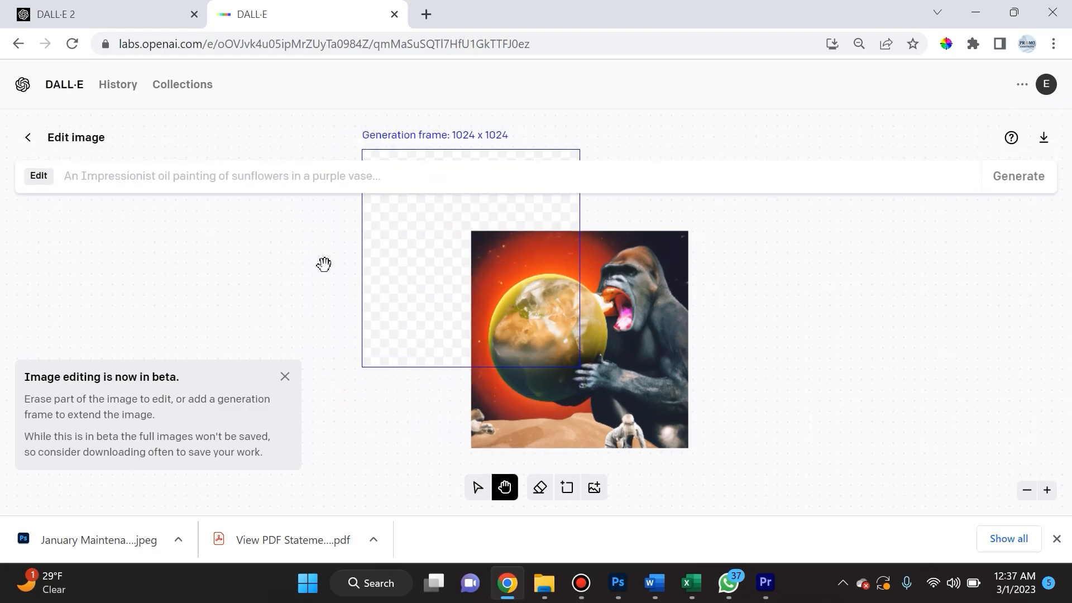
{"action": "left_click_drag", "start_coordinate": [326, 267], "coordinate": [349, 275]}
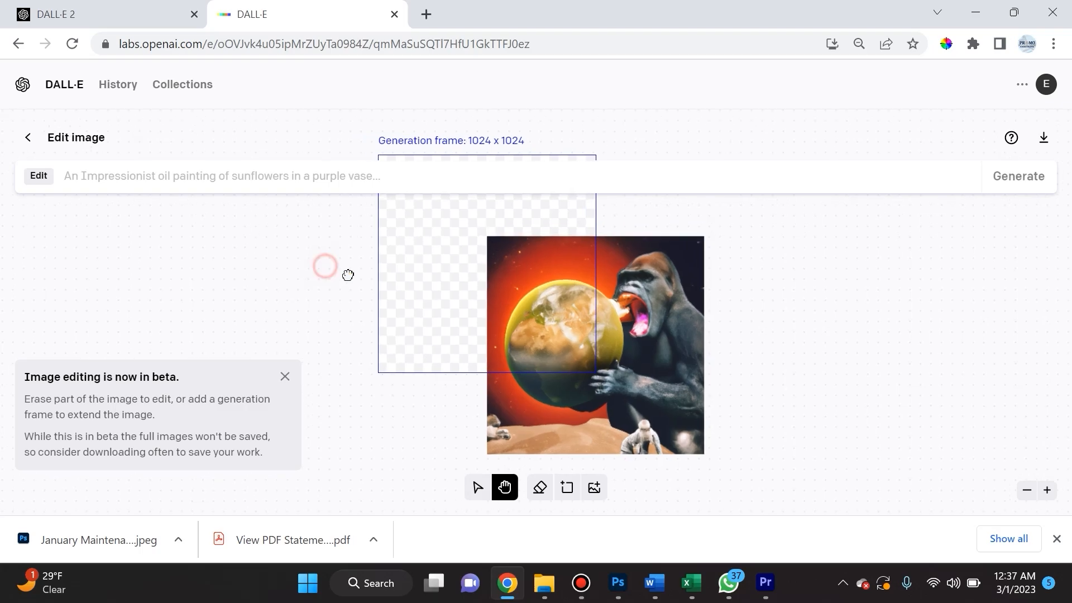
{"action": "left_click_drag", "start_coordinate": [347, 275], "coordinate": [311, 245]}
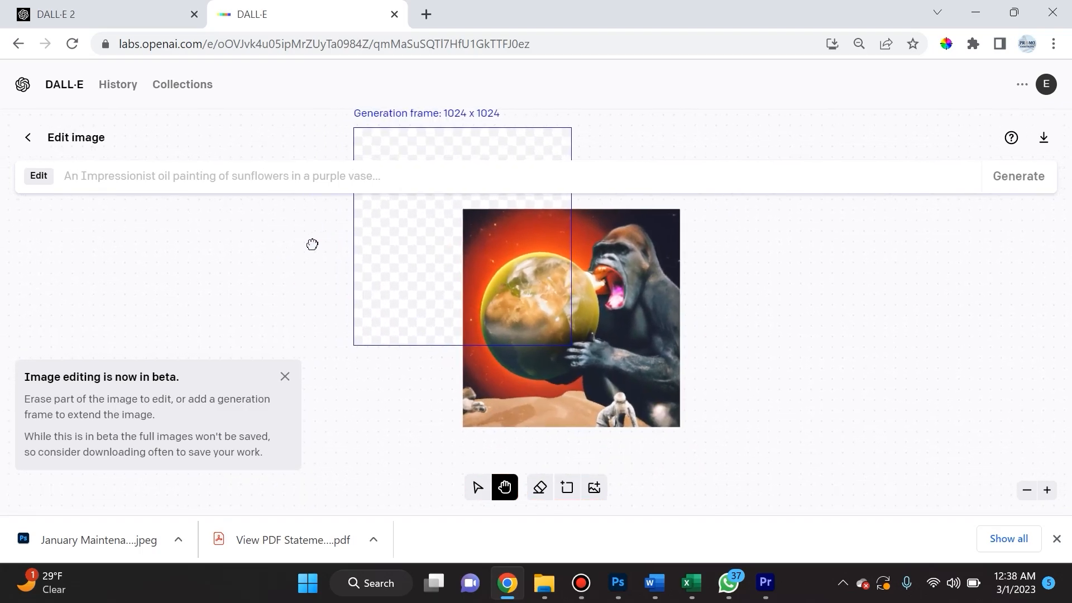
{"action": "left_click_drag", "start_coordinate": [312, 245], "coordinate": [692, 370]}
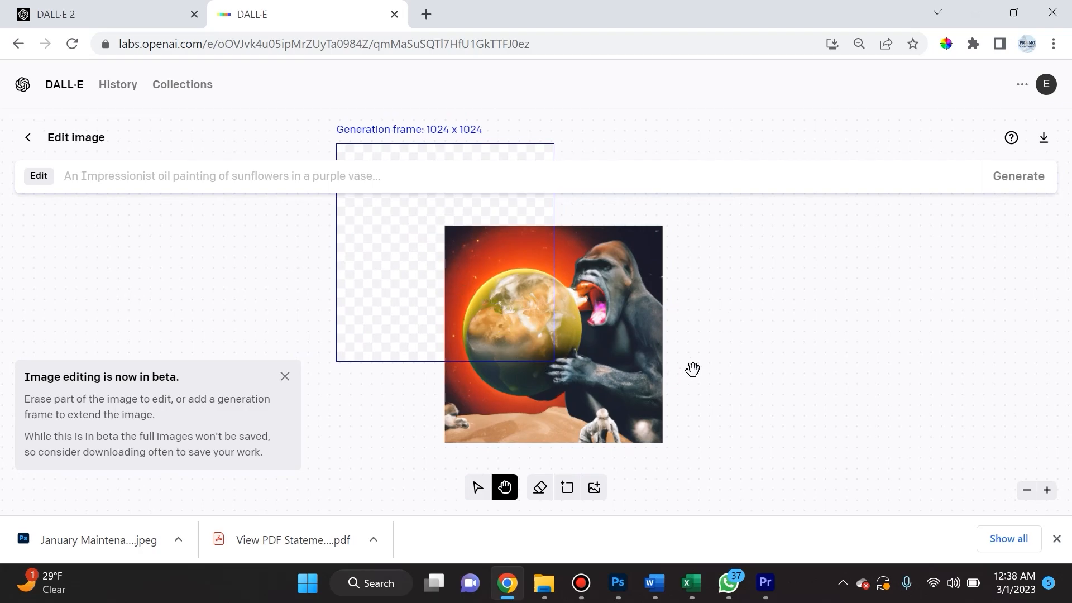
{"action": "left_click_drag", "start_coordinate": [693, 370], "coordinate": [692, 387]}
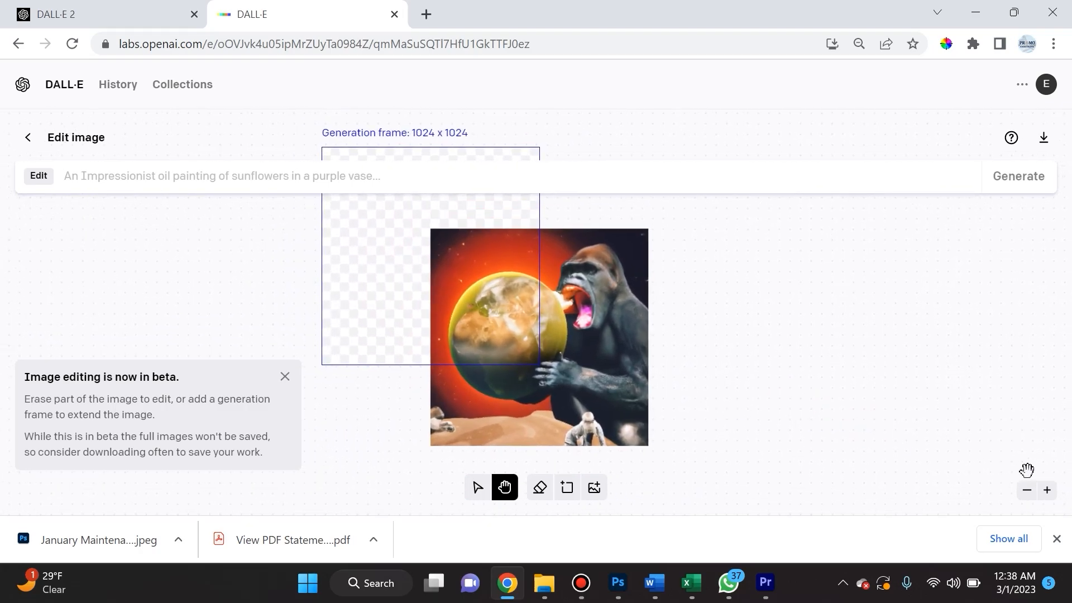
{"action": "left_click", "coordinate": [1048, 490]}
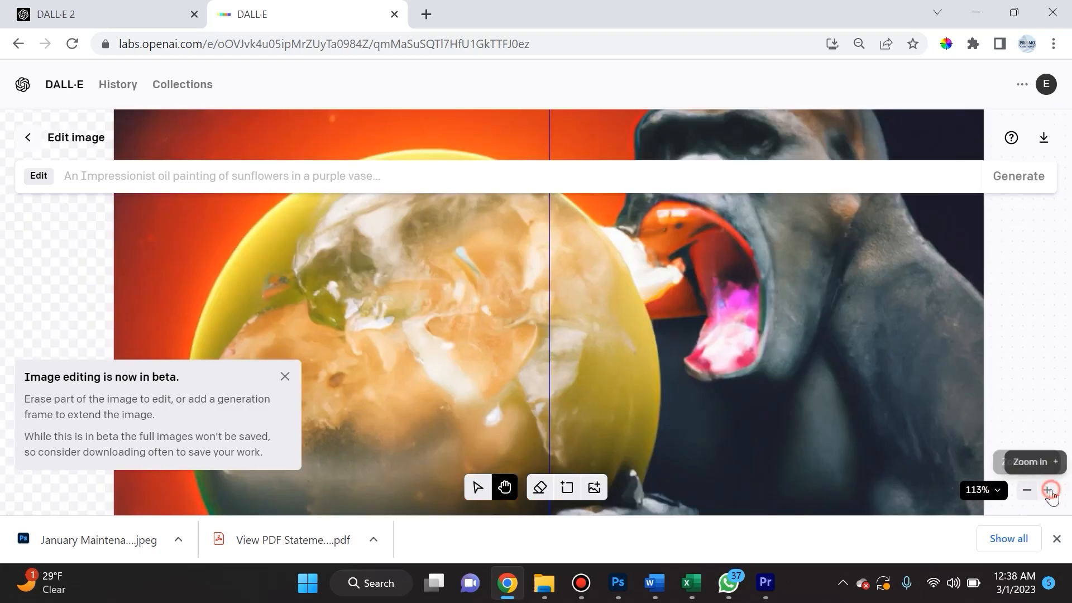
{"action": "left_click", "coordinate": [1028, 491]}
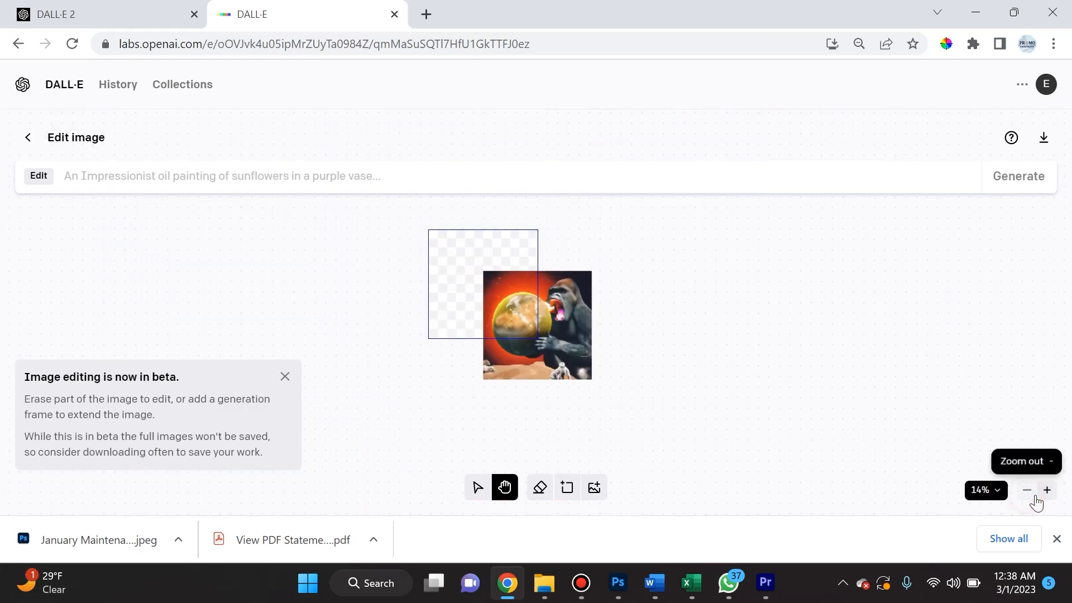
{"action": "left_click", "coordinate": [1048, 491]}
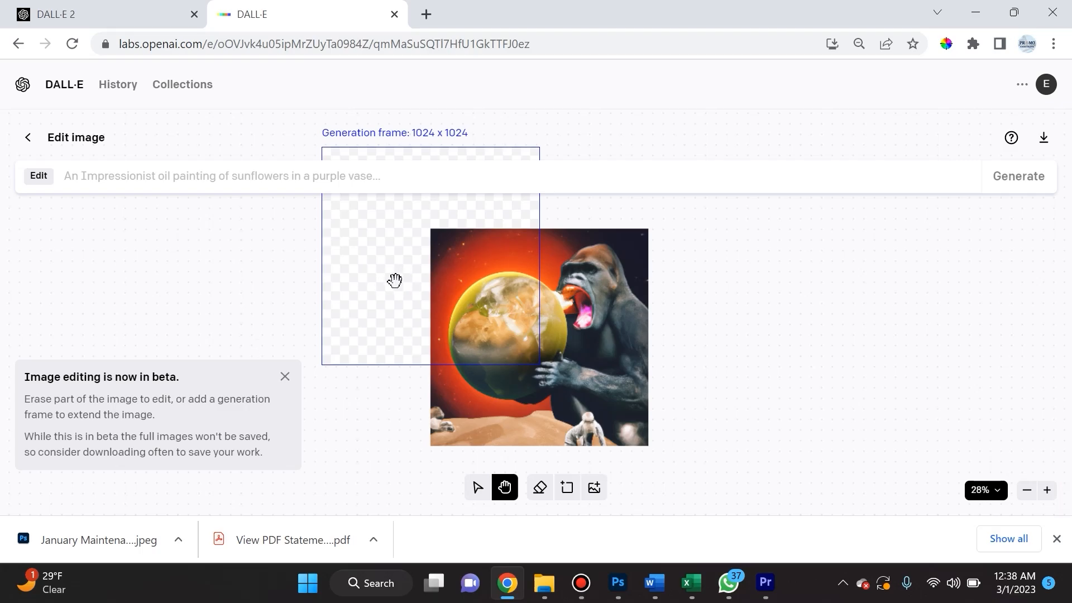
{"action": "mouse_move", "coordinate": [594, 487]}
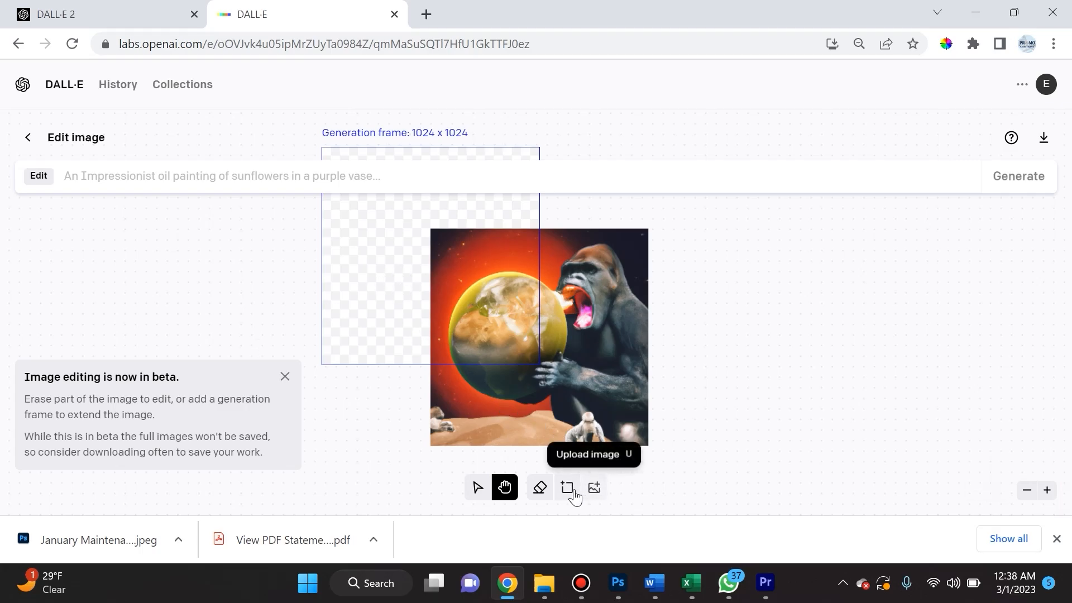
{"action": "mouse_move", "coordinate": [567, 487]}
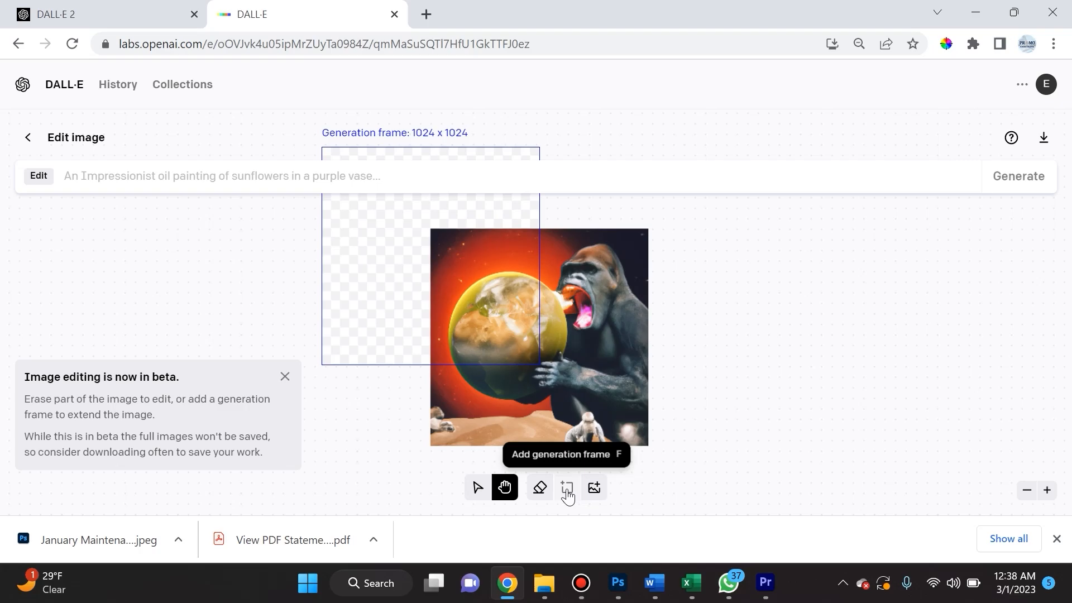
Step: Nudge the frame further up-left and enter the prompt 'A Dilophosaurus at an EDM concert'
{"action": "left_click", "coordinate": [567, 487]}
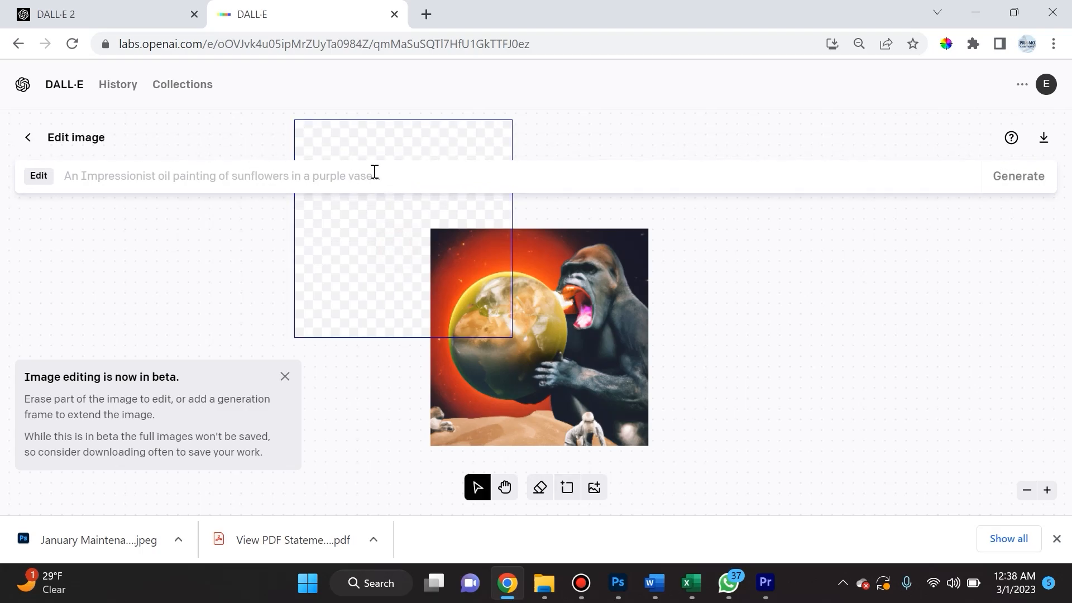
{"action": "type", "text": "A"}
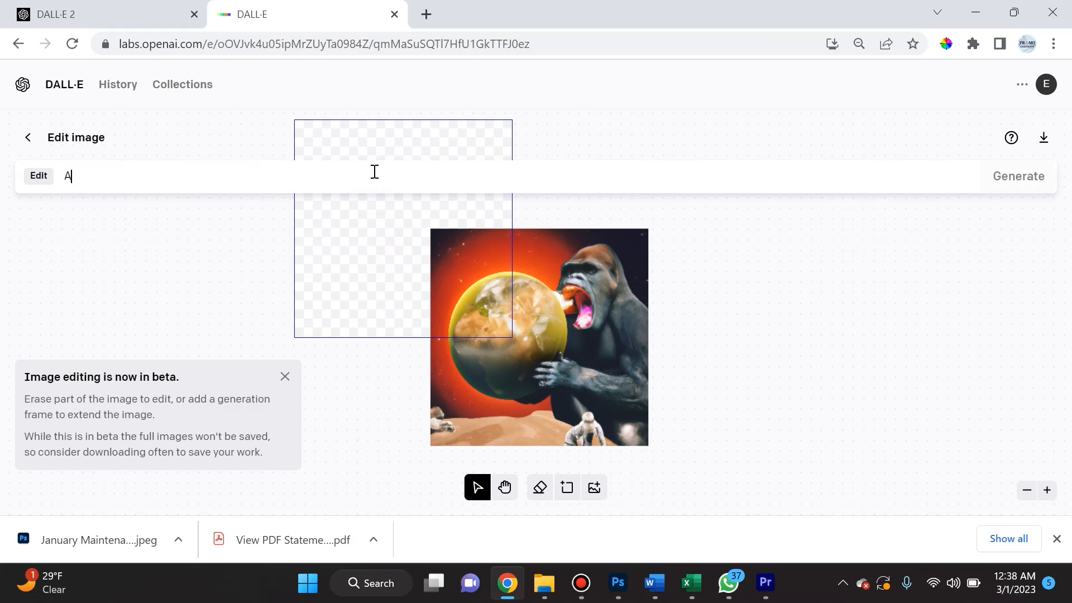
{"action": "type", "text": "Dilophosaurus"}
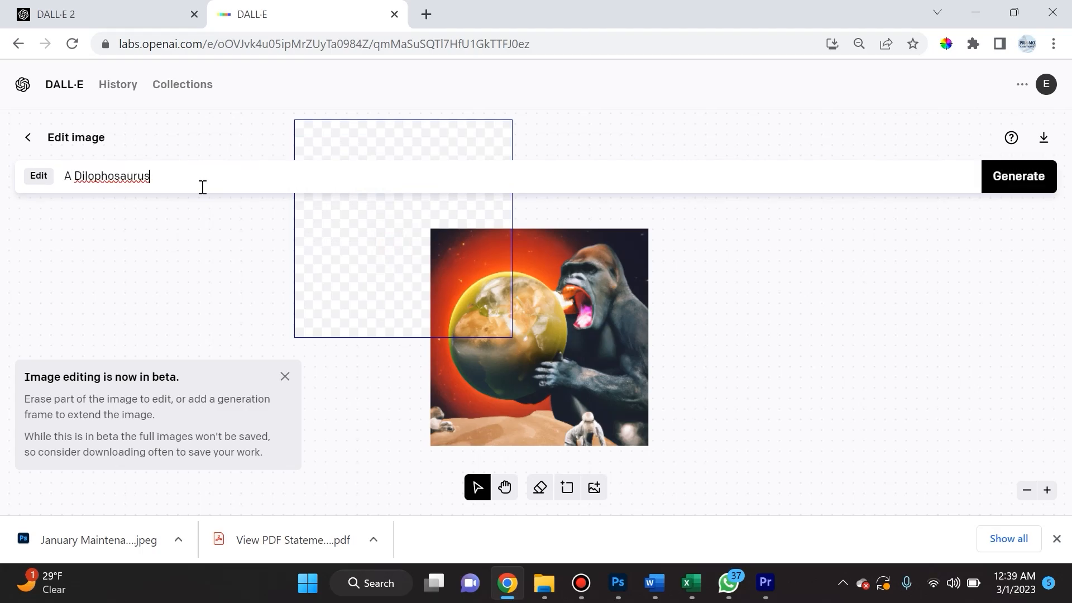
{"action": "type", "text": "at an ED"}
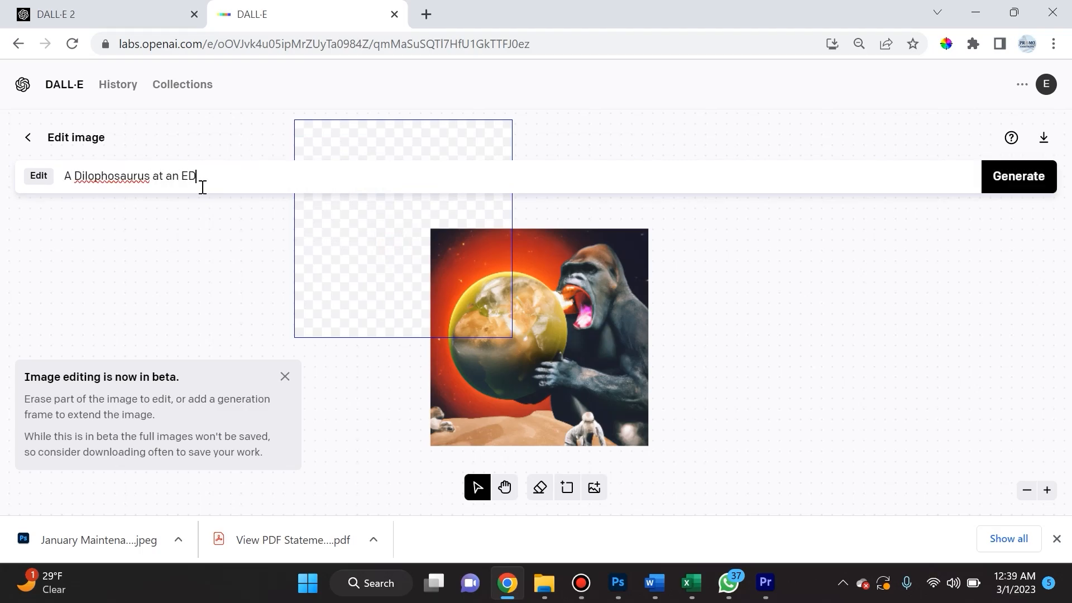
{"action": "type", "text": "M concert"}
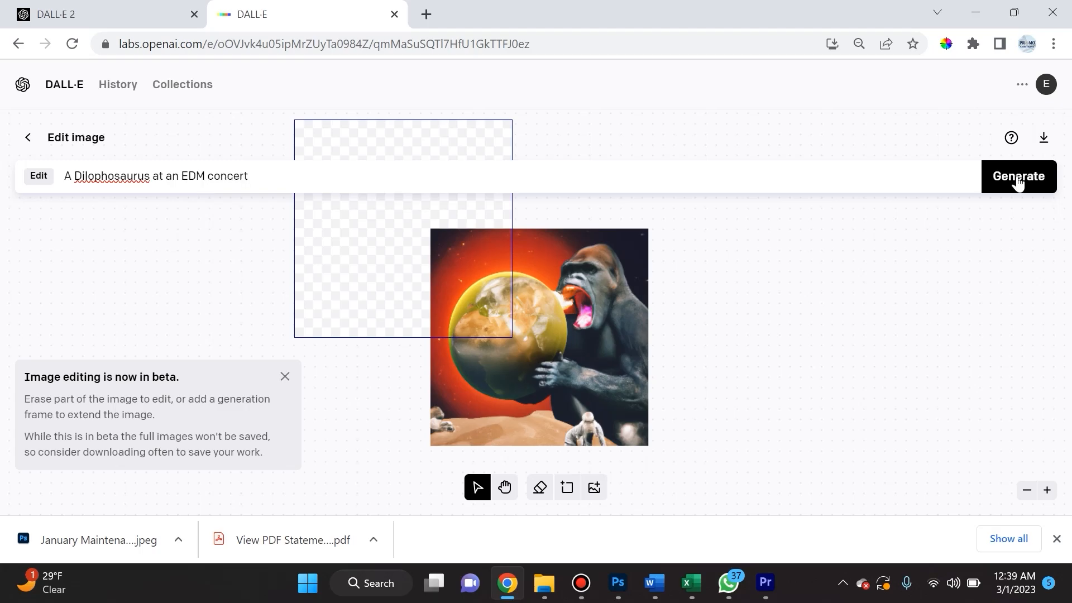
Step: Generate the dinosaur-concert fills for the frame and step through the four results
{"action": "left_click", "coordinate": [1019, 176]}
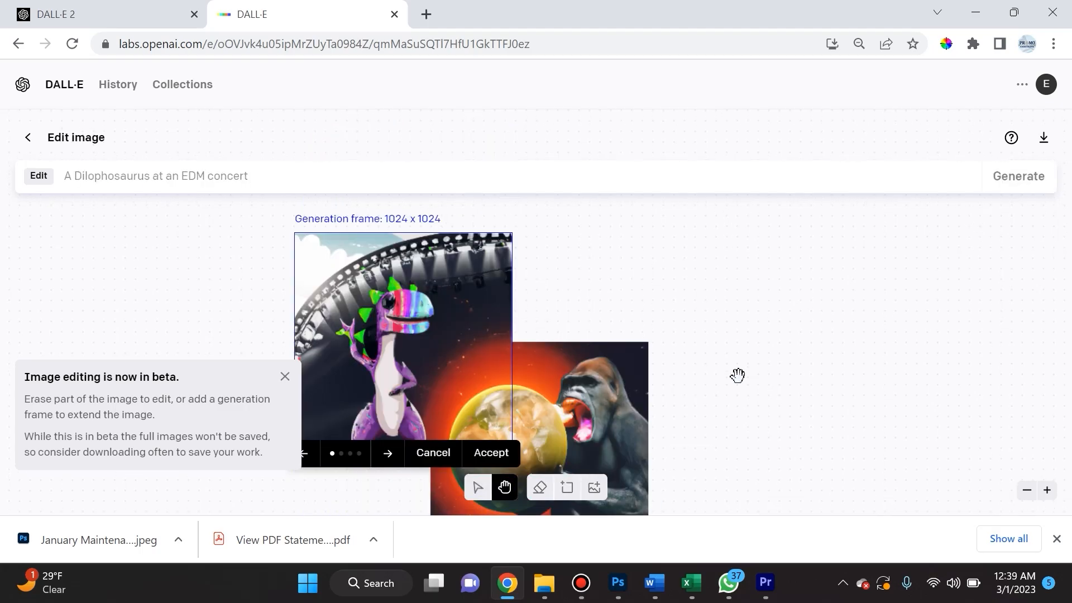
{"action": "mouse_move", "coordinate": [573, 384]}
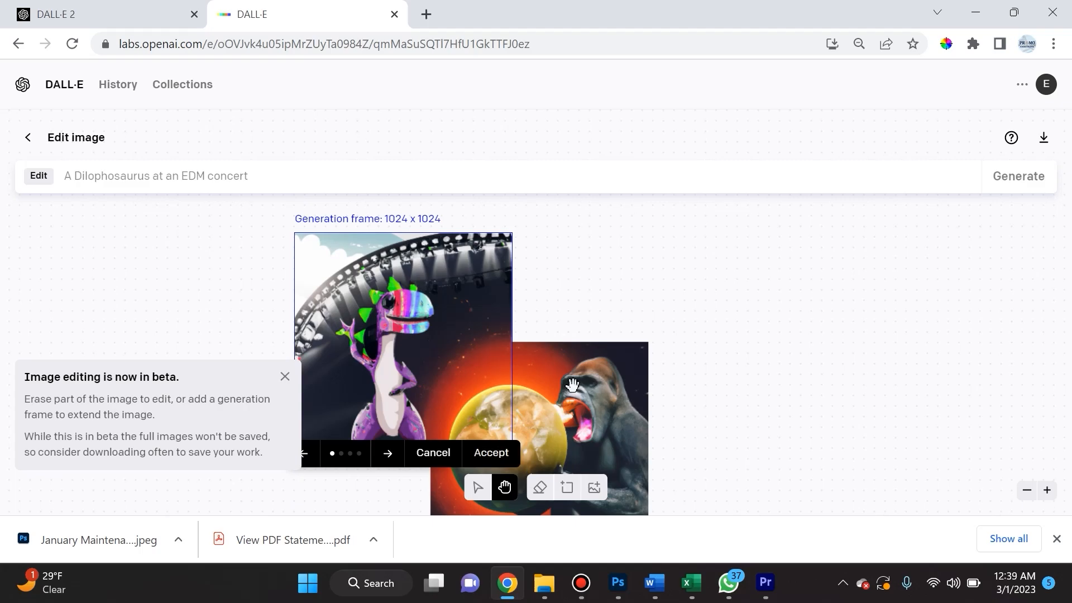
{"action": "mouse_move", "coordinate": [328, 473]}
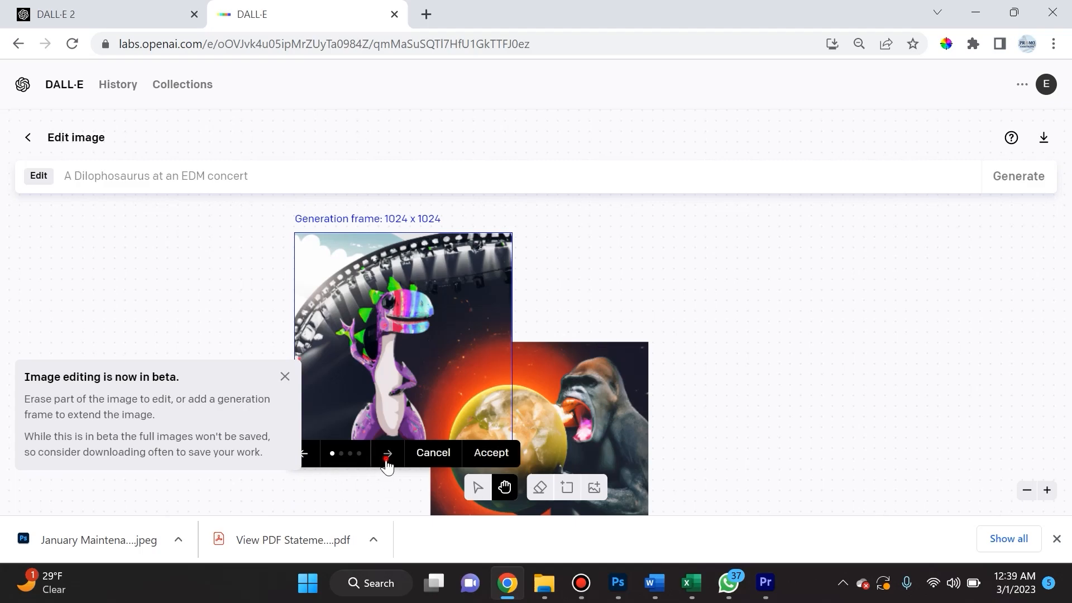
{"action": "left_click", "coordinate": [388, 454]}
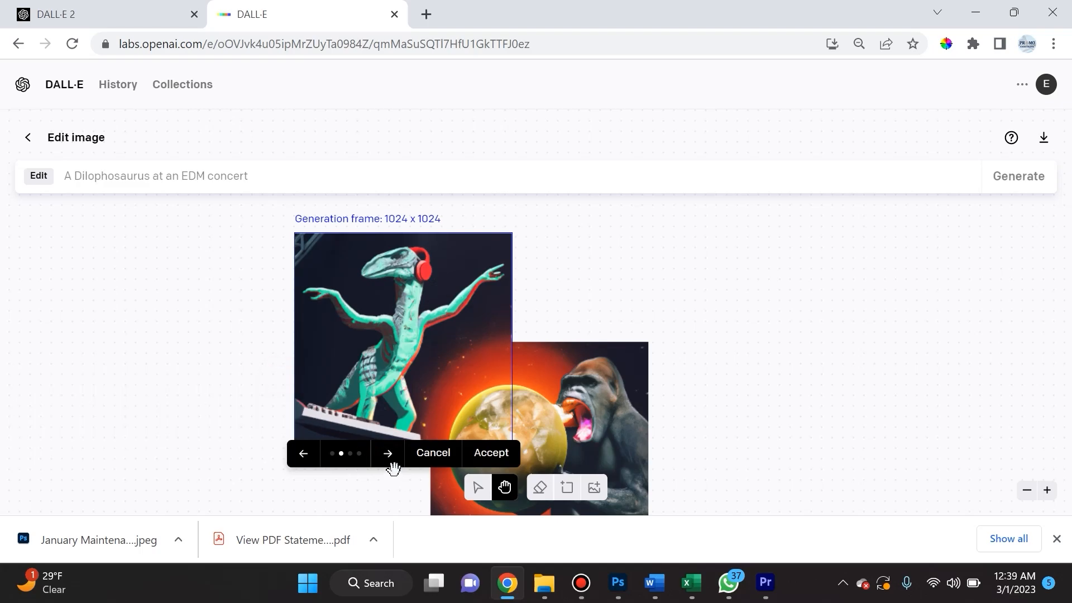
{"action": "left_click", "coordinate": [386, 453]}
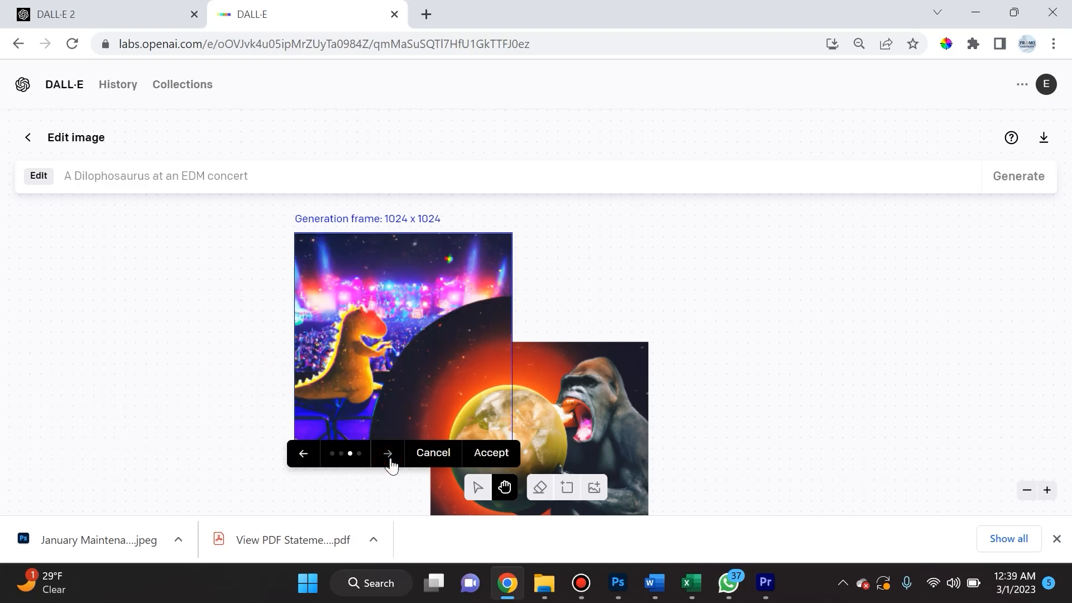
{"action": "left_click", "coordinate": [388, 453]}
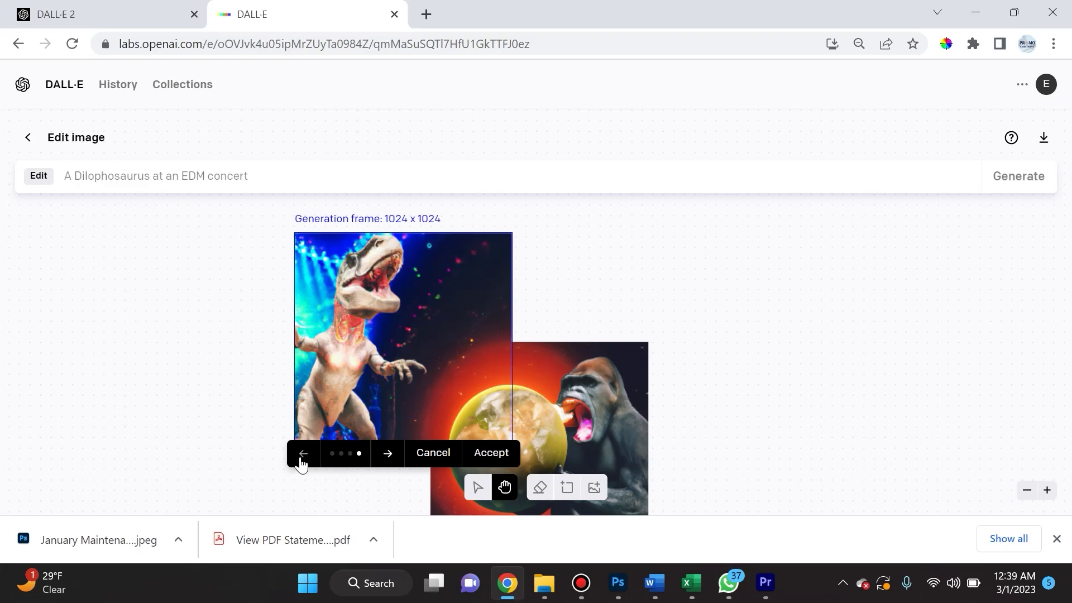
Step: Cycle back through the variations to the first purple dinosaur option
{"action": "left_click", "coordinate": [303, 454]}
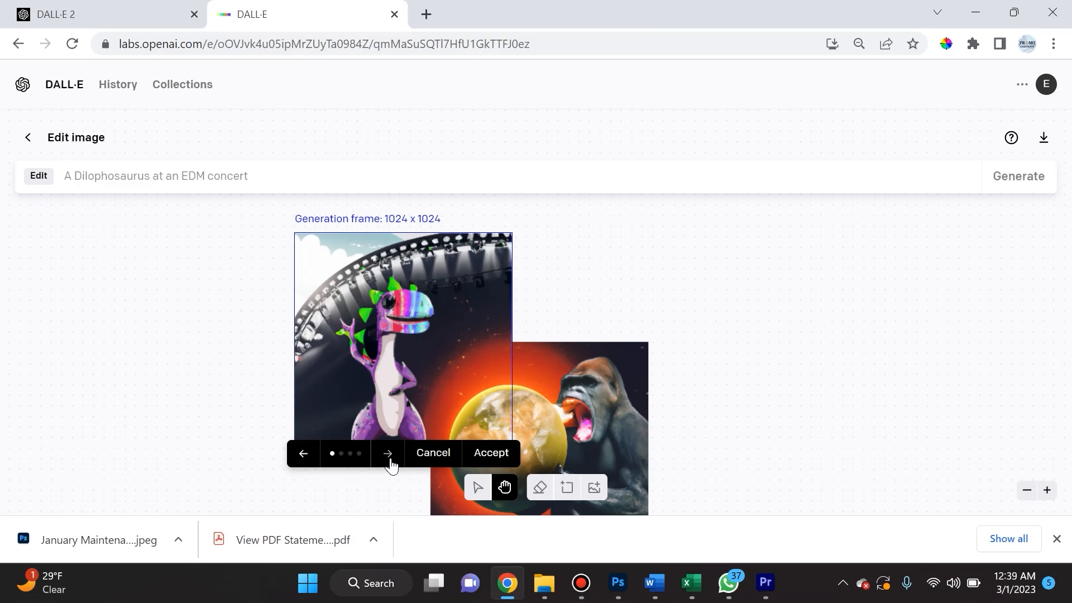
{"action": "left_click", "coordinate": [387, 454]}
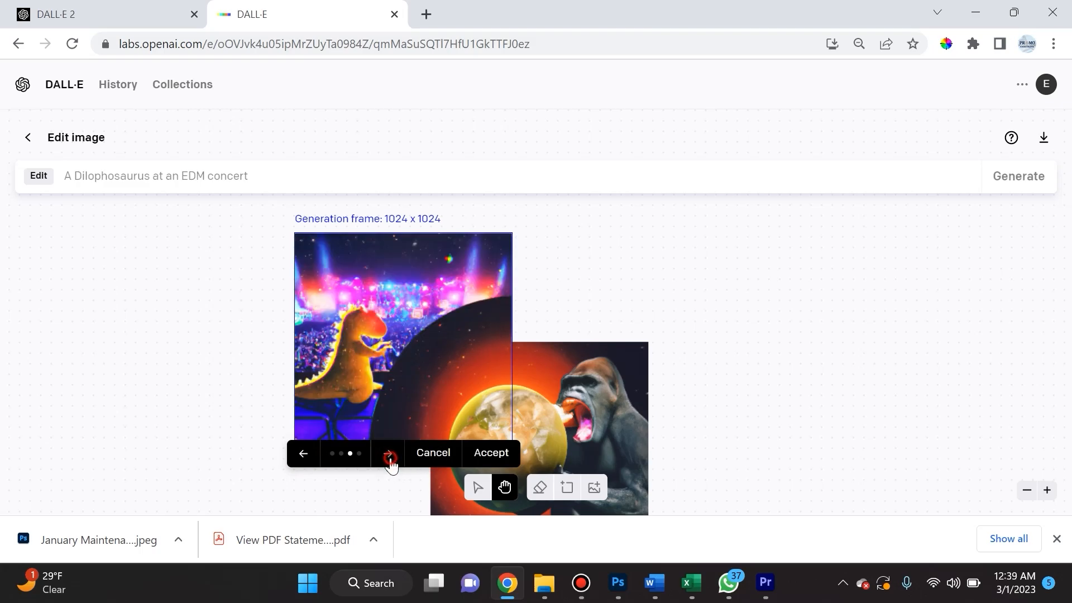
{"action": "left_click", "coordinate": [386, 454]}
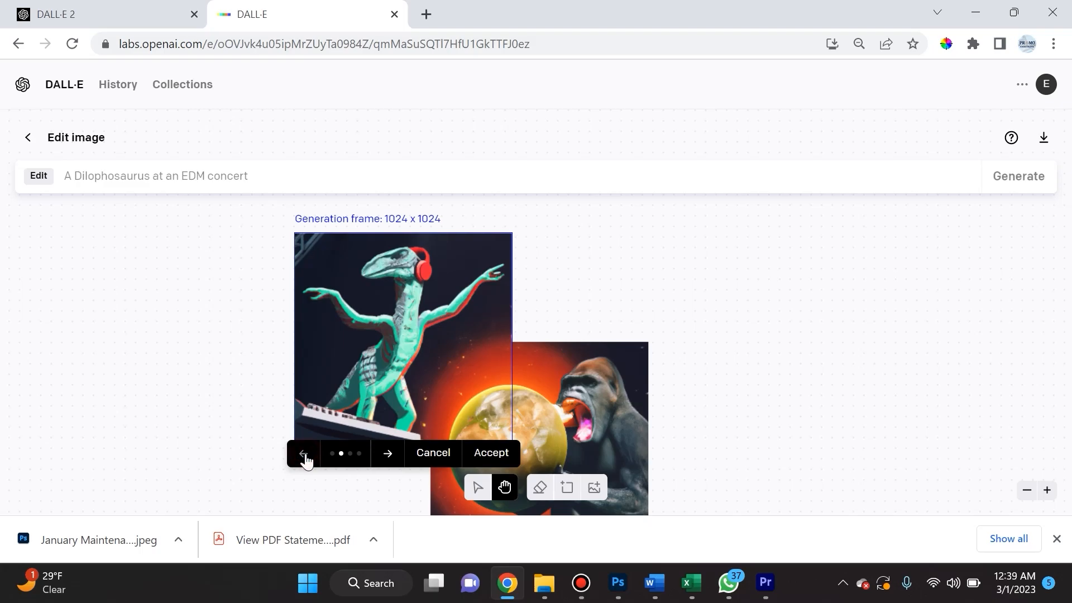
{"action": "left_click", "coordinate": [302, 453]}
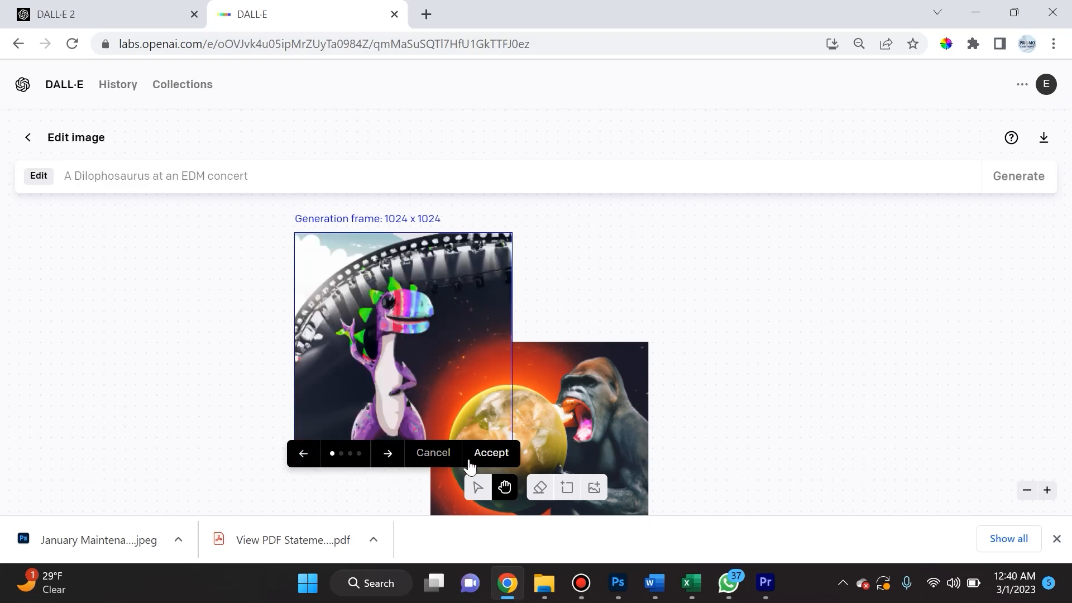
{"action": "mouse_move", "coordinate": [492, 472]}
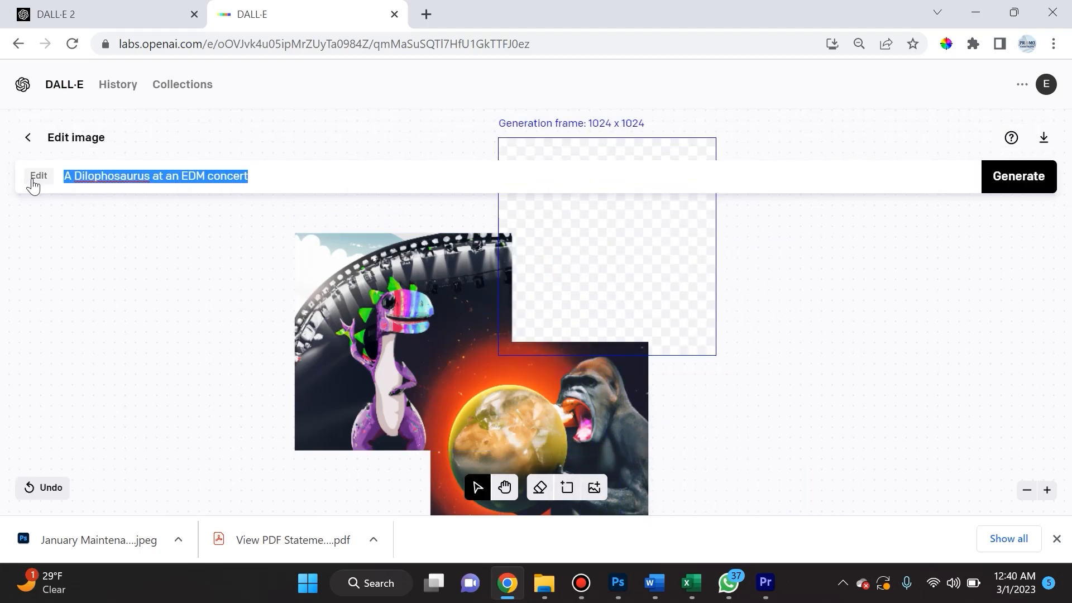
Step: Generate fills for the upper-right frame with the prompt 'A turtle flirting with a mermaid'
{"action": "type", "text": "A turtle f"}
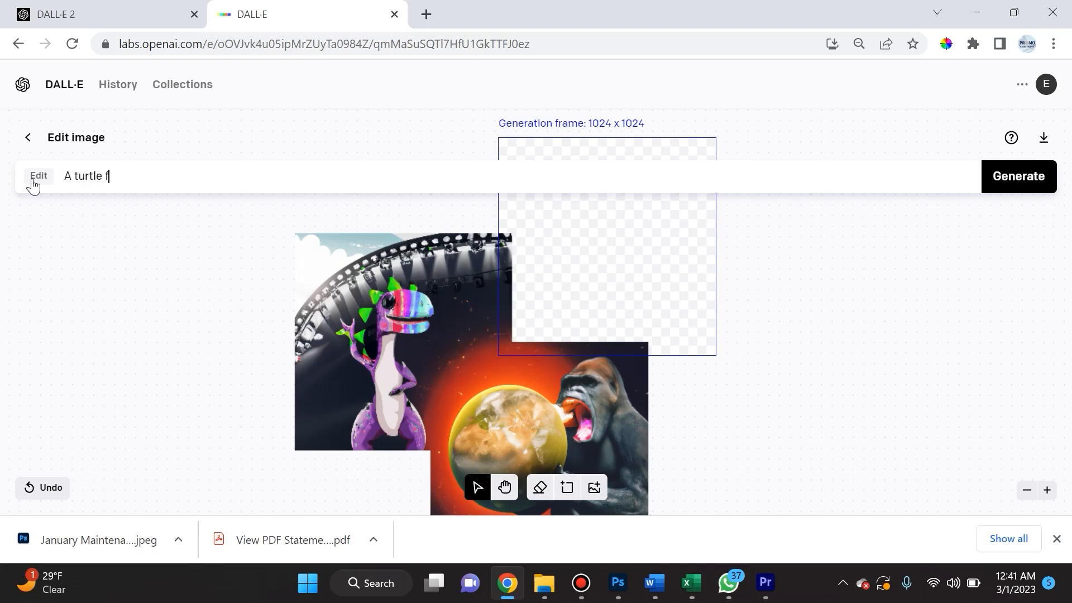
{"action": "type", "text": "lirting with a"}
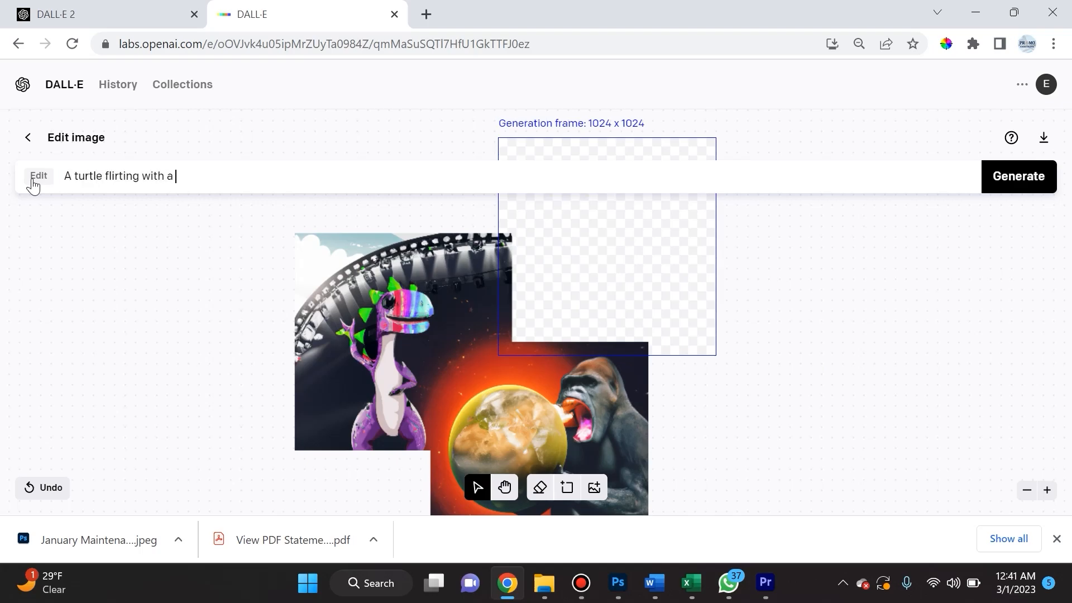
{"action": "type", "text": "mermaid"}
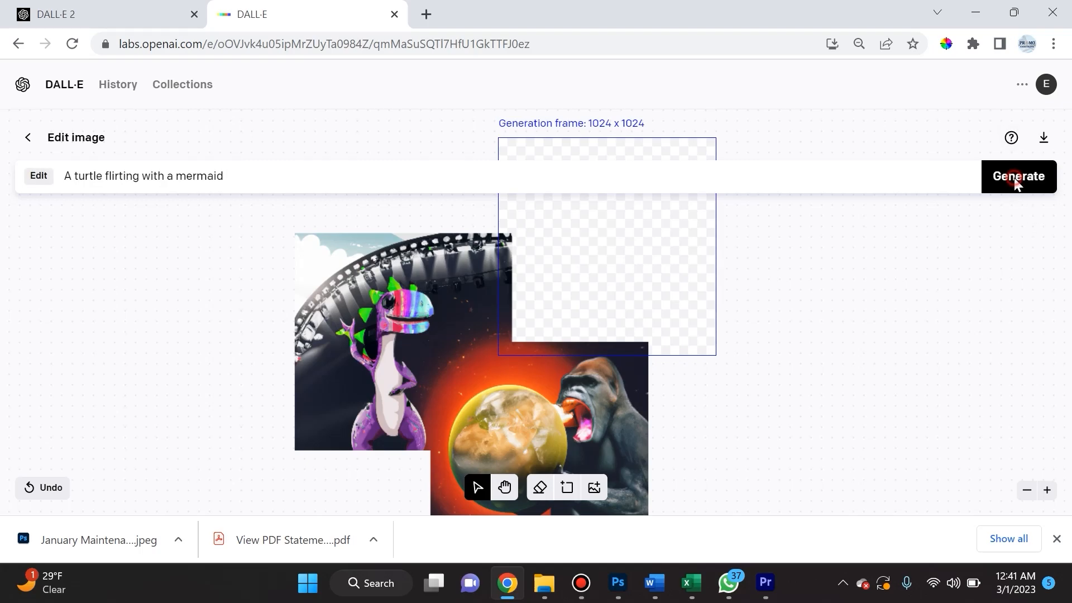
{"action": "left_click", "coordinate": [1019, 176]}
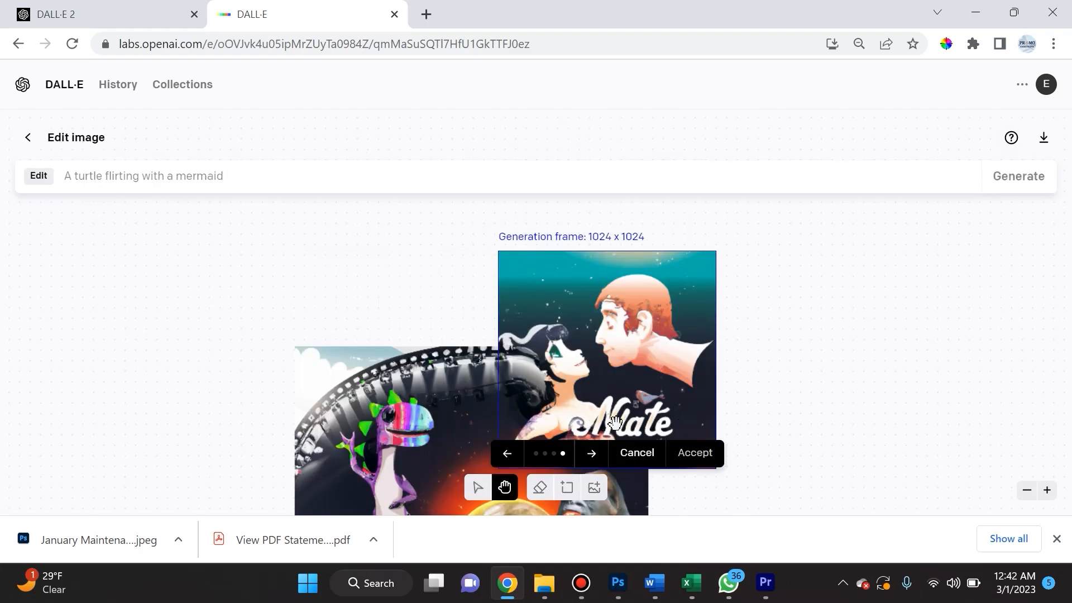
{"action": "mouse_move", "coordinate": [683, 435]}
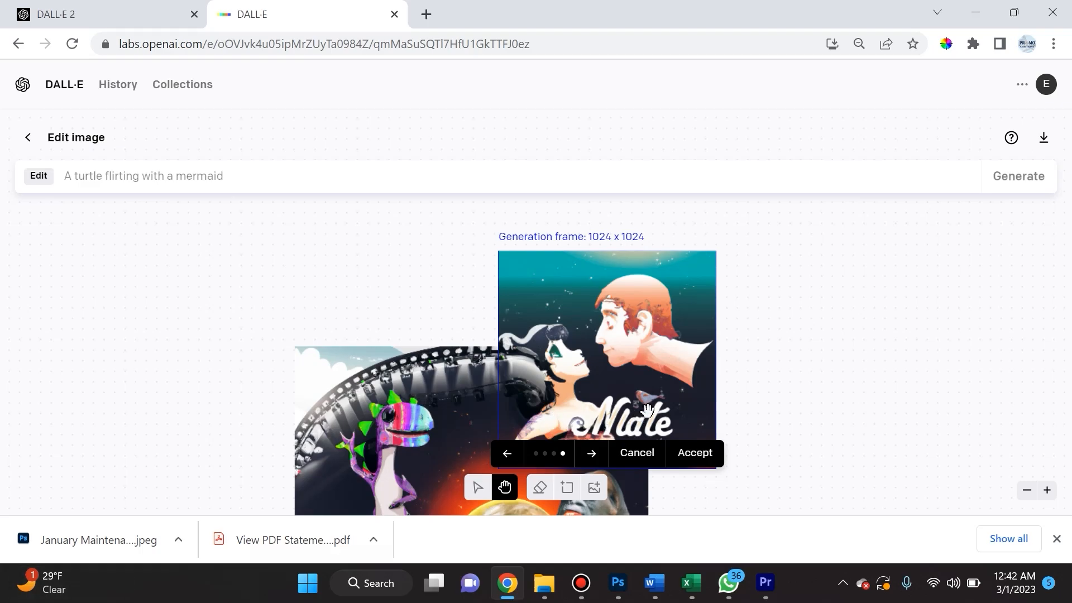
Step: Browse the turtle-and-mermaid results and accept the cloudy scene into the upper-right frame
{"action": "left_click", "coordinate": [507, 453]}
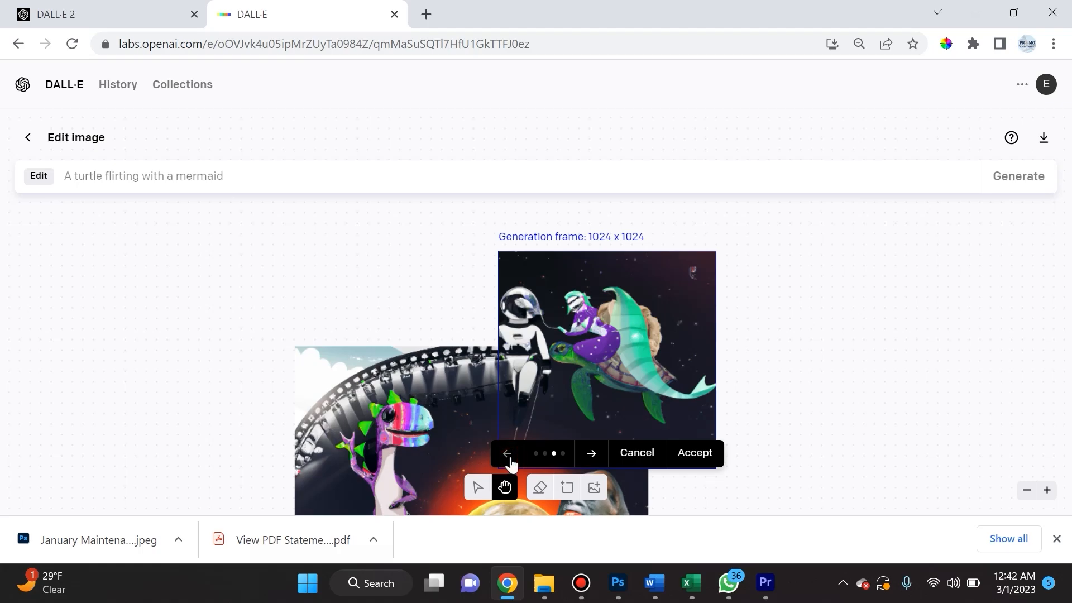
{"action": "left_click", "coordinate": [507, 453]}
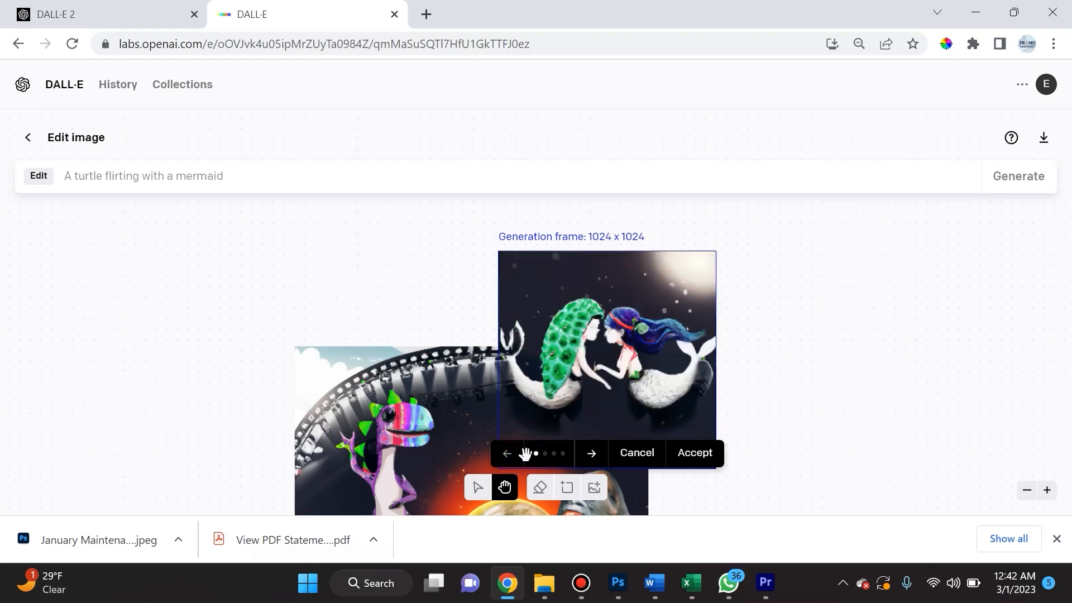
{"action": "left_click", "coordinate": [592, 453]}
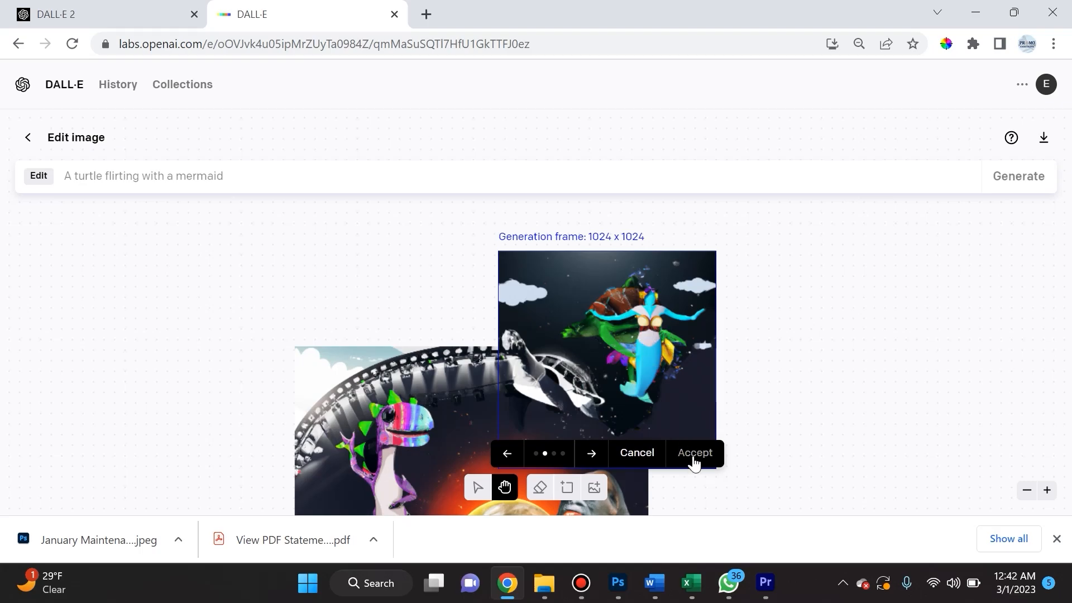
{"action": "left_click", "coordinate": [694, 453]}
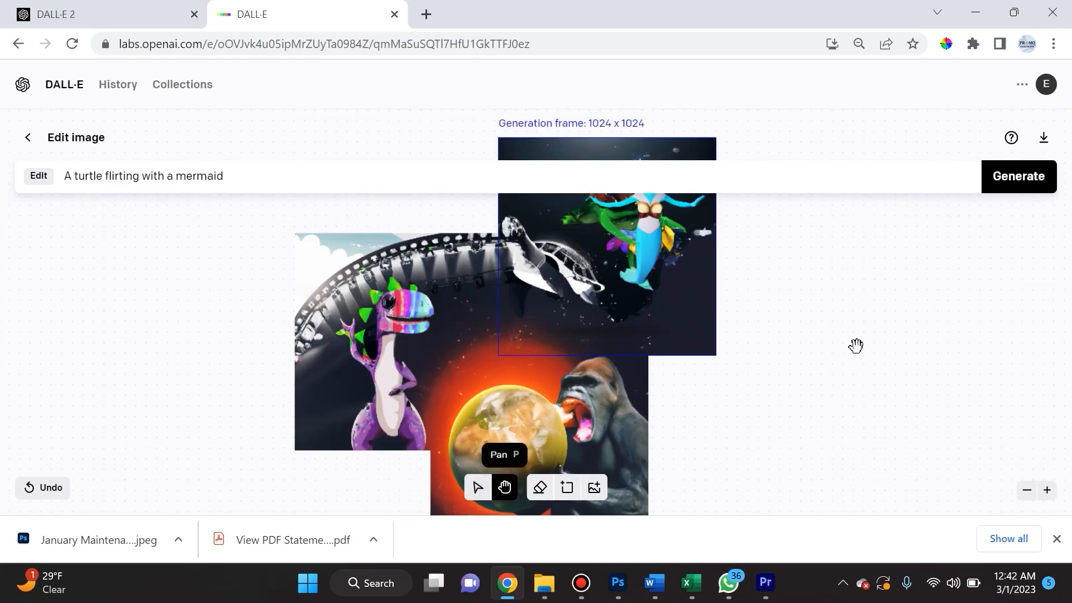
{"action": "left_click_drag", "start_coordinate": [857, 345], "coordinate": [913, 287]}
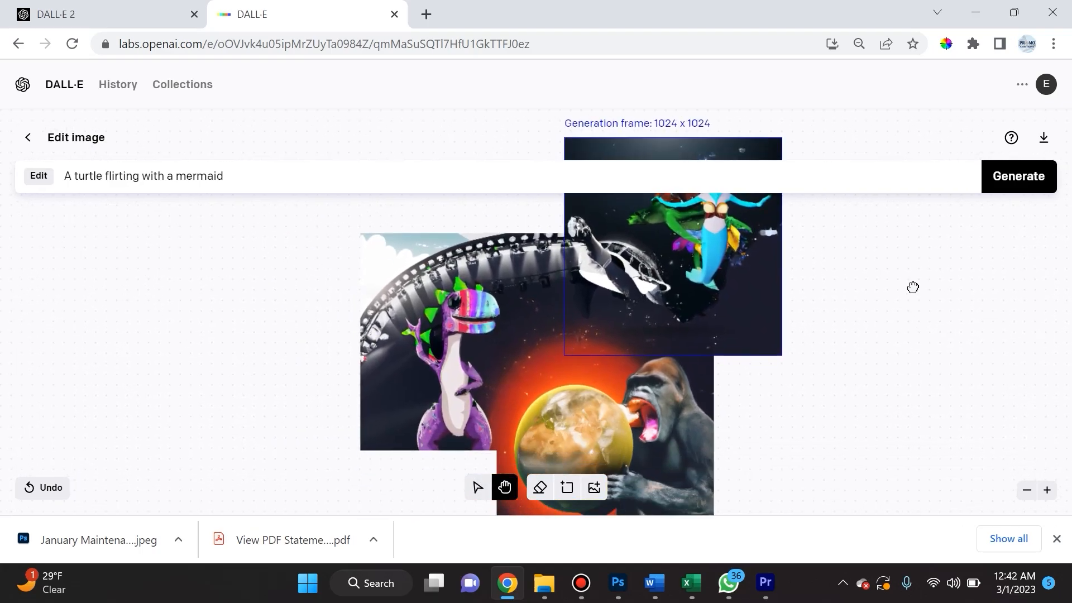
{"action": "left_click_drag", "start_coordinate": [912, 287], "coordinate": [831, 315]}
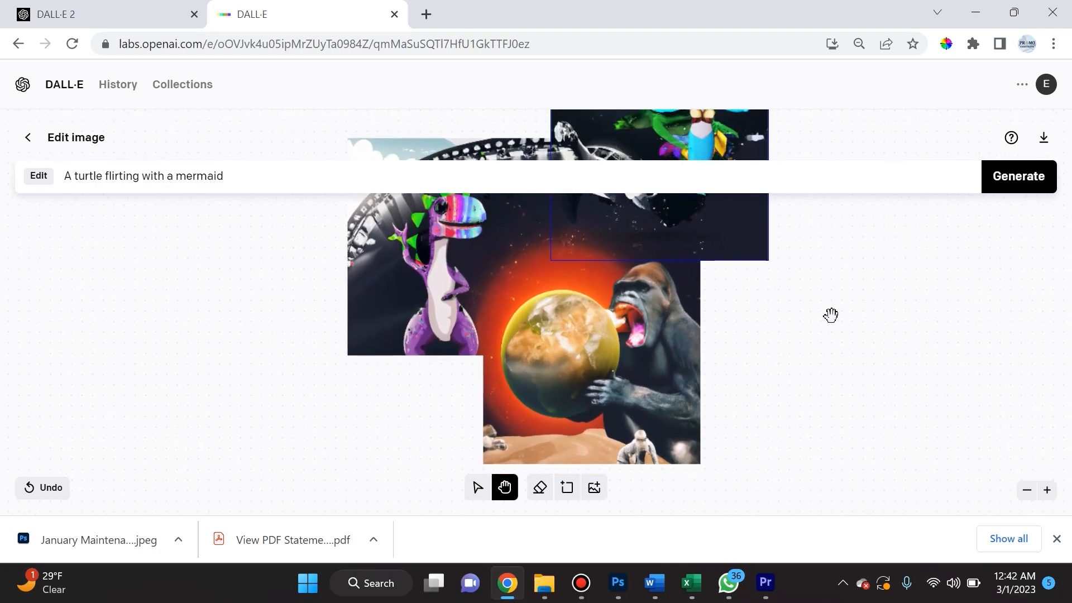
{"action": "left_click_drag", "start_coordinate": [830, 315], "coordinate": [786, 369]}
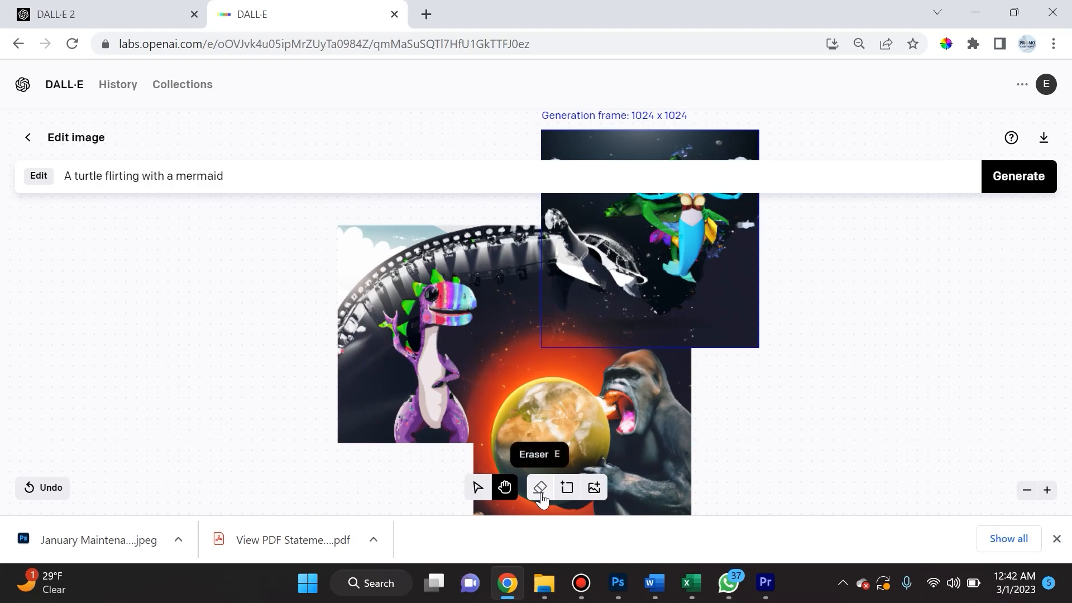
Step: Erase the mermaid's head with the Eraser and regenerate that area
{"action": "left_click", "coordinate": [539, 487]}
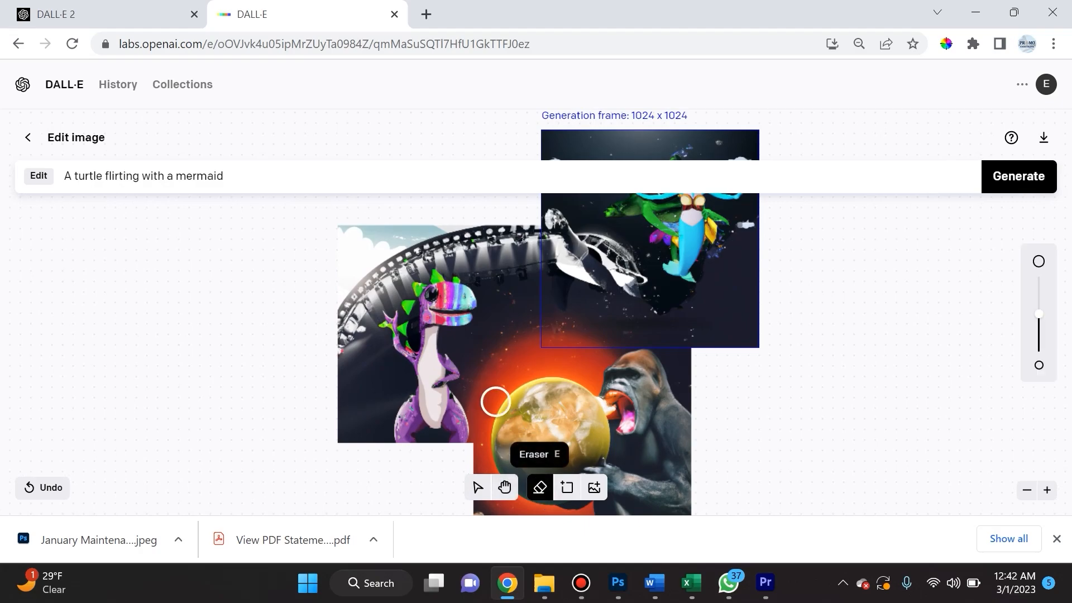
{"action": "left_click_drag", "start_coordinate": [496, 402], "coordinate": [584, 309]}
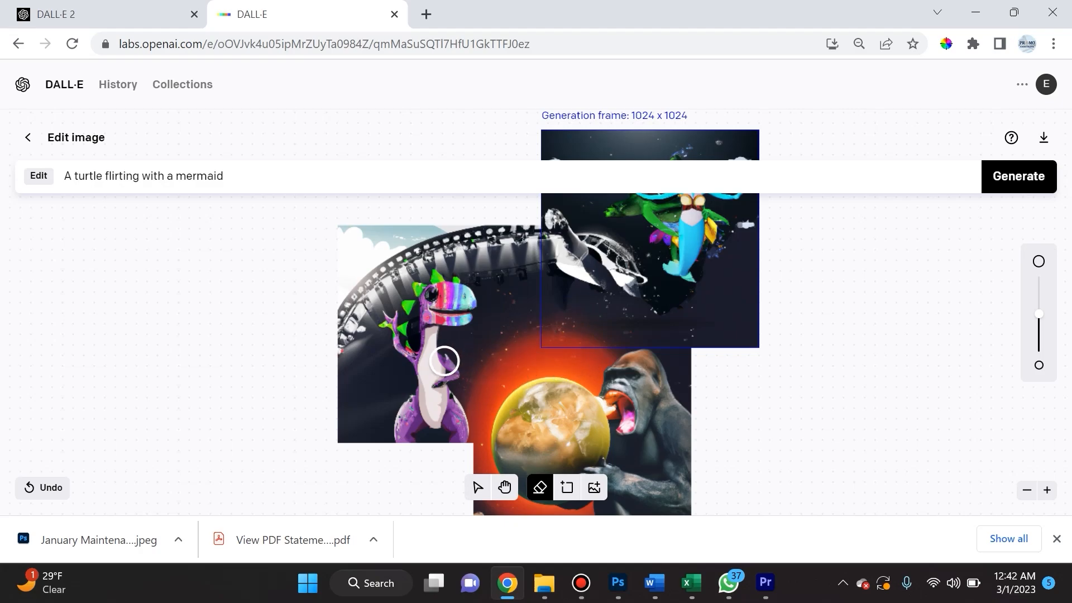
{"action": "mouse_move", "coordinate": [464, 368]}
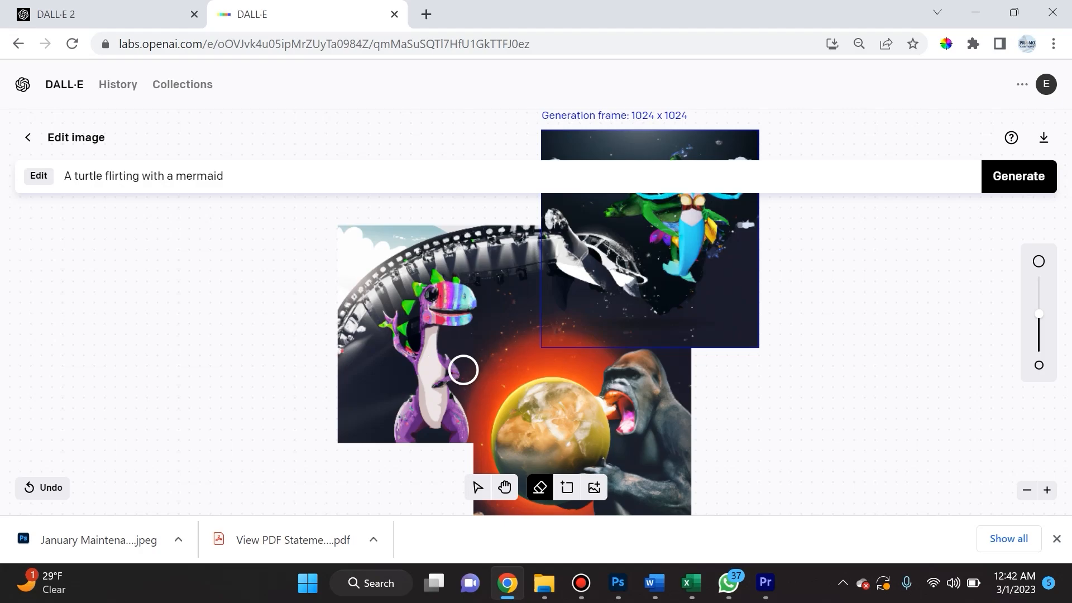
{"action": "mouse_move", "coordinate": [469, 370]}
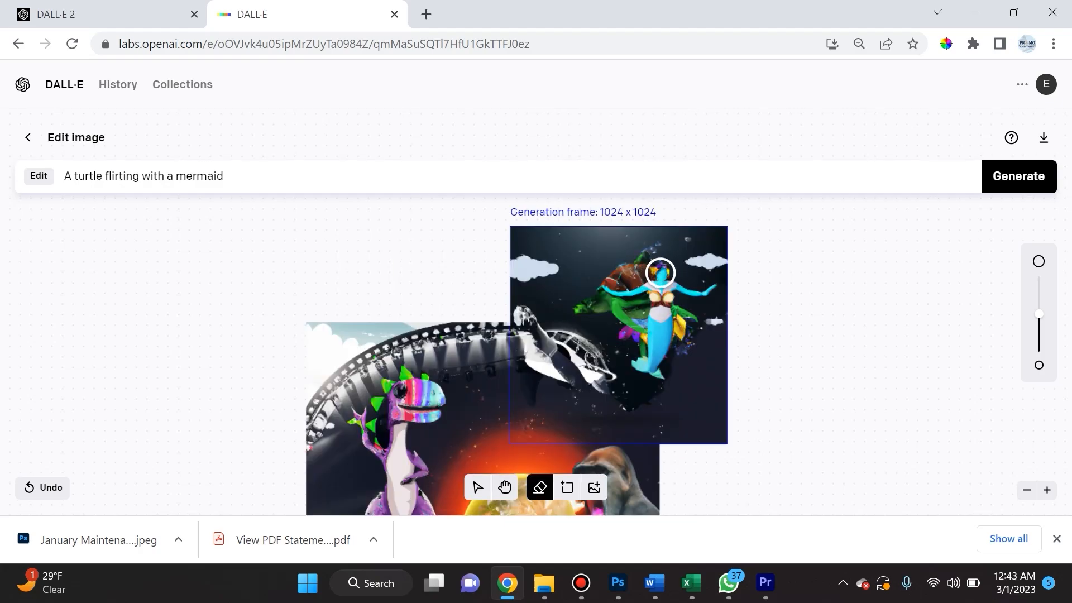
{"action": "left_click_drag", "start_coordinate": [661, 273], "coordinate": [687, 286]}
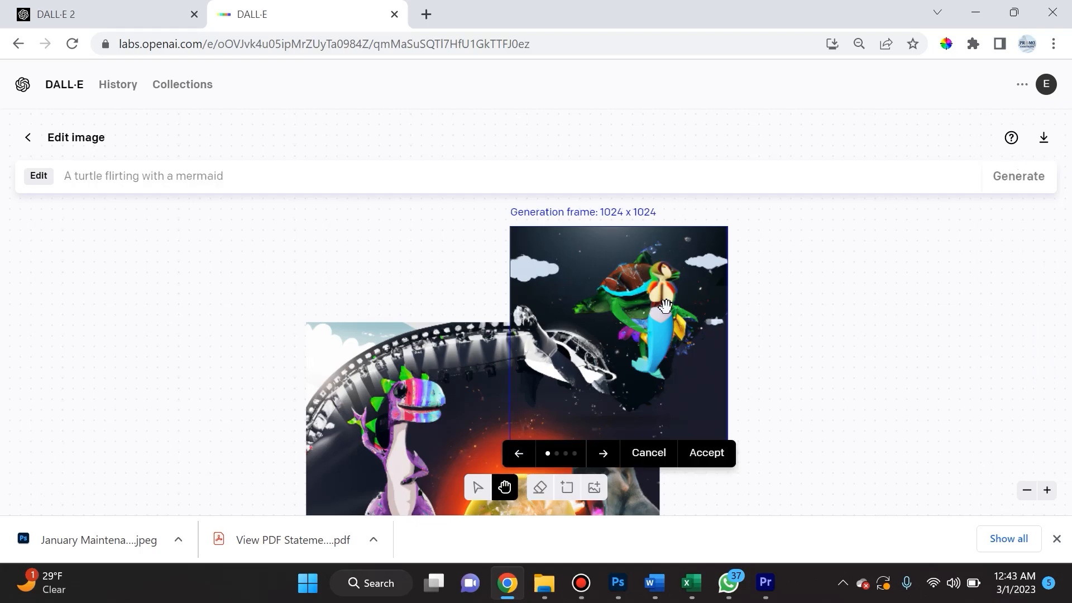
Step: Step through the regenerated mermaid-head versions to the fourth one
{"action": "left_click", "coordinate": [603, 453]}
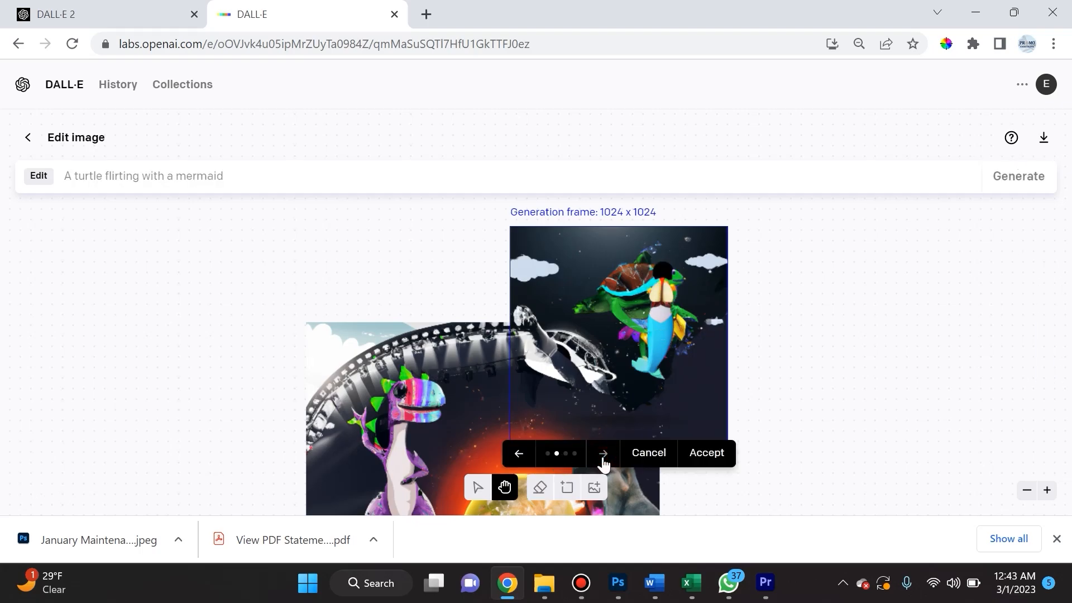
{"action": "left_click", "coordinate": [604, 453]}
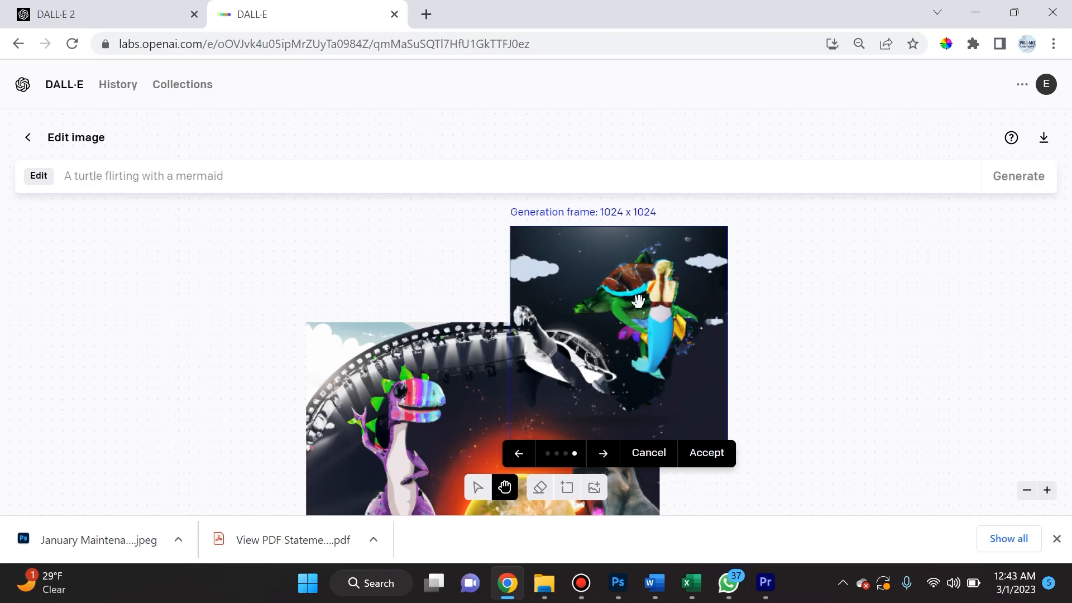
{"action": "mouse_move", "coordinate": [665, 285]}
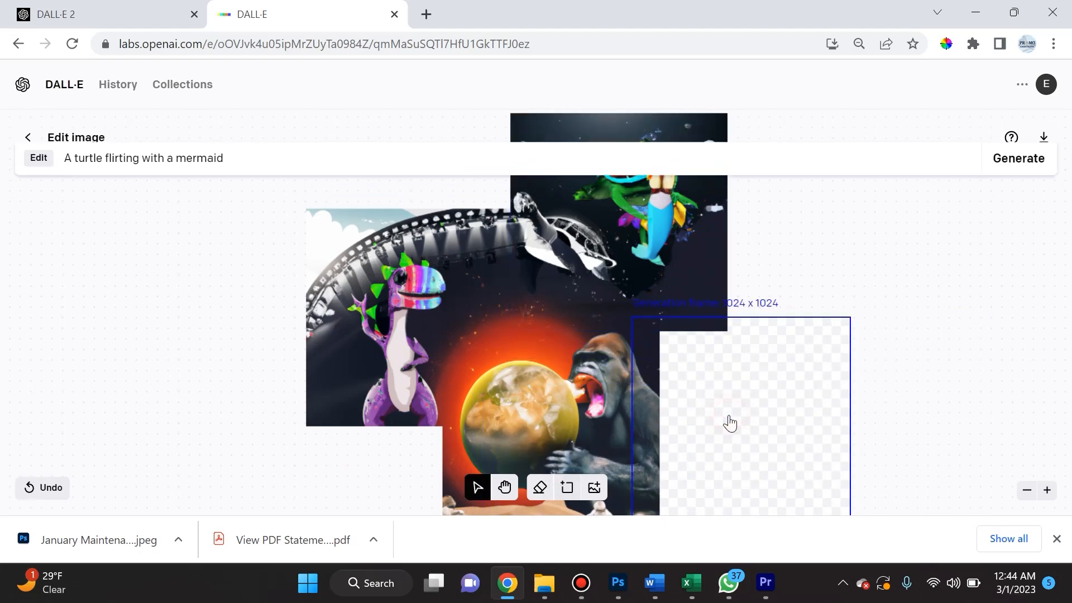
{"action": "mouse_move", "coordinate": [594, 487]}
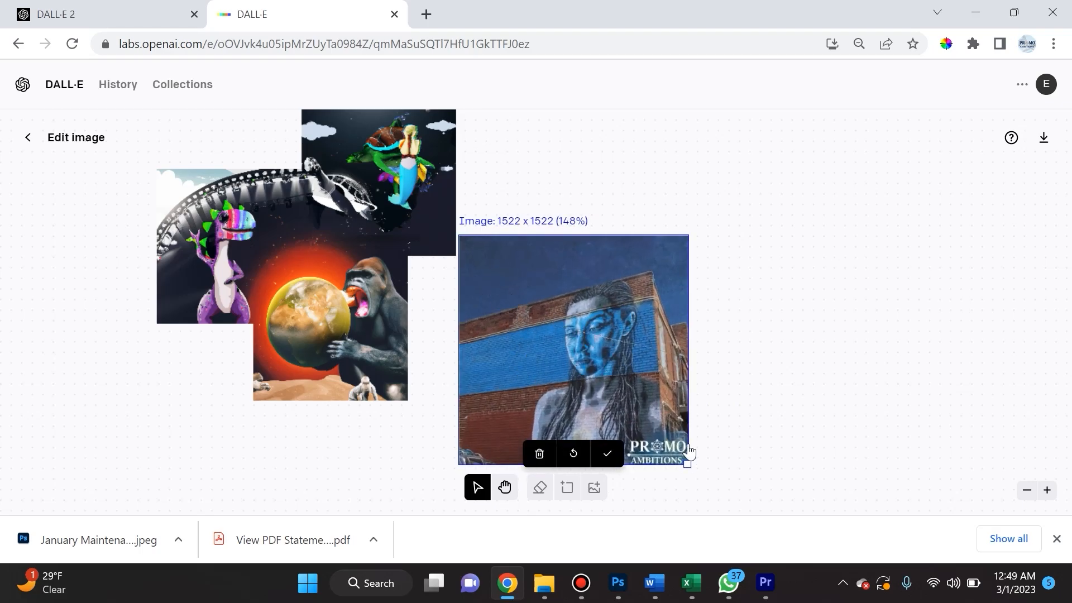
Step: Shrink the uploaded mural photo, position it beside the gorilla image, and place it on the canvas
{"action": "left_click_drag", "start_coordinate": [688, 460], "coordinate": [653, 429]}
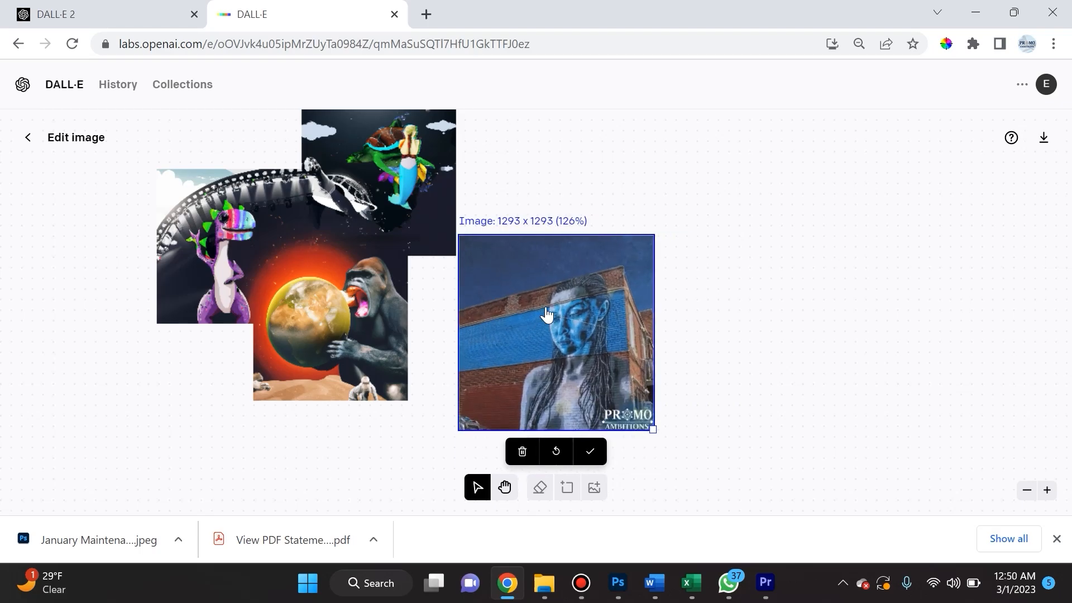
{"action": "left_click_drag", "start_coordinate": [547, 315], "coordinate": [490, 328]}
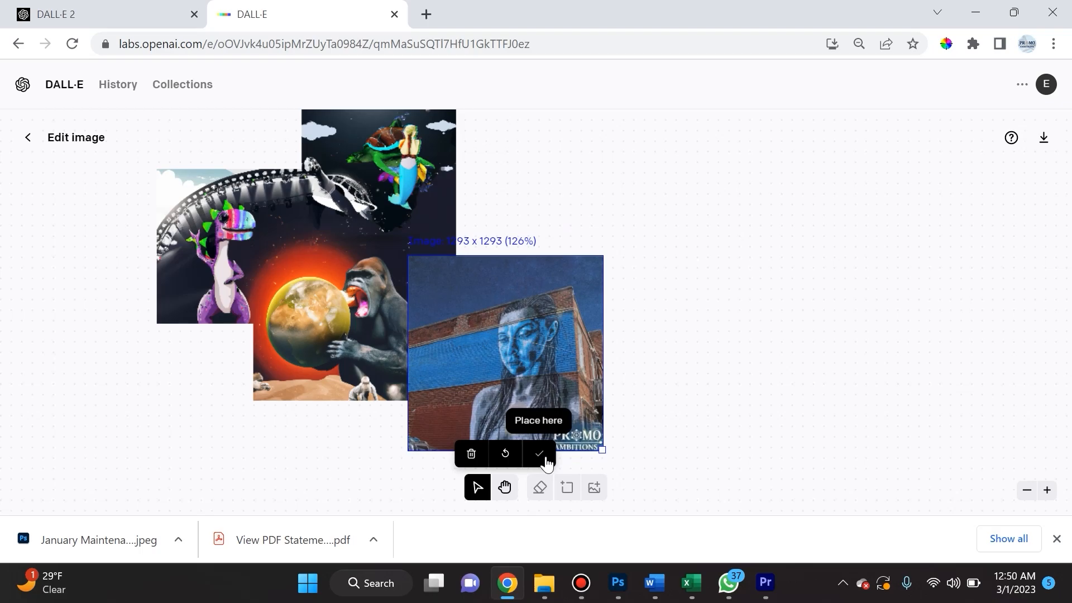
{"action": "left_click", "coordinate": [539, 453]}
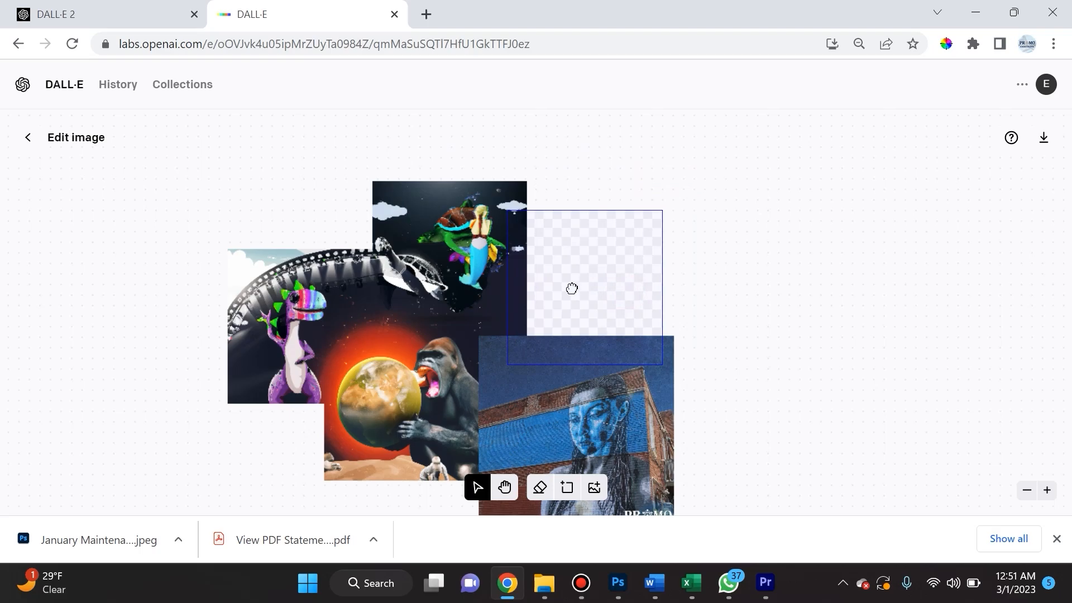
Step: Replace the prompt with 'A caterpillar dancing in the sky' and generate fills for the empty area
{"action": "left_click", "coordinate": [572, 288]}
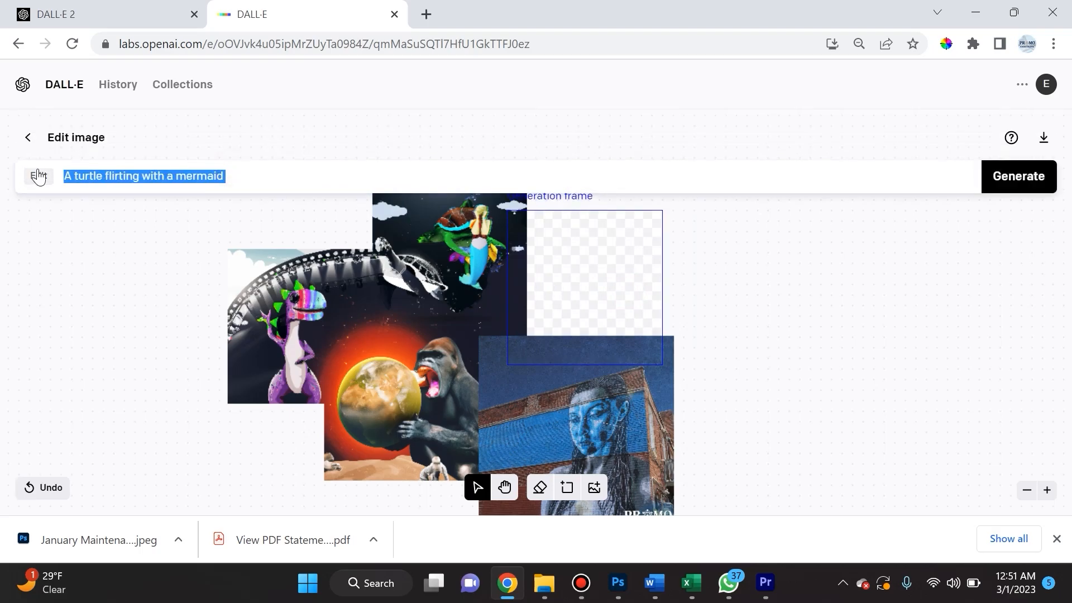
{"action": "type", "text": "A caterpillar dancing"}
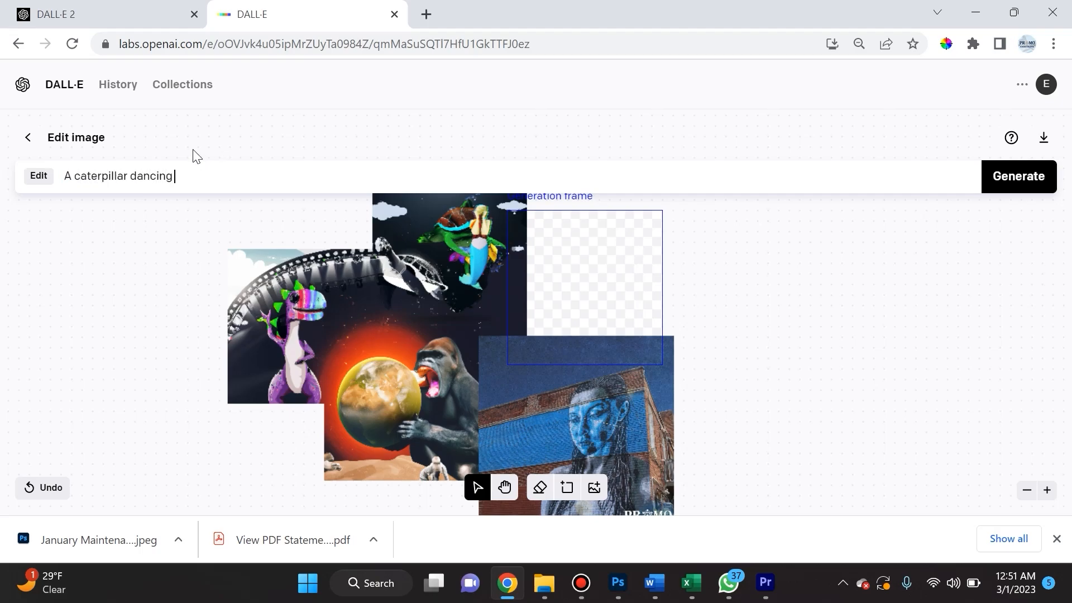
{"action": "type", "text": "in the sky"}
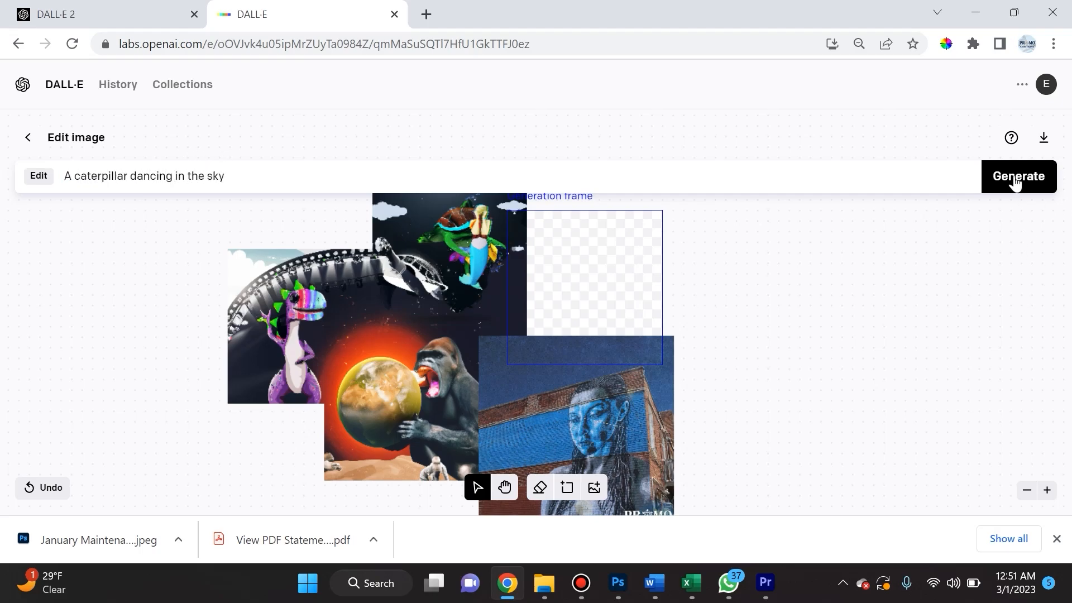
{"action": "left_click", "coordinate": [1019, 177]}
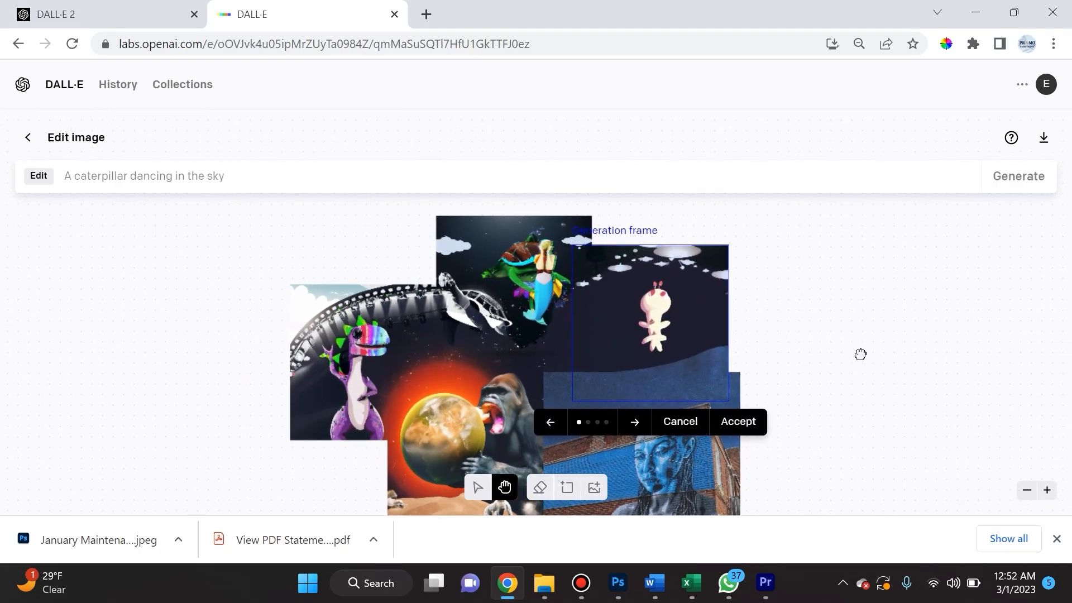
Step: Browse the generated caterpillar versions, stepping forward twice and back once
{"action": "left_click_drag", "start_coordinate": [860, 354], "coordinate": [801, 299]}
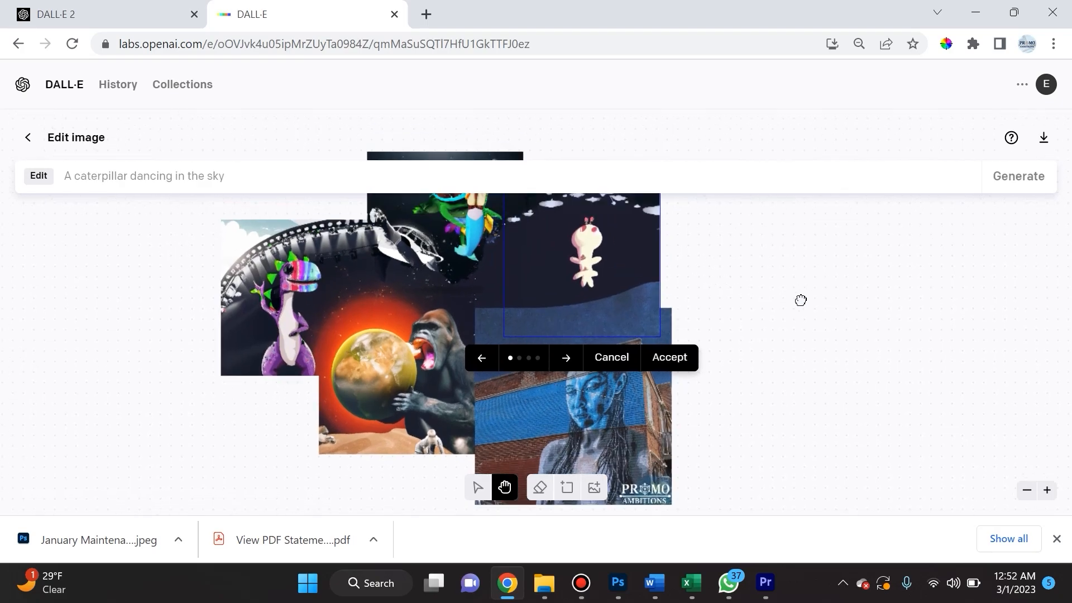
{"action": "left_click_drag", "start_coordinate": [801, 300], "coordinate": [868, 258]}
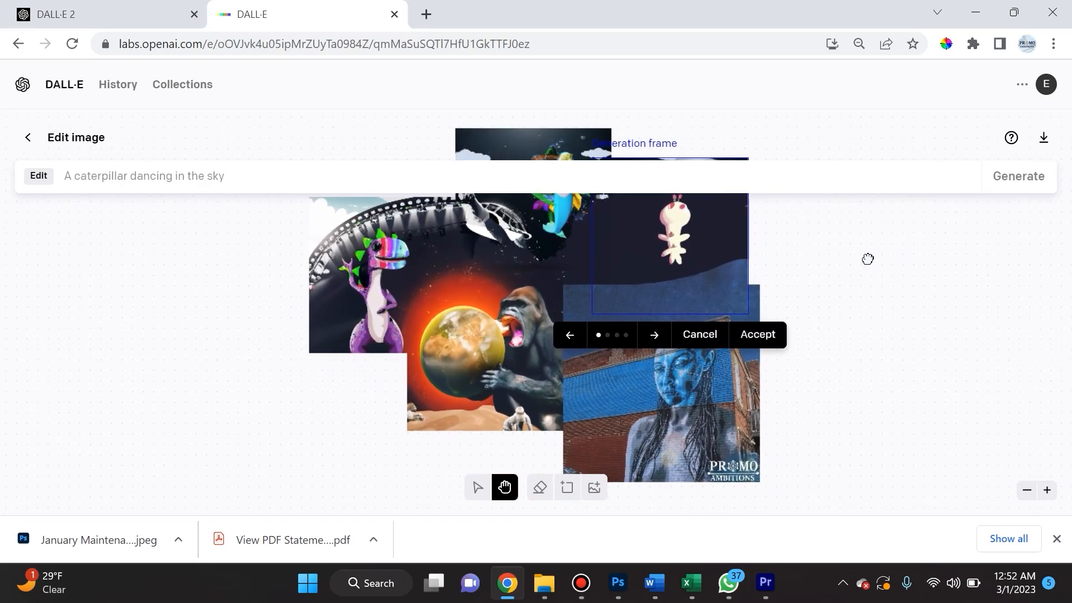
{"action": "left_click_drag", "start_coordinate": [868, 258], "coordinate": [597, 406]}
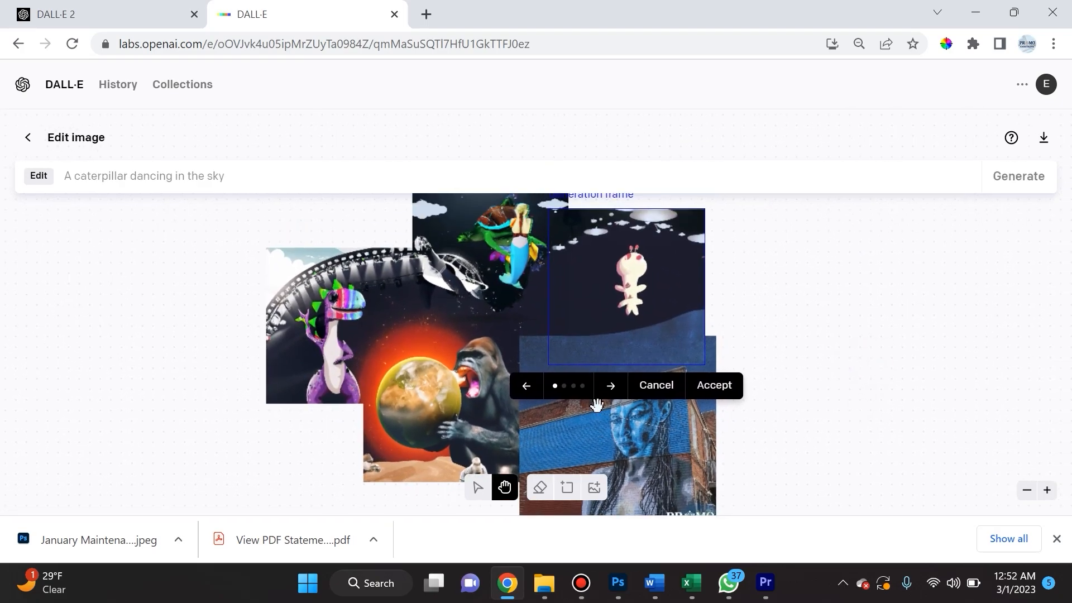
{"action": "left_click", "coordinate": [611, 385]}
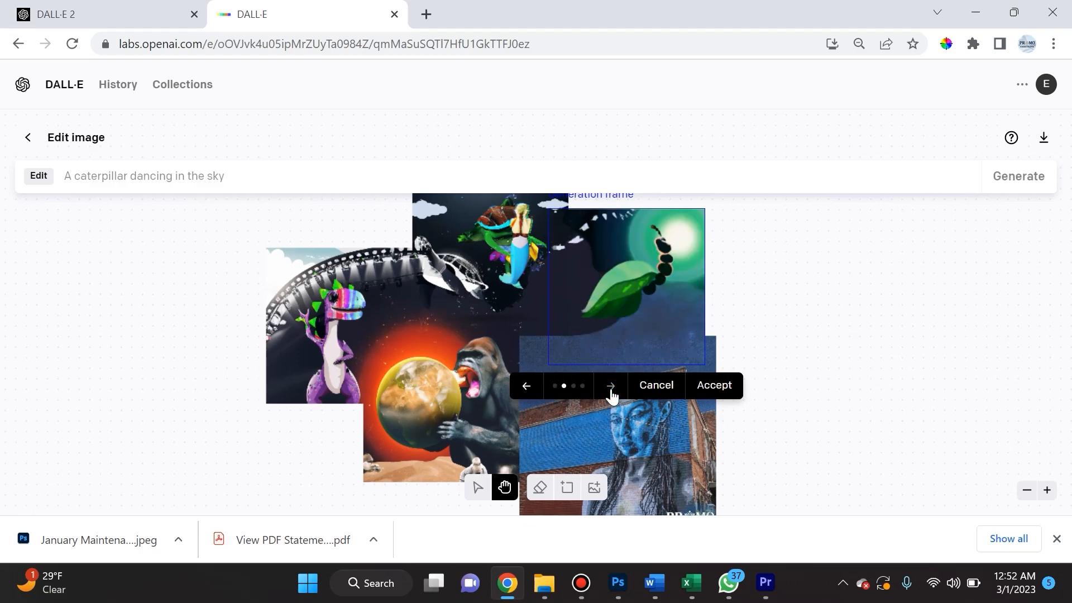
{"action": "left_click", "coordinate": [611, 386]}
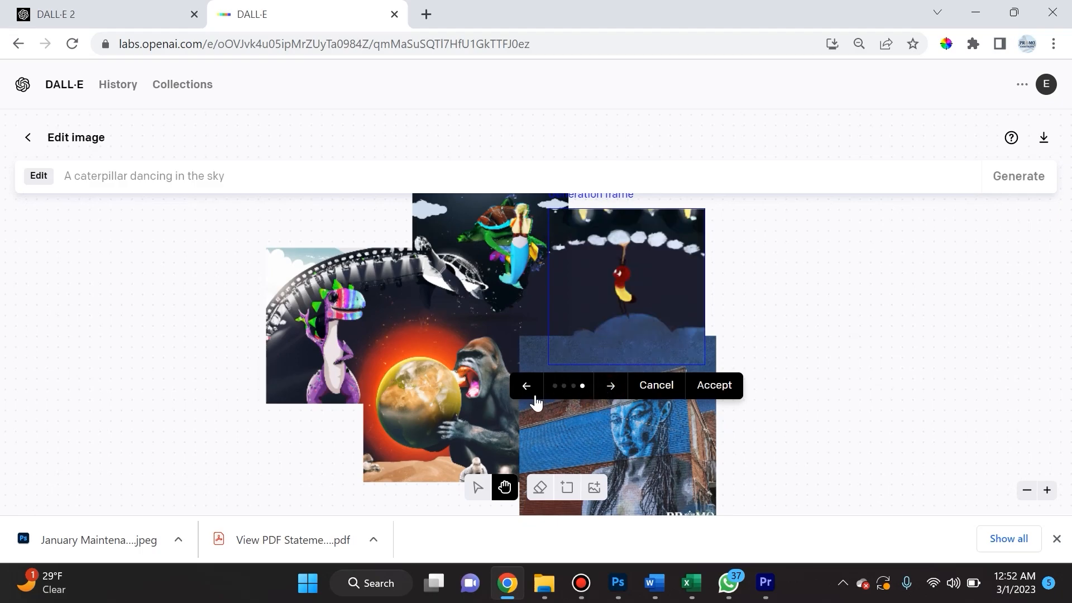
{"action": "left_click", "coordinate": [526, 385]}
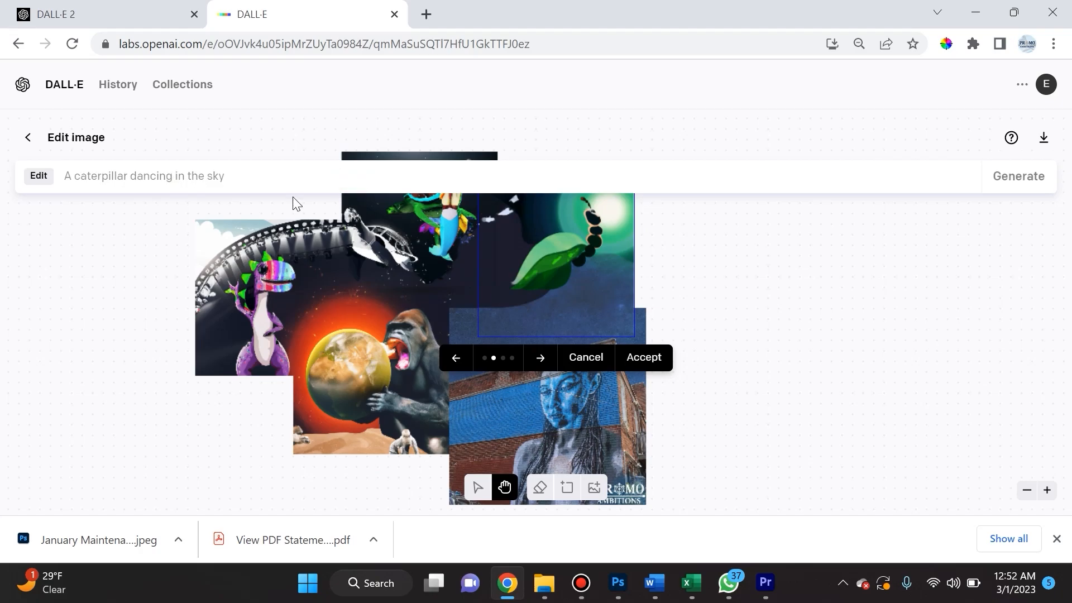
{"action": "mouse_move", "coordinate": [162, 177]}
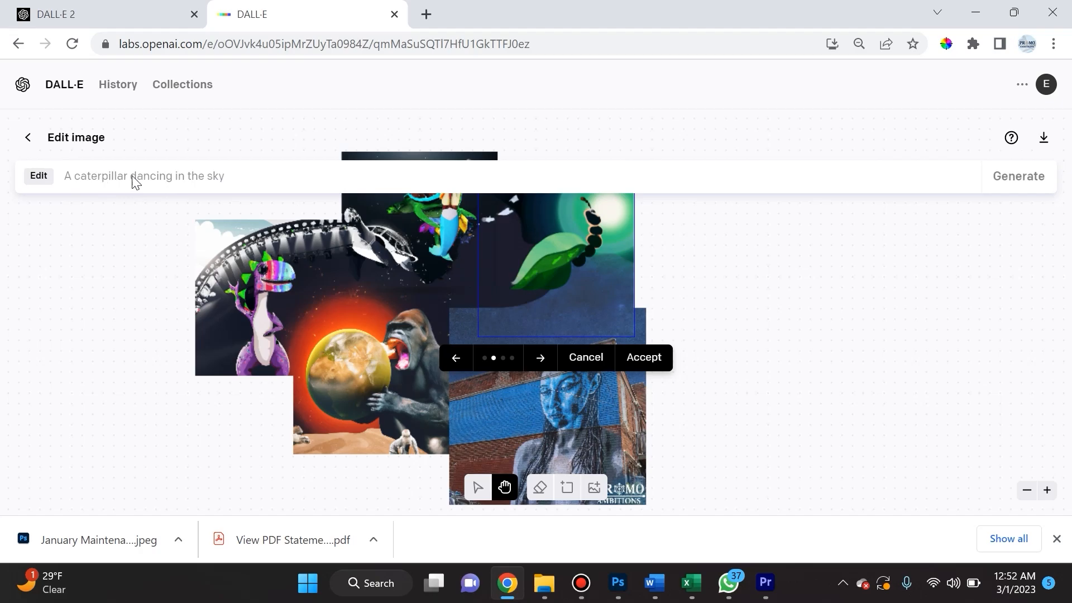
{"action": "mouse_move", "coordinate": [79, 100]}
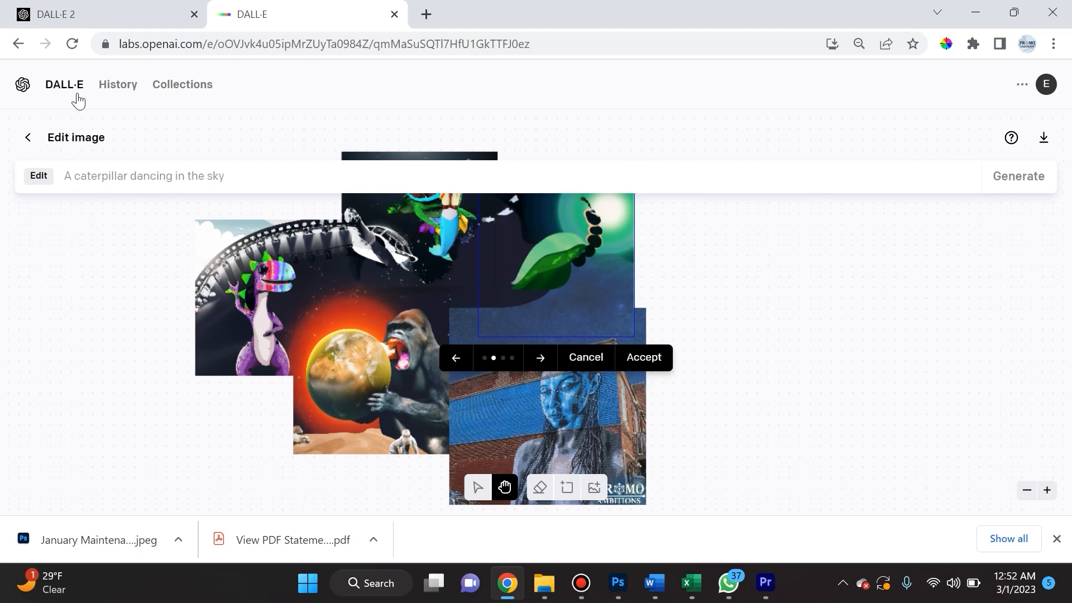
{"action": "mouse_move", "coordinate": [224, 183]}
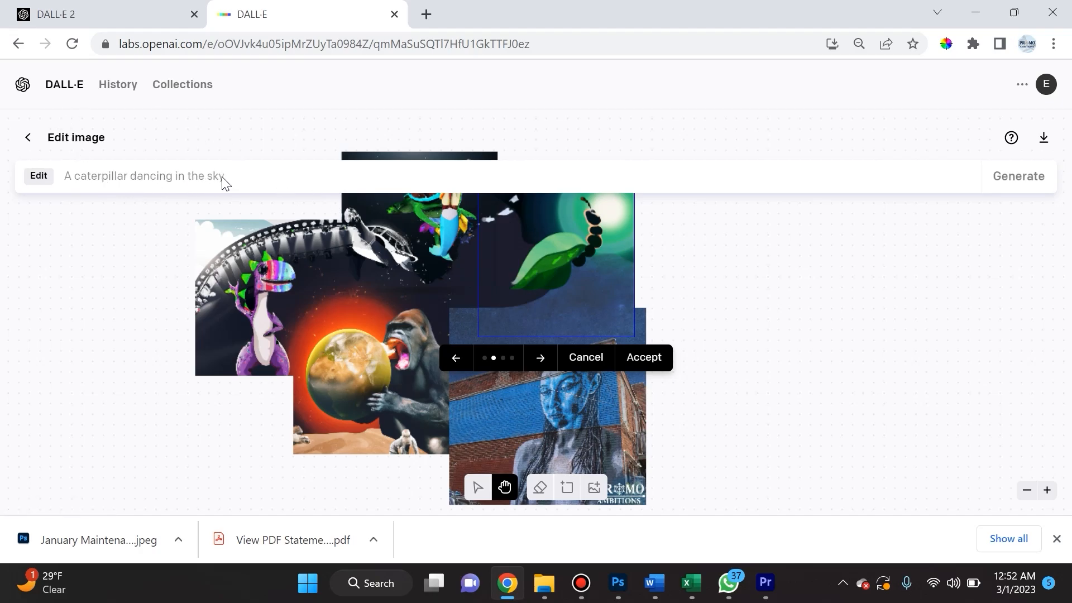
{"action": "mouse_move", "coordinate": [828, 219]}
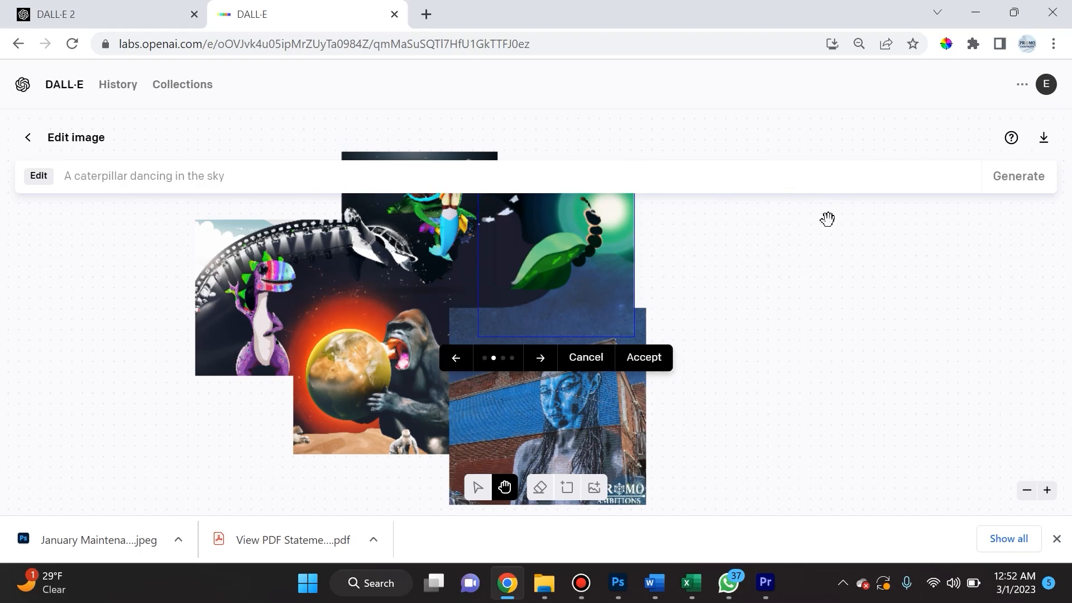
{"action": "left_click_drag", "start_coordinate": [828, 219], "coordinate": [847, 369]}
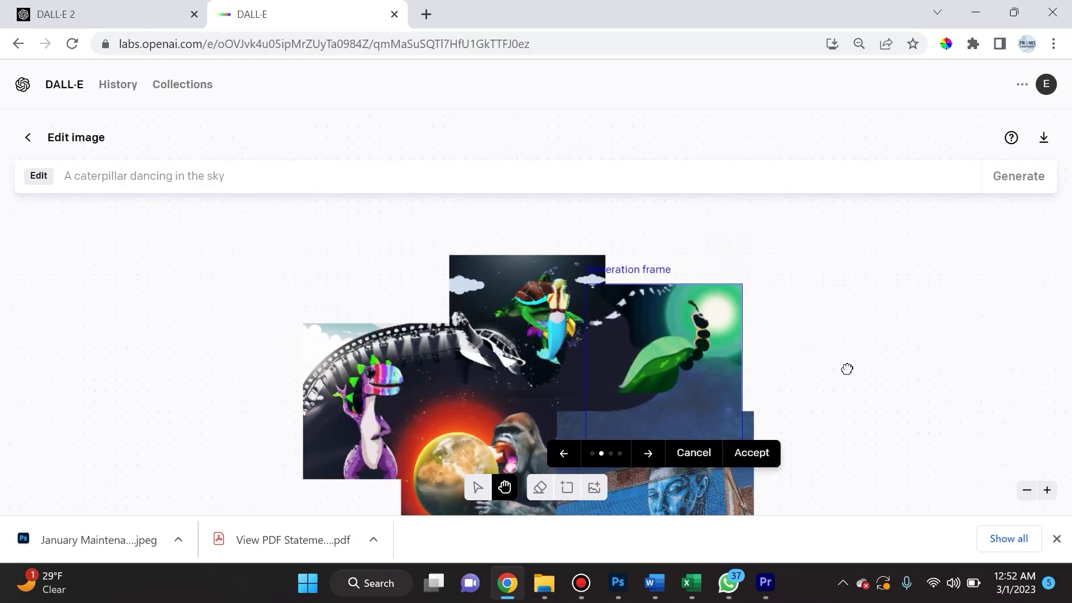
{"action": "left_click", "coordinate": [752, 454]}
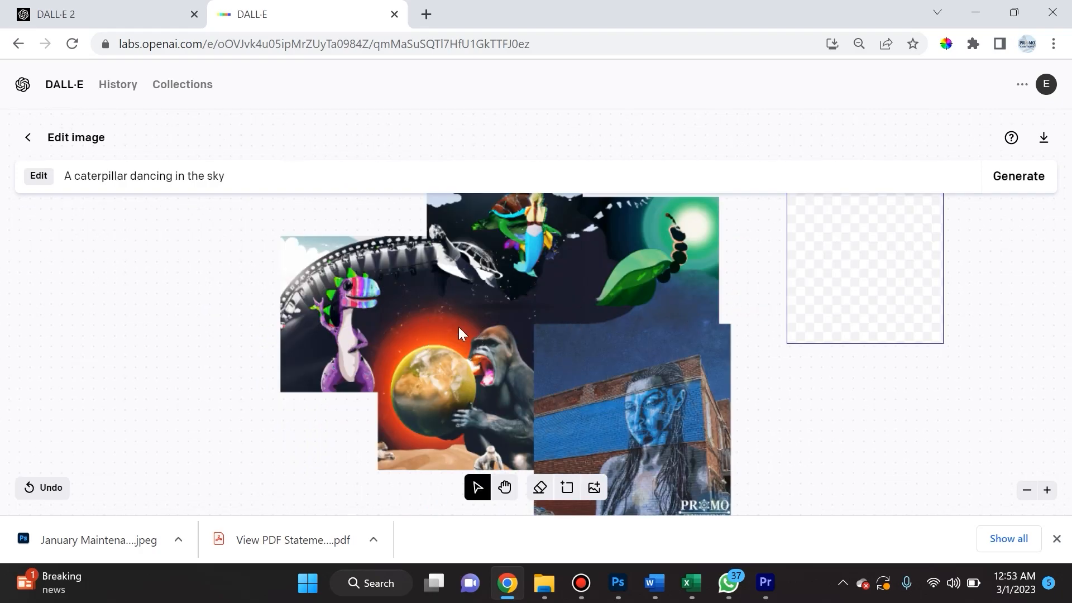
{"action": "mouse_move", "coordinate": [358, 339]}
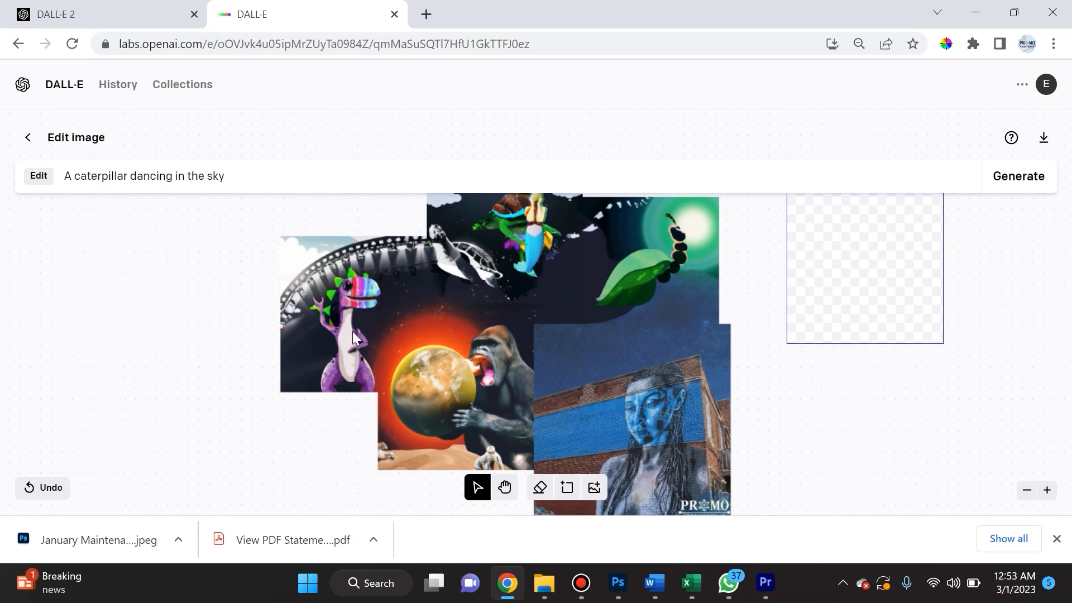
{"action": "mouse_move", "coordinate": [652, 277]}
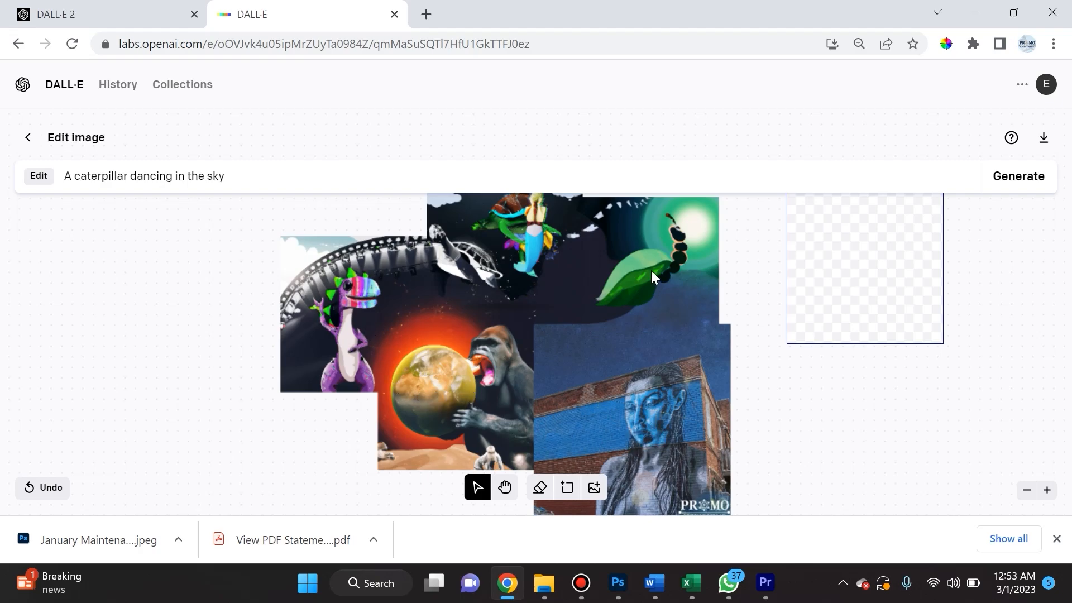
{"action": "mouse_move", "coordinate": [759, 354]}
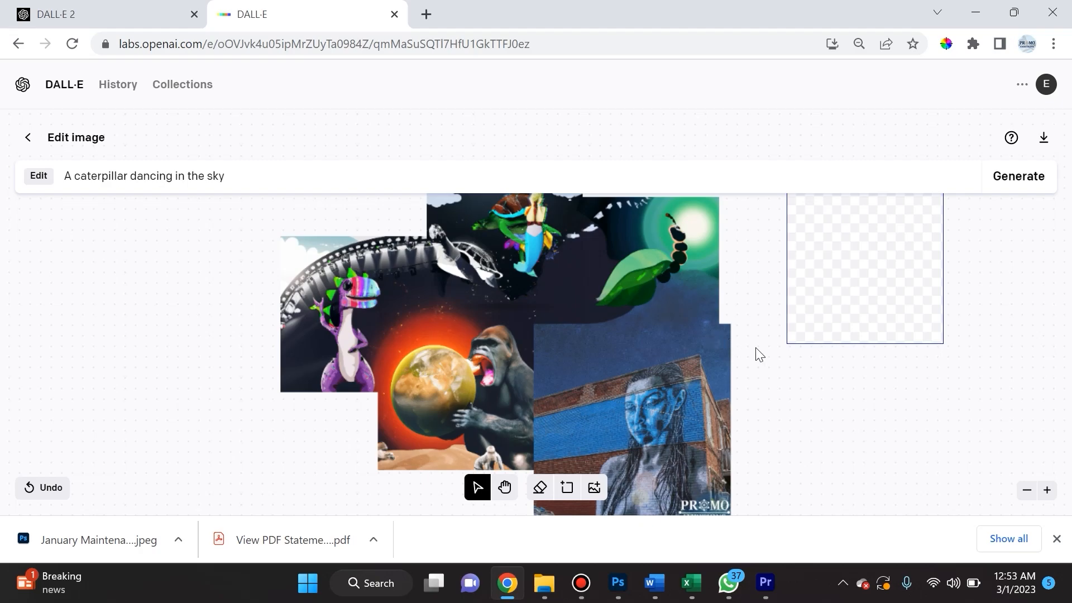
{"action": "mouse_move", "coordinate": [743, 350]}
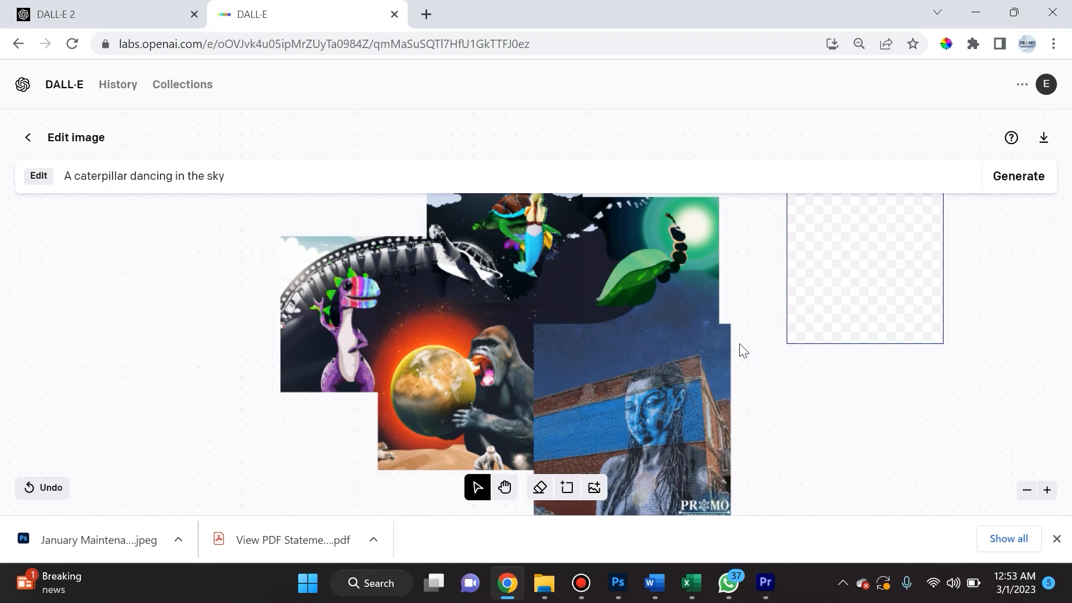
{"action": "mouse_move", "coordinate": [481, 268]}
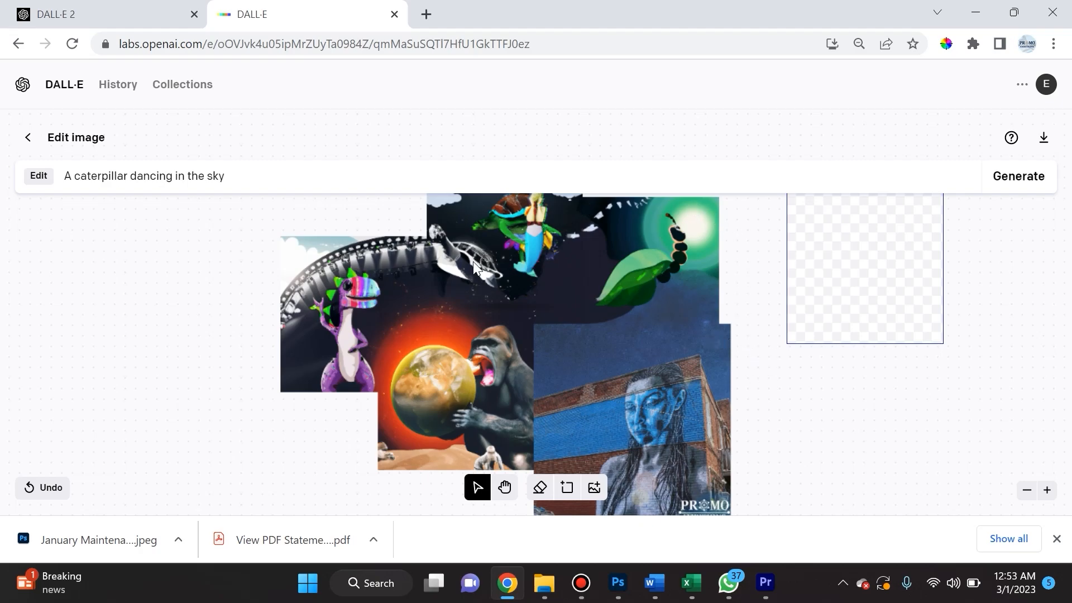
{"action": "mouse_move", "coordinate": [429, 304]}
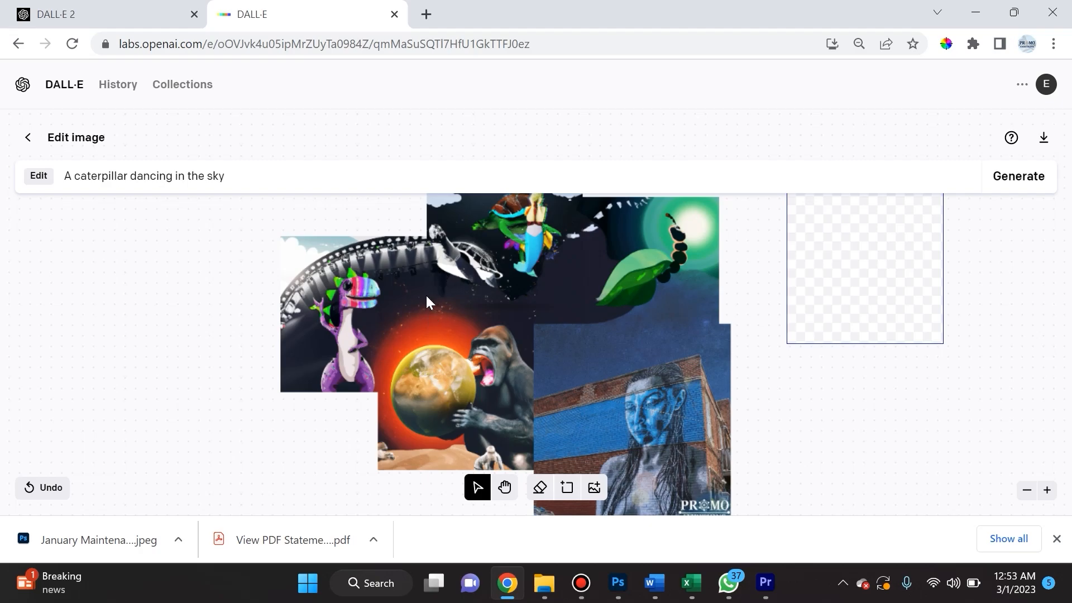
{"action": "mouse_move", "coordinate": [600, 409]}
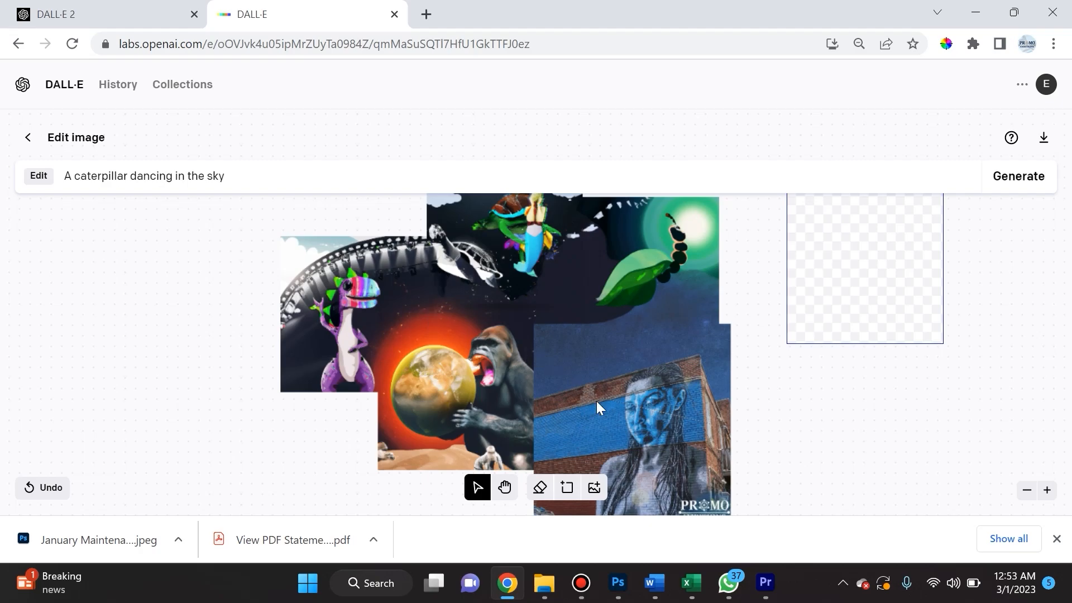
{"action": "mouse_move", "coordinate": [425, 395]}
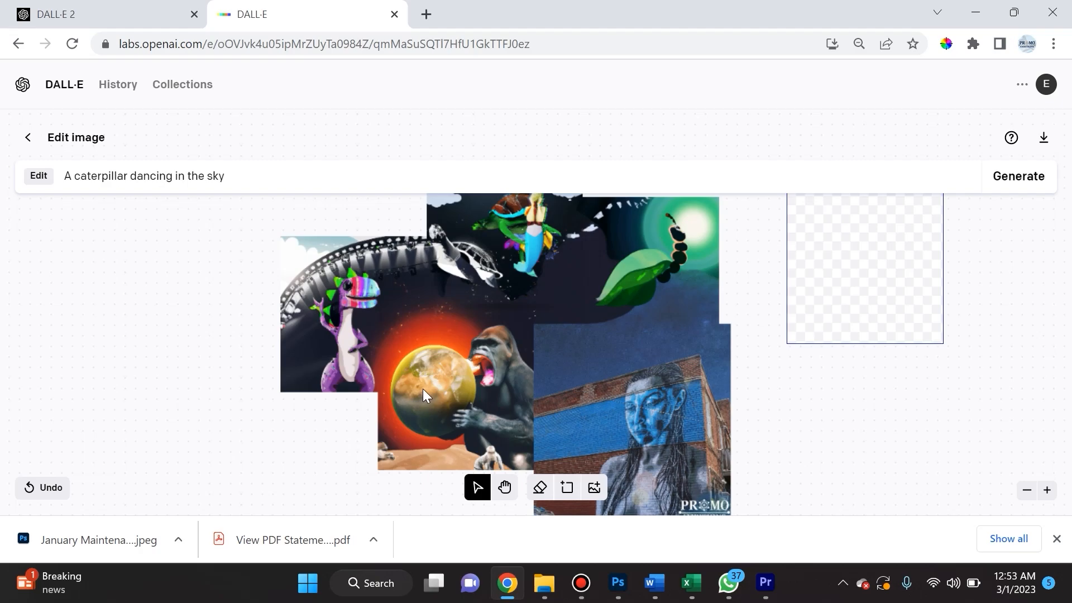
{"action": "mouse_move", "coordinate": [360, 300]}
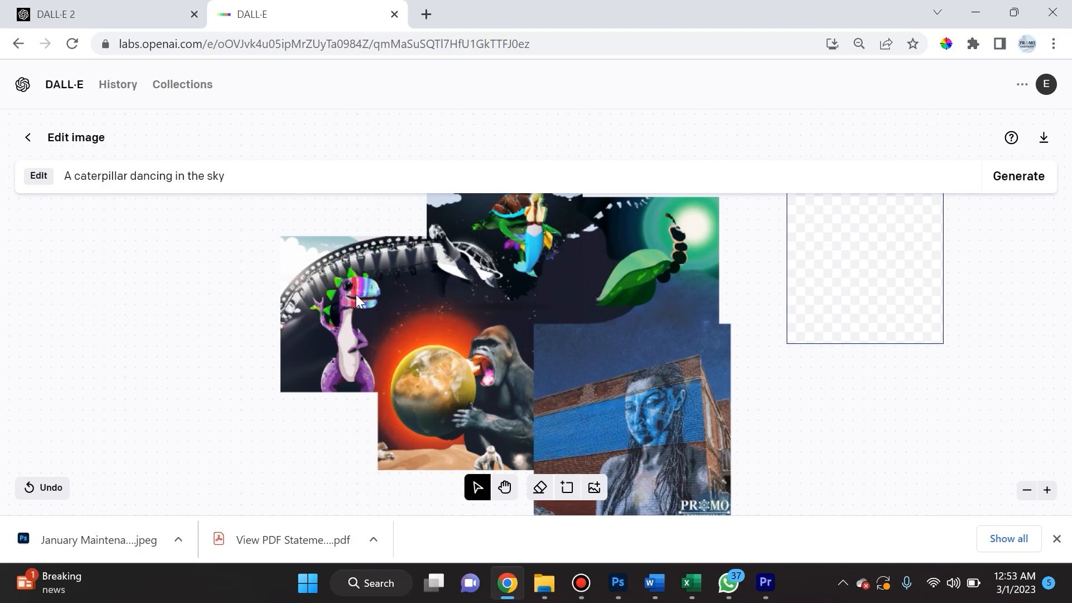
{"action": "mouse_move", "coordinate": [412, 371]}
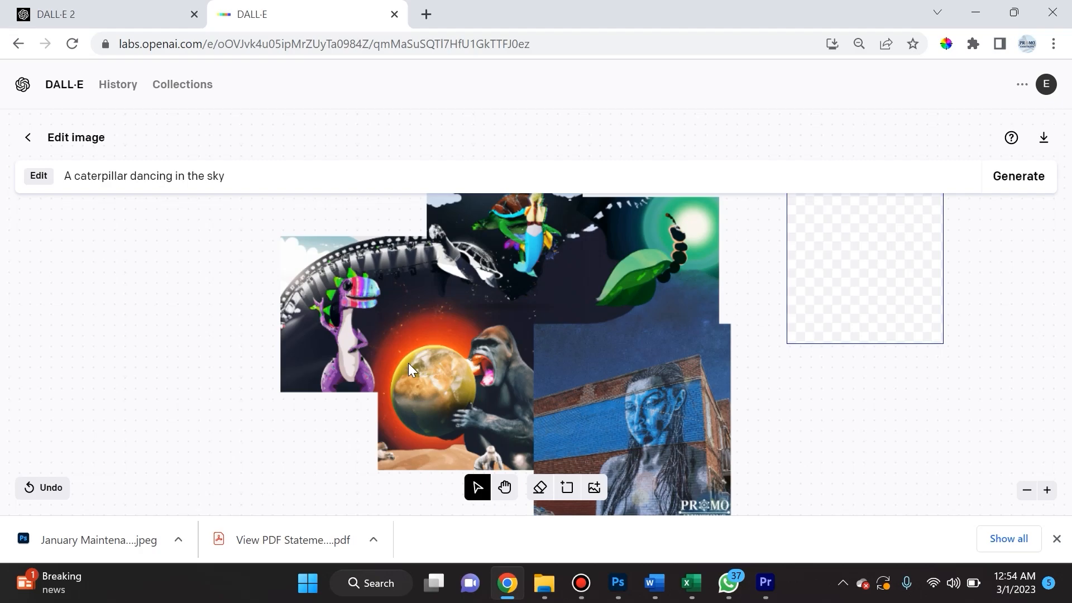
{"action": "mouse_move", "coordinate": [615, 353]}
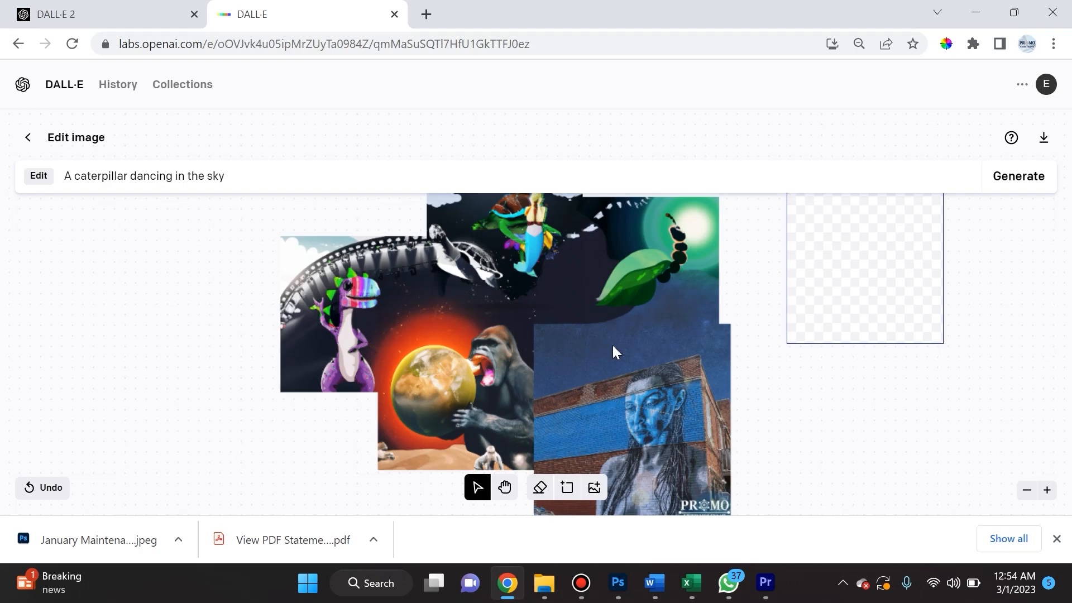
{"action": "mouse_move", "coordinate": [267, 407]}
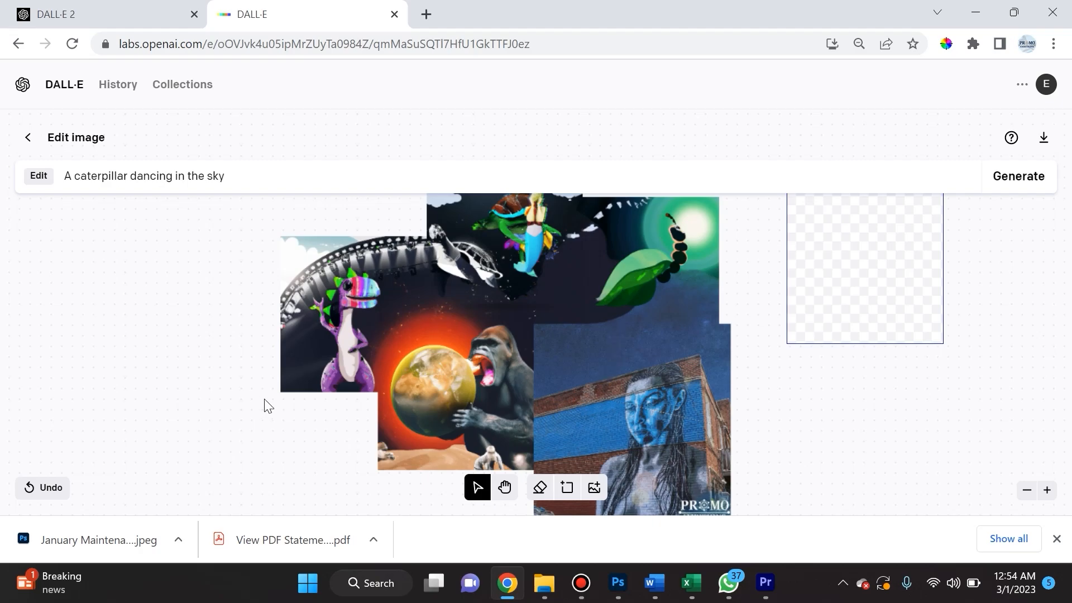
{"action": "mouse_move", "coordinate": [569, 225]}
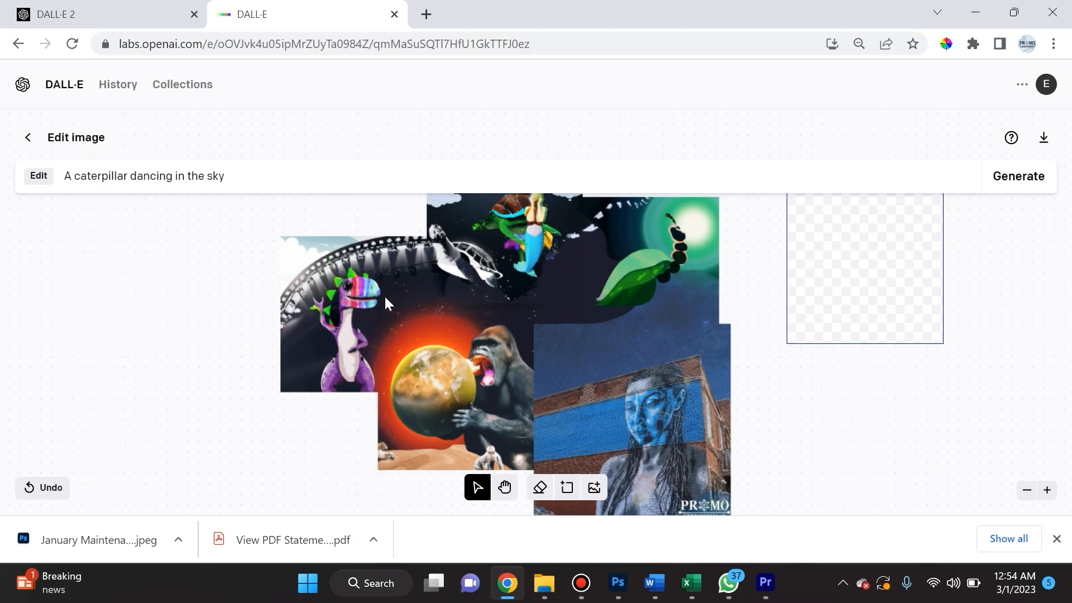
{"action": "mouse_move", "coordinate": [463, 408]}
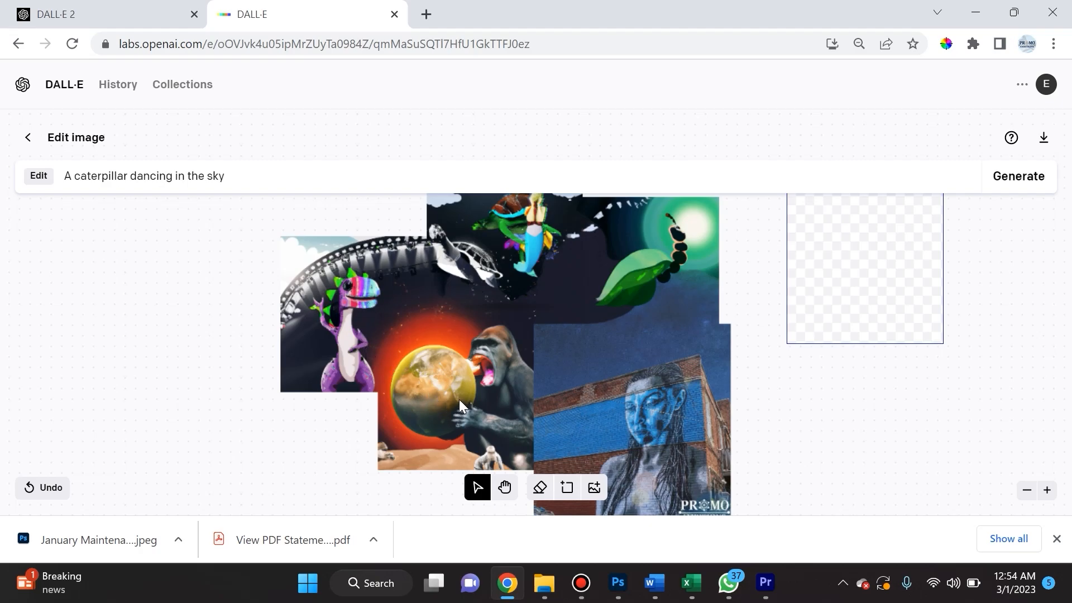
{"action": "mouse_move", "coordinate": [666, 409]}
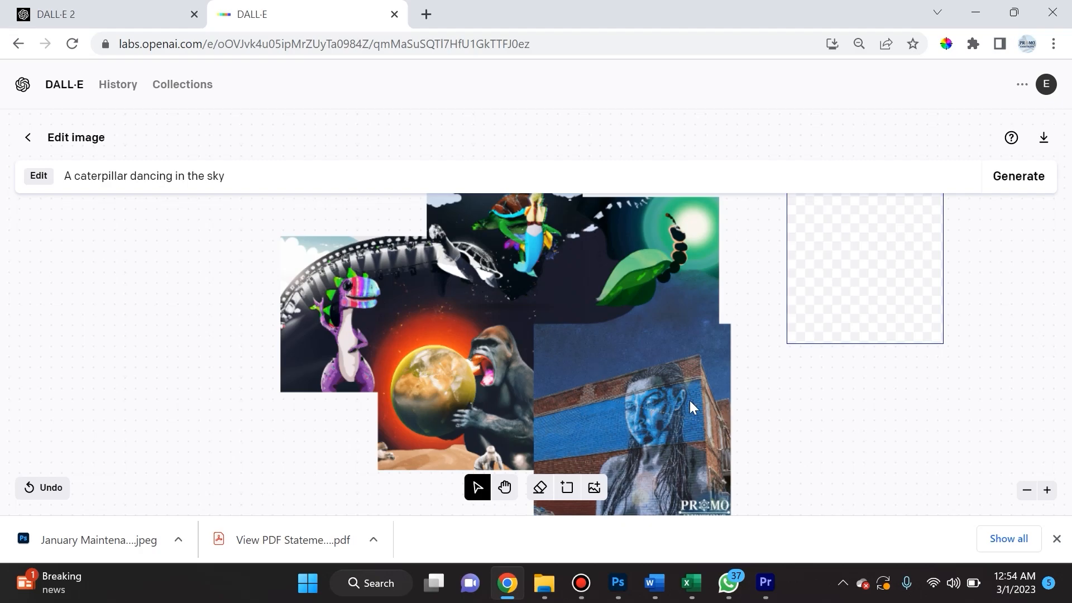
{"action": "mouse_move", "coordinate": [677, 257]}
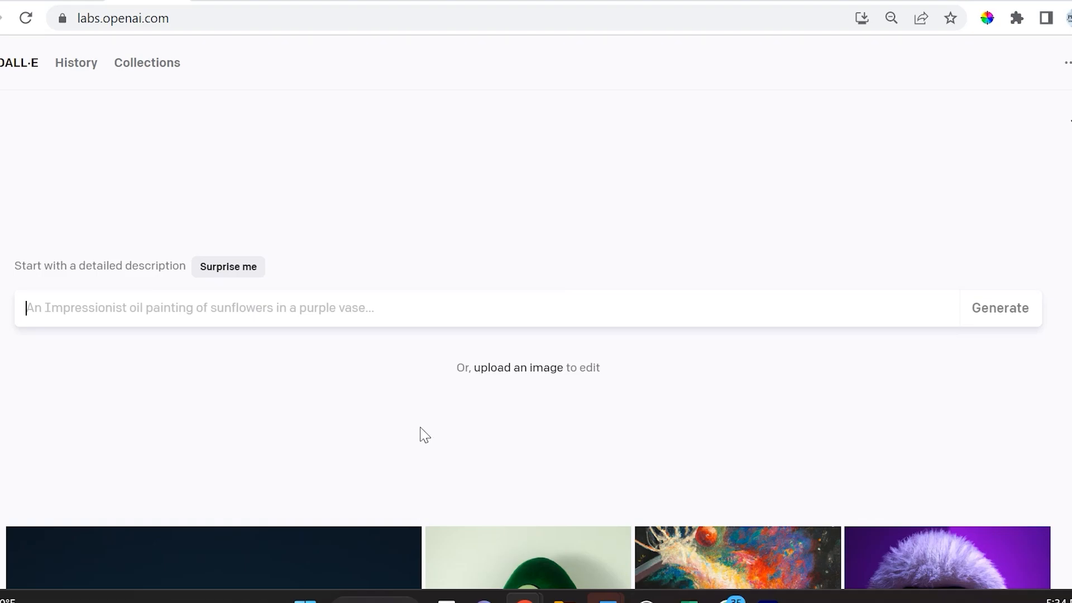
{"action": "mouse_move", "coordinate": [431, 432]}
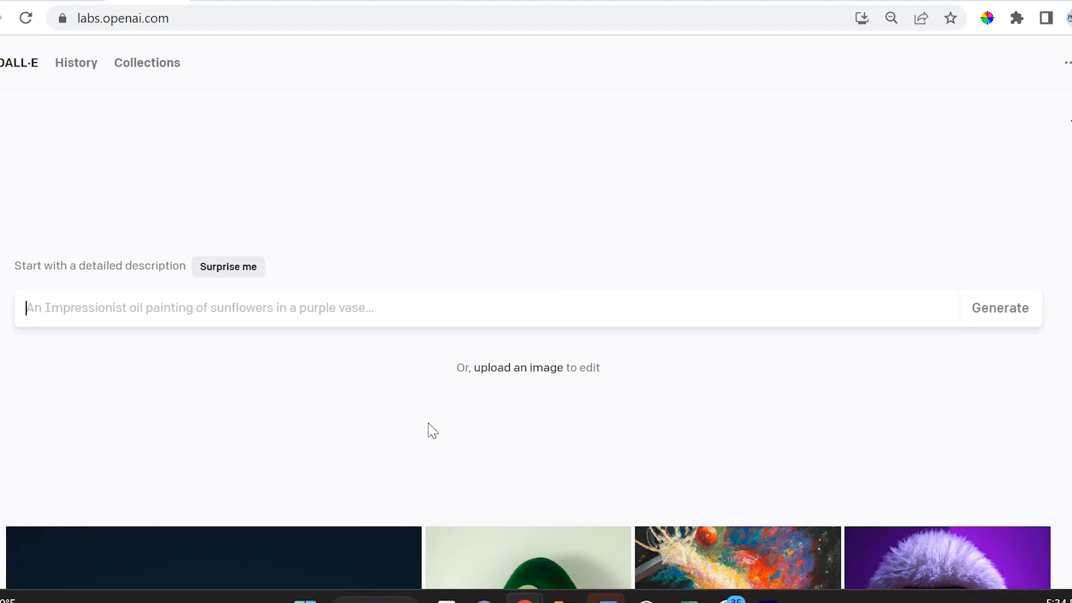
{"action": "mouse_move", "coordinate": [528, 387]}
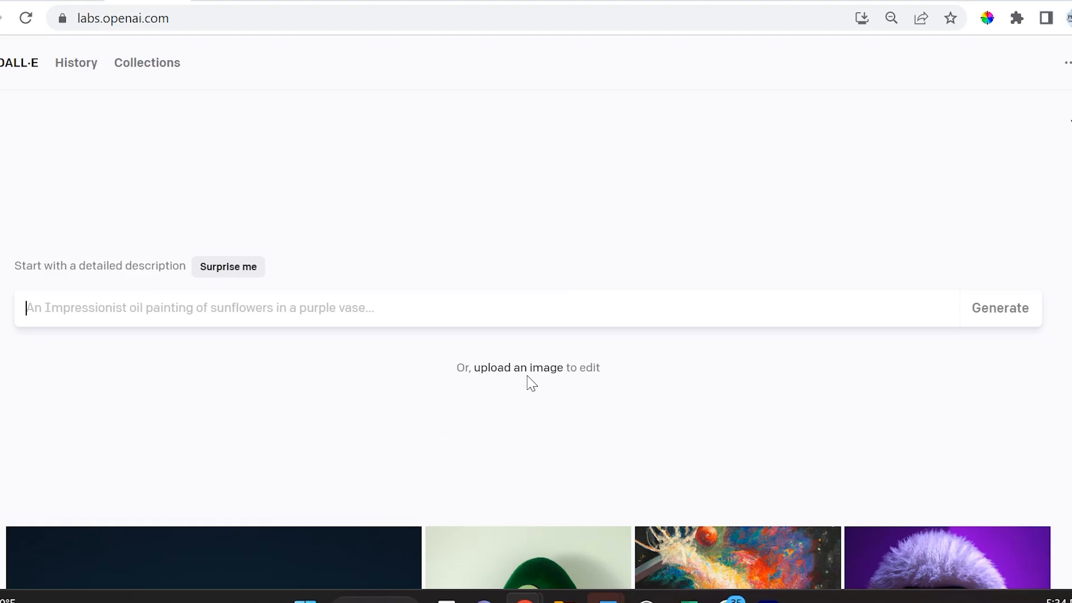
Step: Upload the cat photo and crop it to a square framed around the cat
{"action": "left_click", "coordinate": [527, 367]}
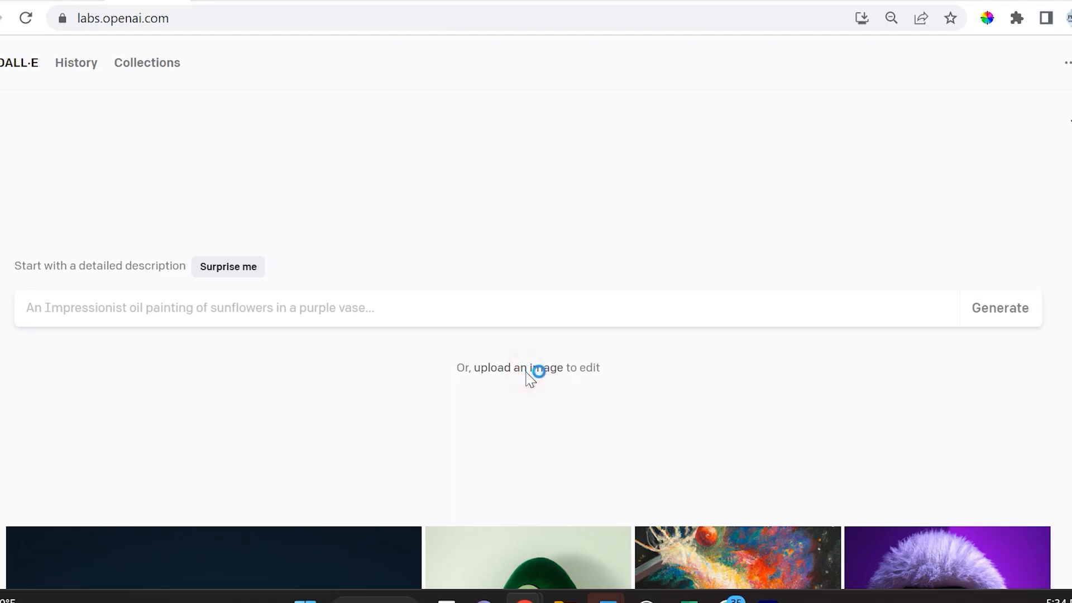
{"action": "left_click", "coordinate": [525, 368]}
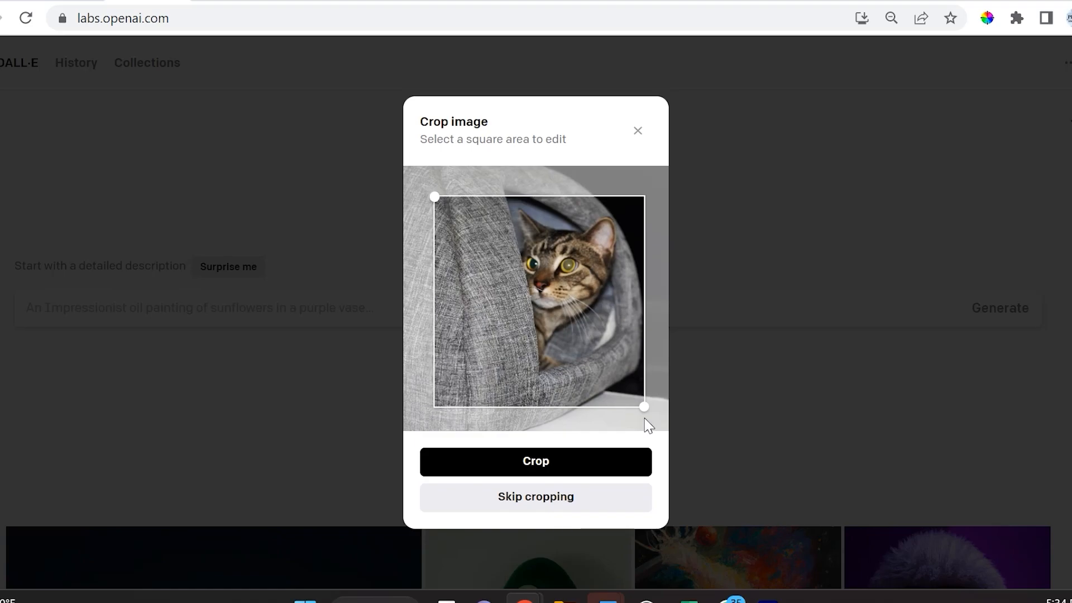
{"action": "left_click_drag", "start_coordinate": [434, 197], "coordinate": [441, 203]}
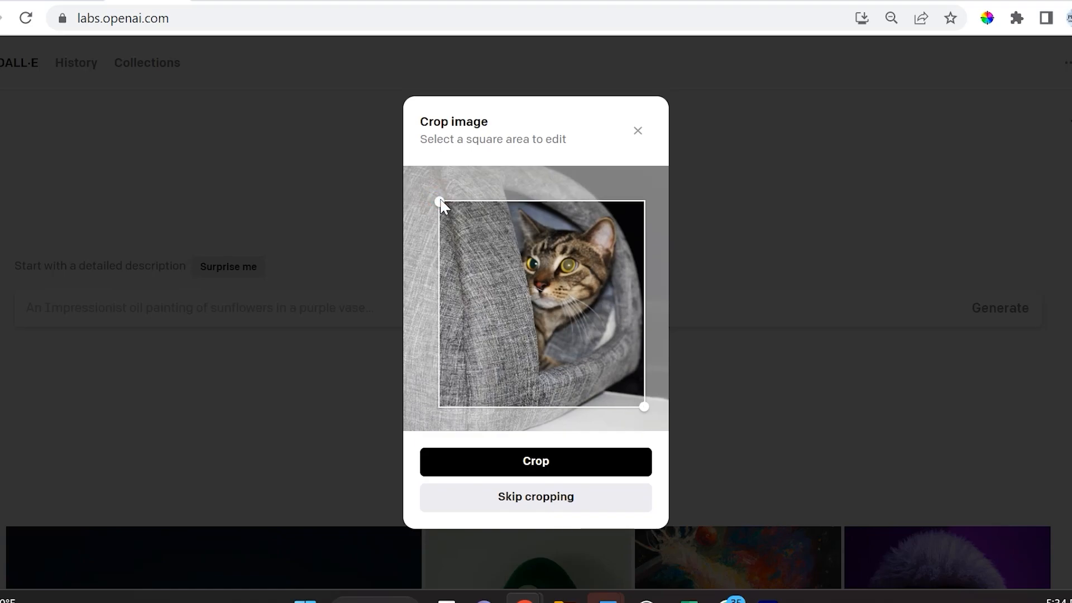
{"action": "left_click", "coordinate": [536, 461]}
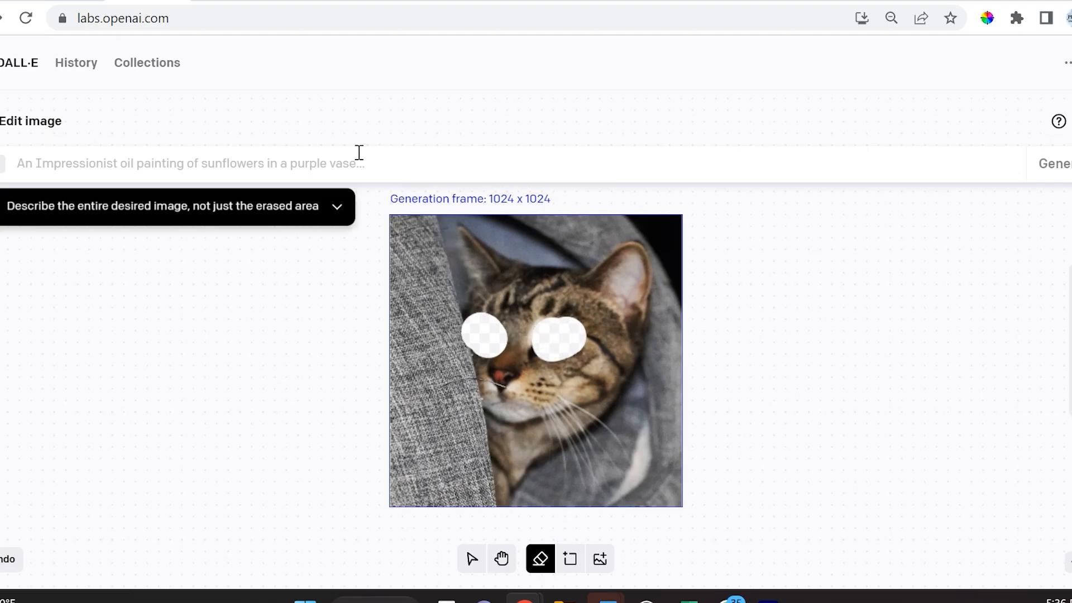
Step: Enter 'A cat' as the inpainting prompt for the eye-erased cat photo
{"action": "type", "text": "A cat"}
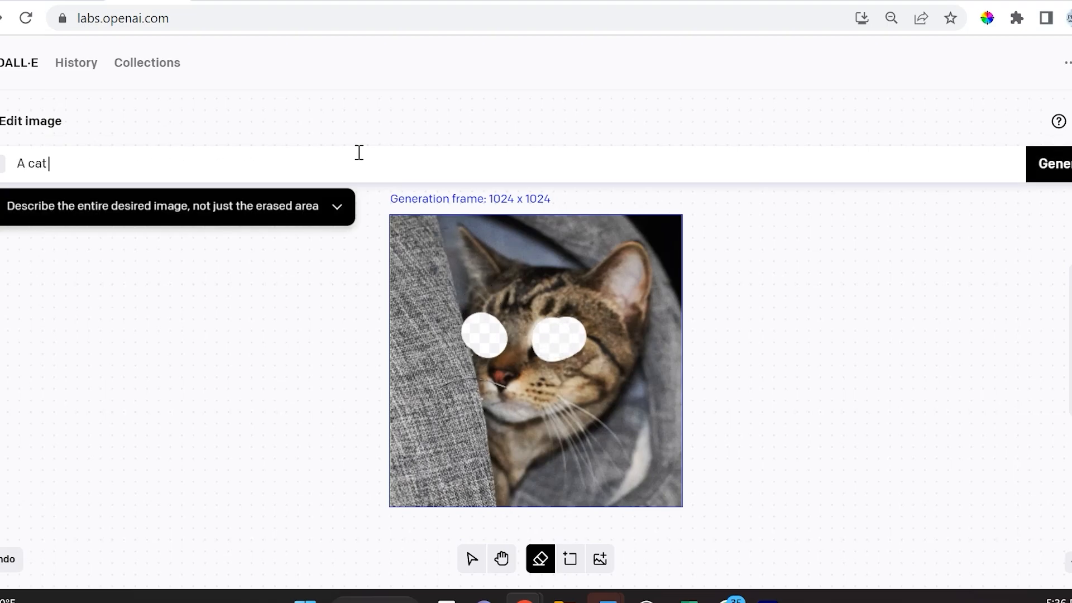